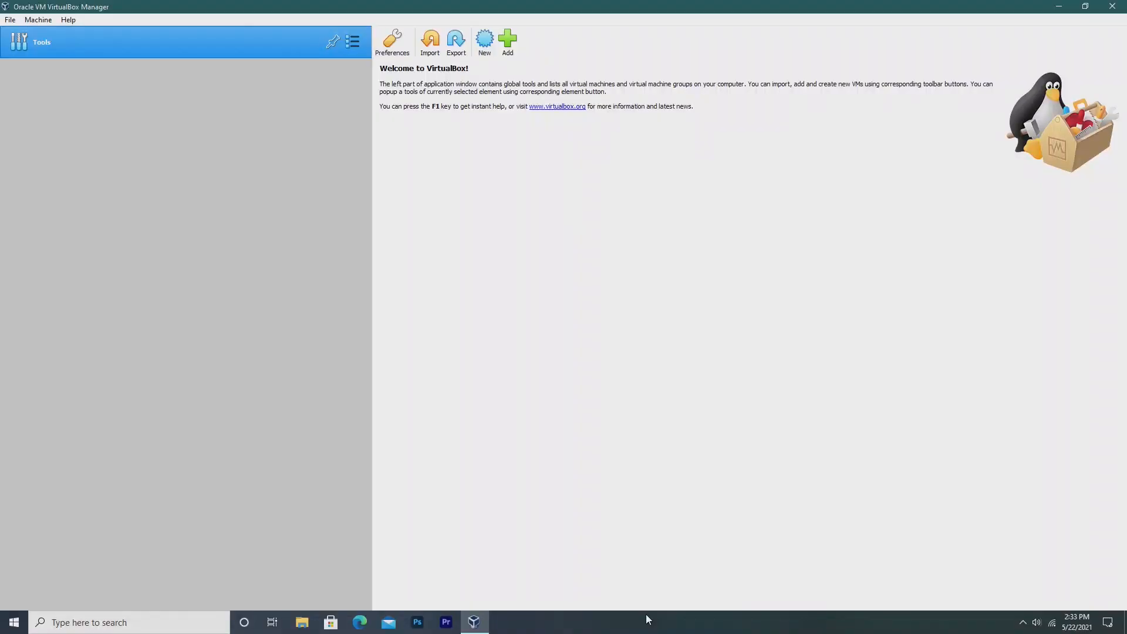
{"action": "mouse_move", "coordinate": [459, 79]}
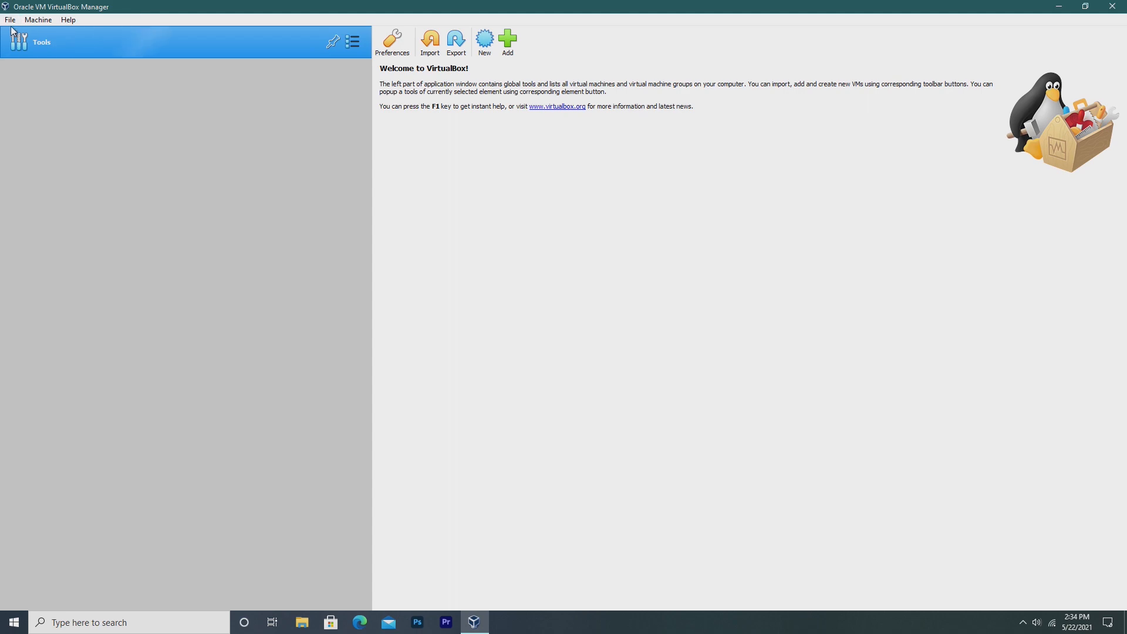
Open and dismiss VirtualBox preferences, the new-machine wizard and the appliance import wizard.
{"action": "left_click", "coordinate": [391, 39]}
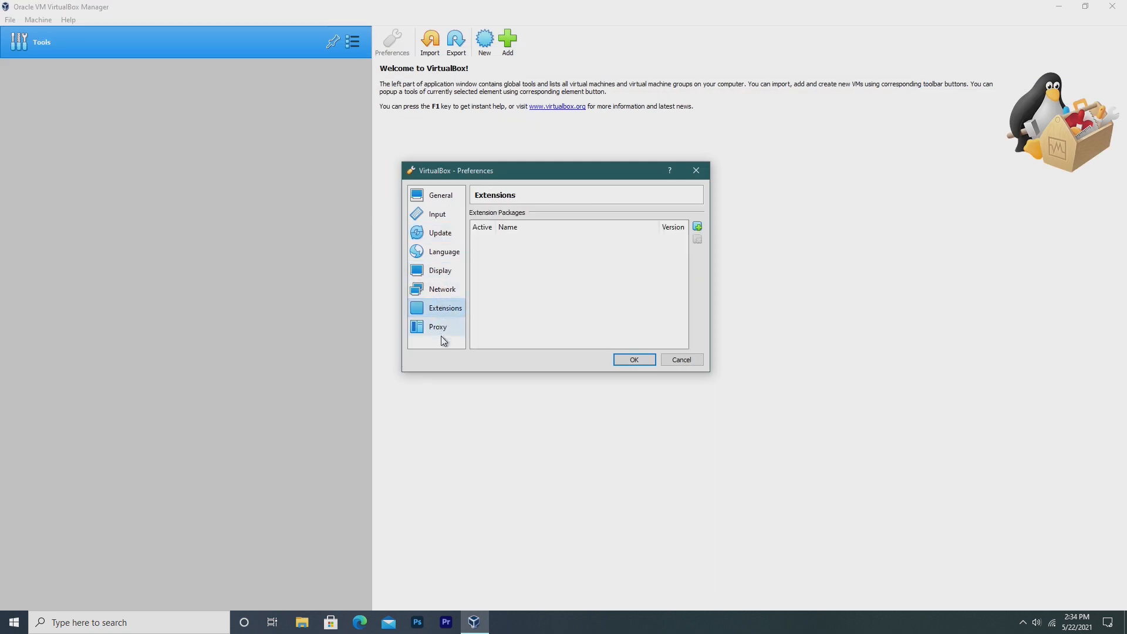
{"action": "left_click", "coordinate": [37, 19]}
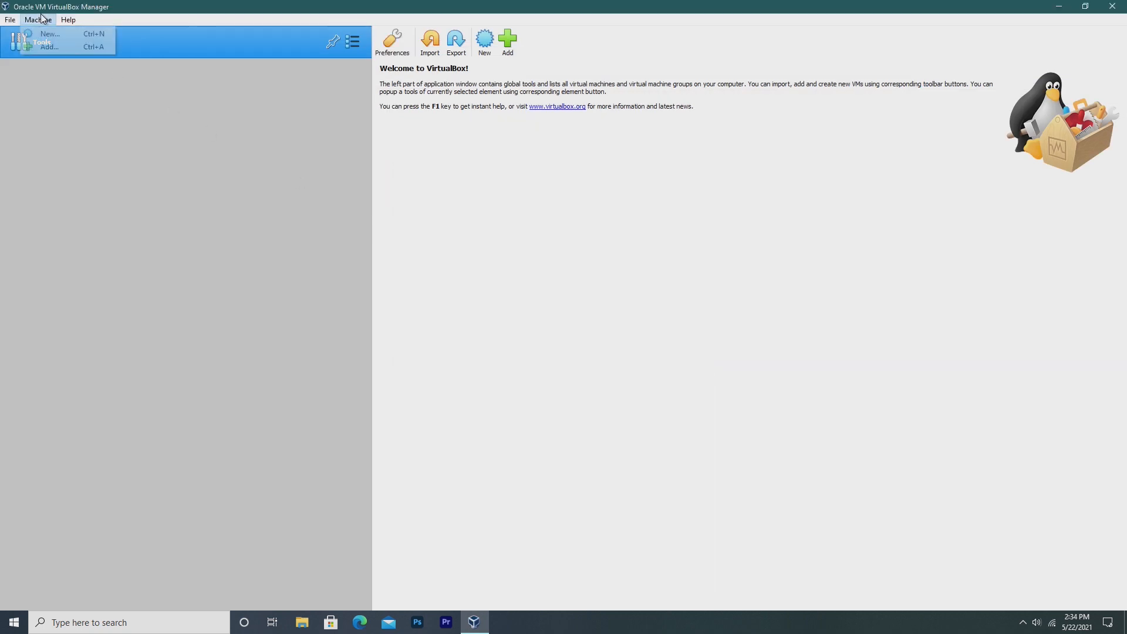
{"action": "left_click", "coordinate": [49, 33]}
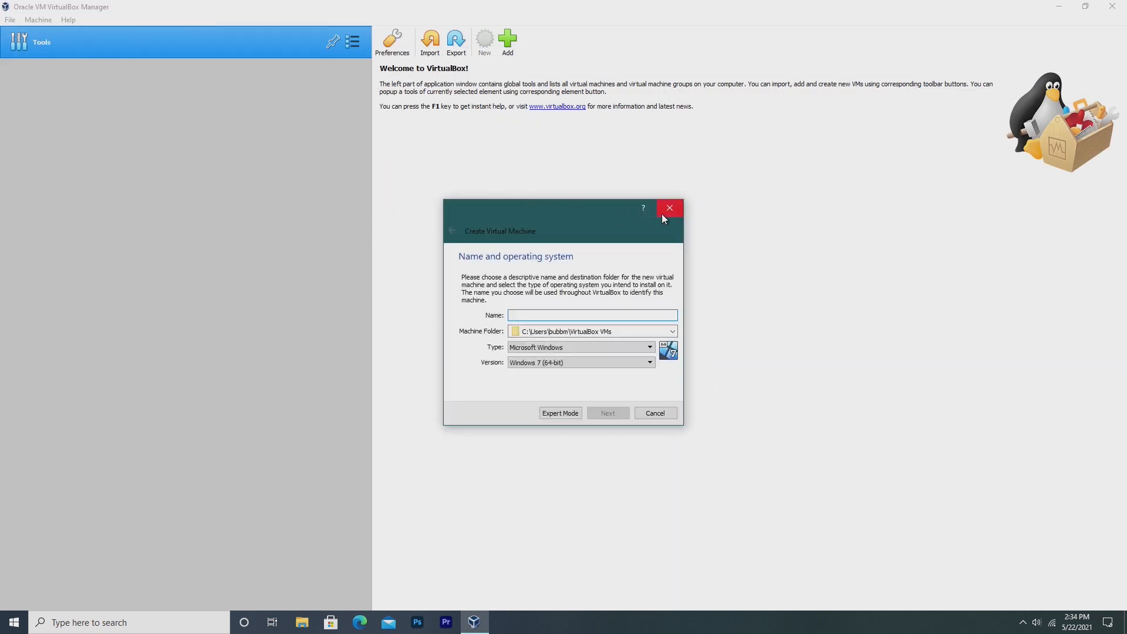
{"action": "left_click", "coordinate": [68, 19]}
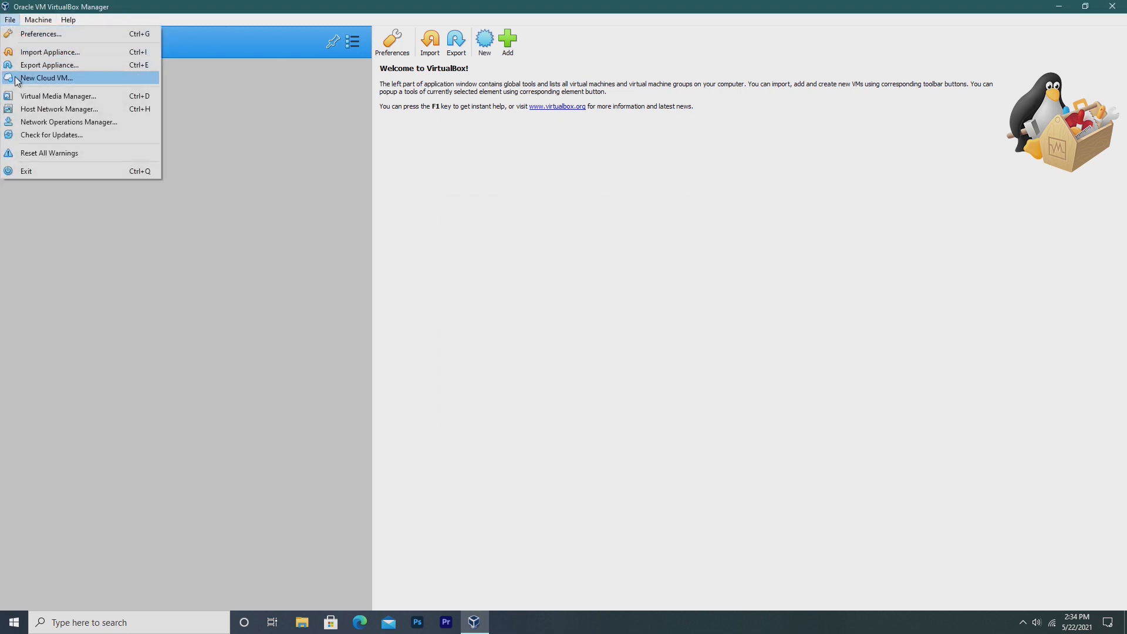
{"action": "left_click", "coordinate": [10, 20]}
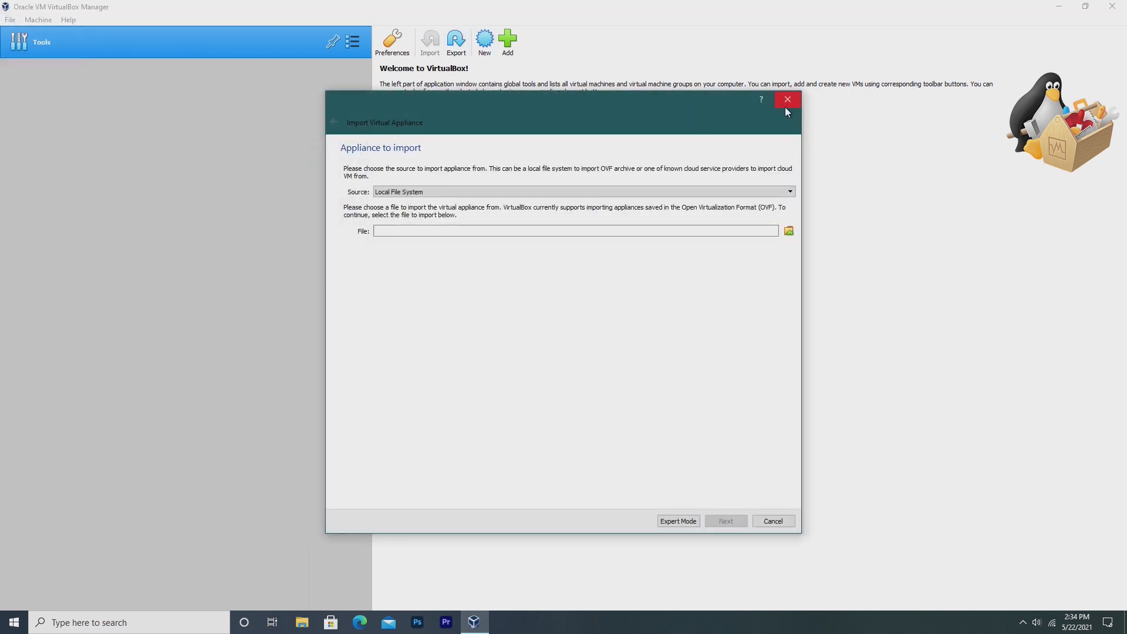
{"action": "left_click", "coordinate": [786, 99]}
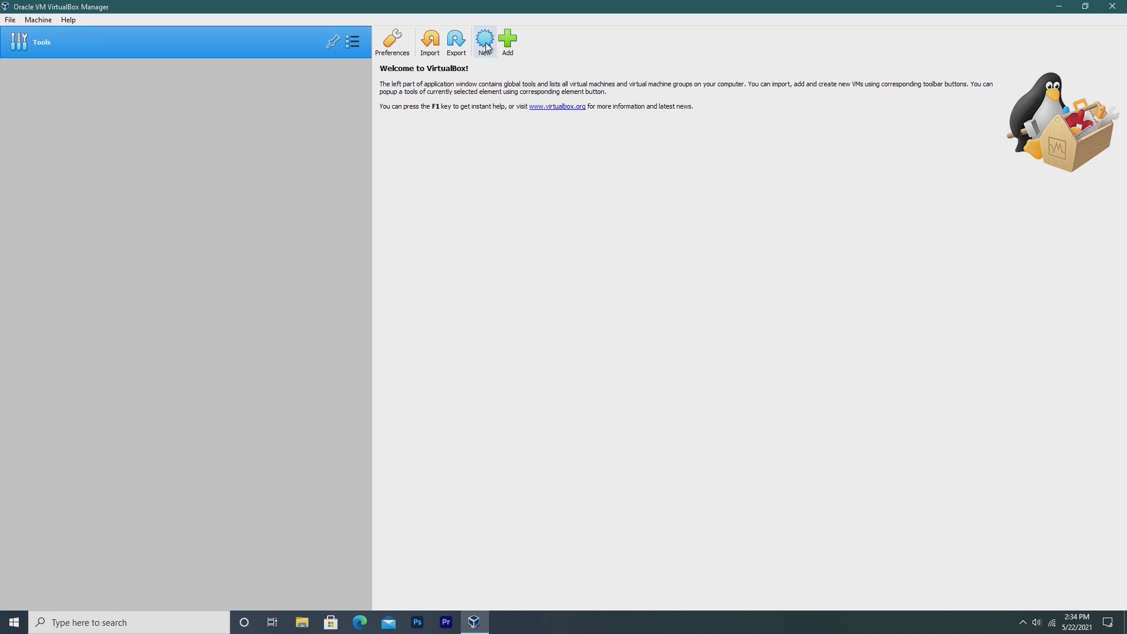
{"action": "mouse_move", "coordinate": [192, 43]}
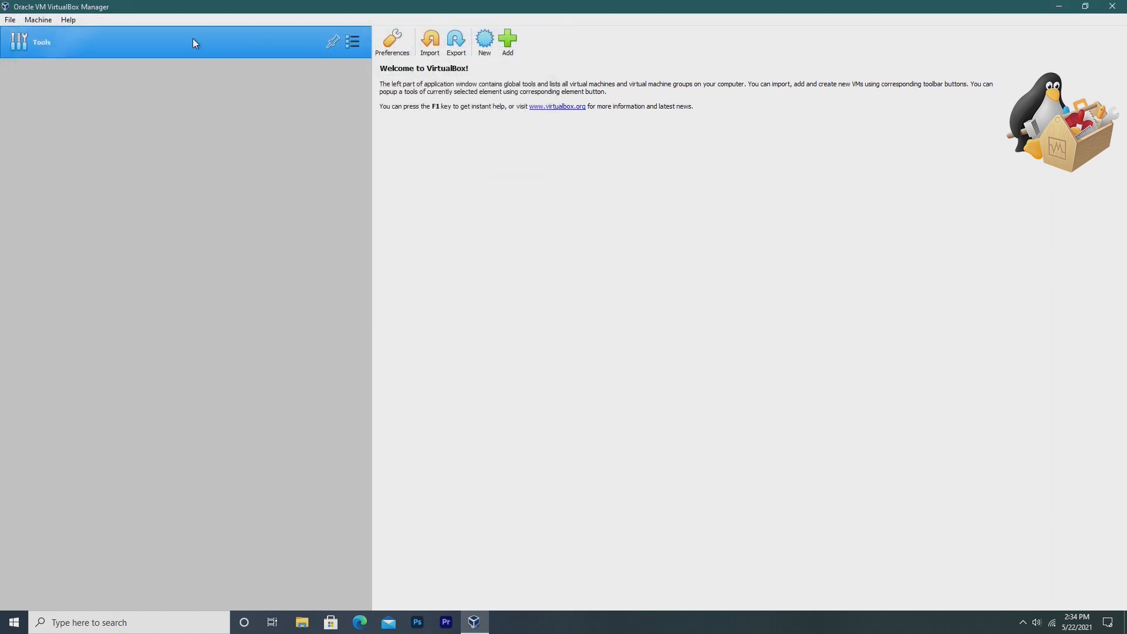
Browse the File menu and view the host-only network adapters window.
{"action": "left_click", "coordinate": [10, 19]}
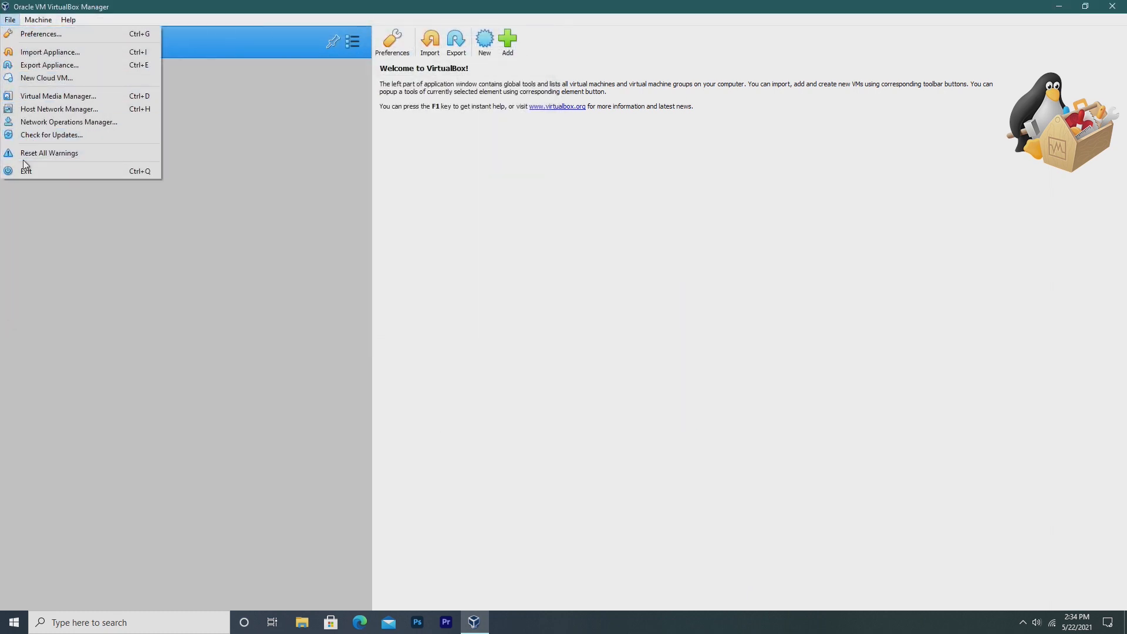
{"action": "left_click", "coordinate": [69, 122]}
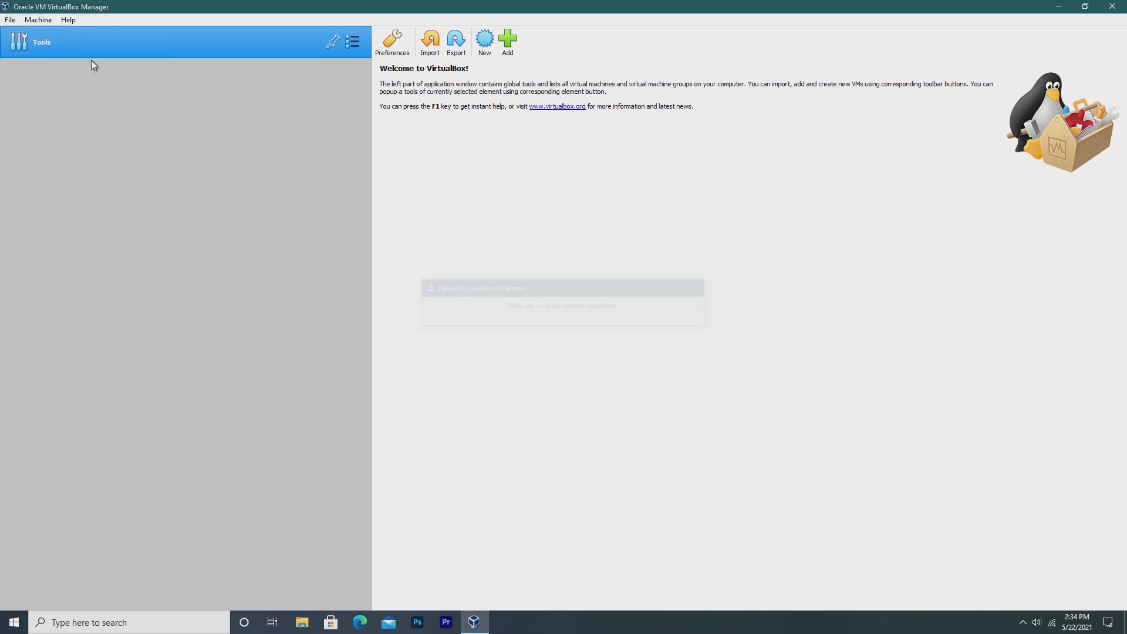
{"action": "left_click", "coordinate": [10, 19]}
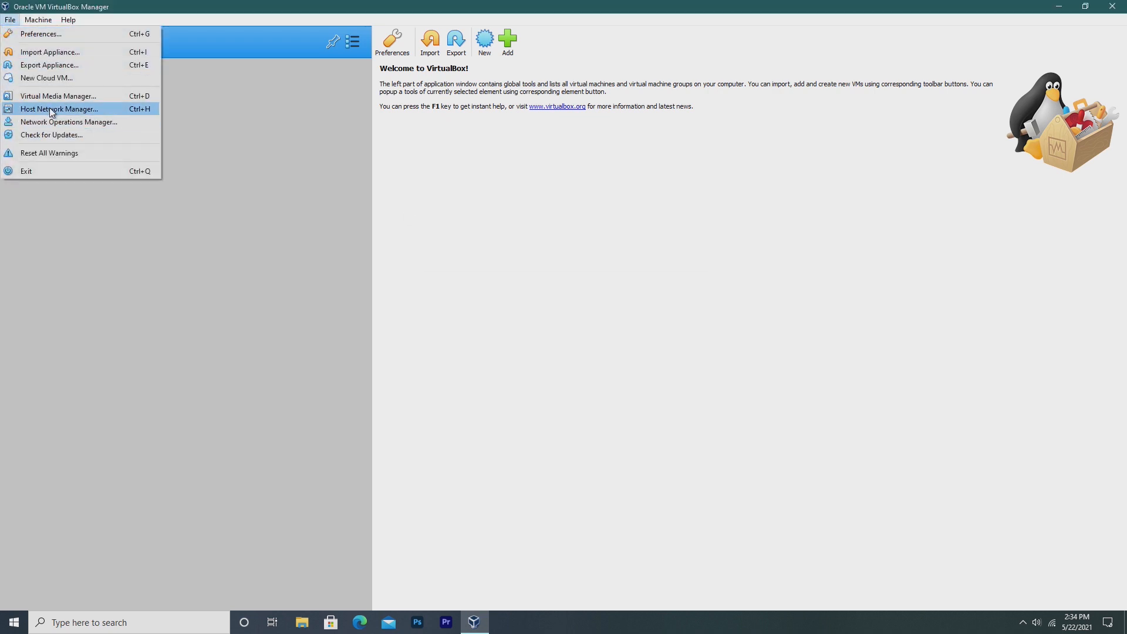
{"action": "left_click", "coordinate": [59, 108]}
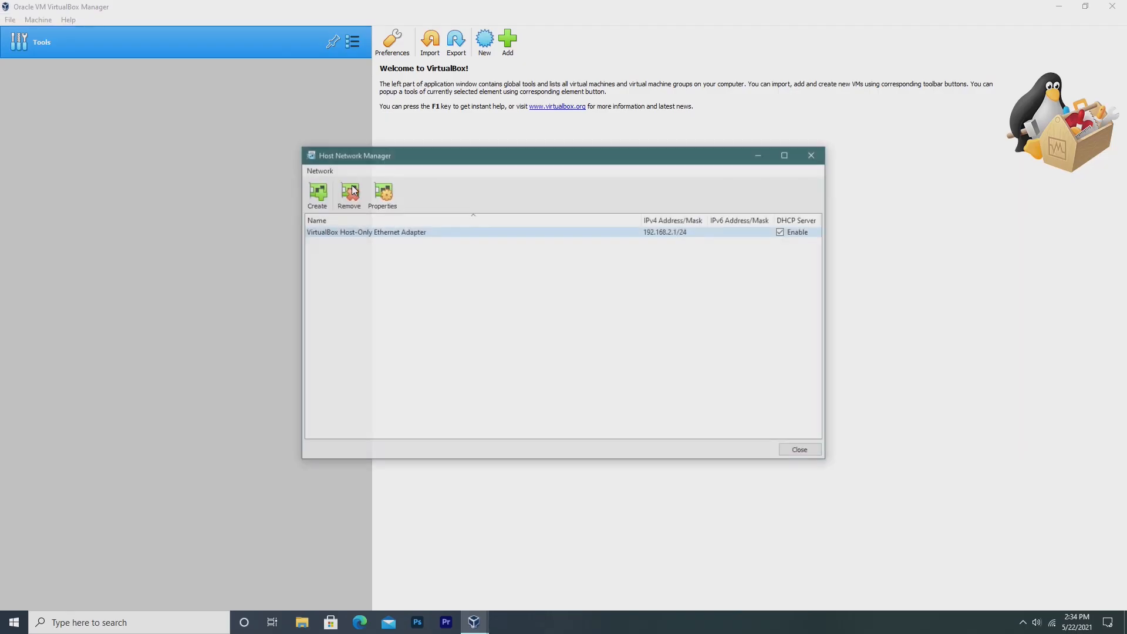
{"action": "left_click", "coordinate": [797, 449]}
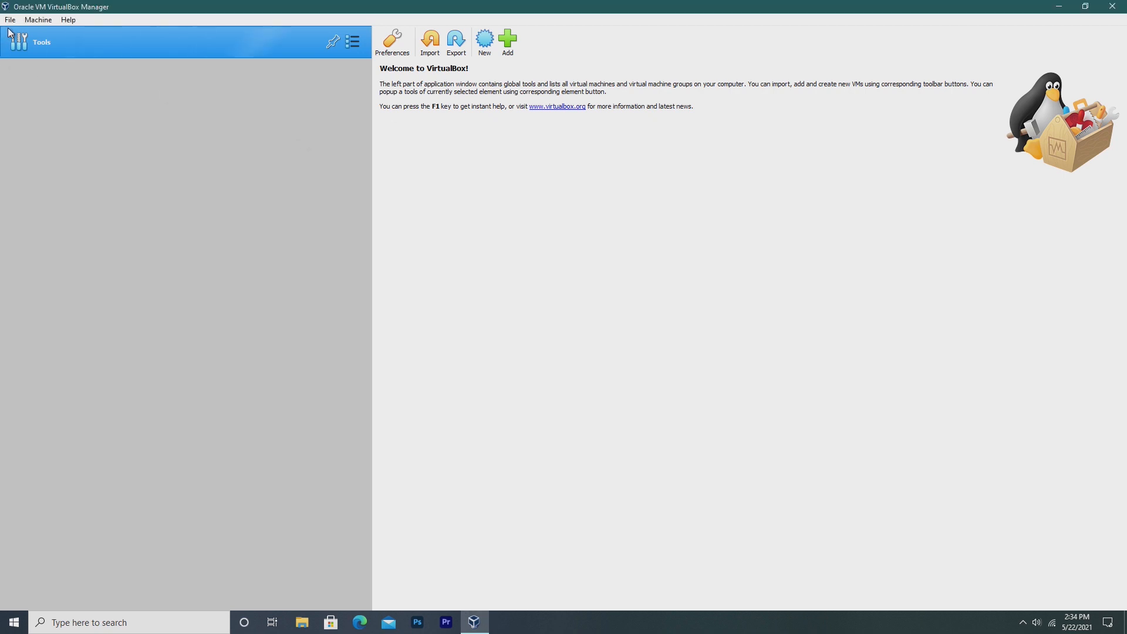
Open the VirtualBox user manual and the appliance export wizard, then dismiss them.
{"action": "left_click", "coordinate": [68, 20]}
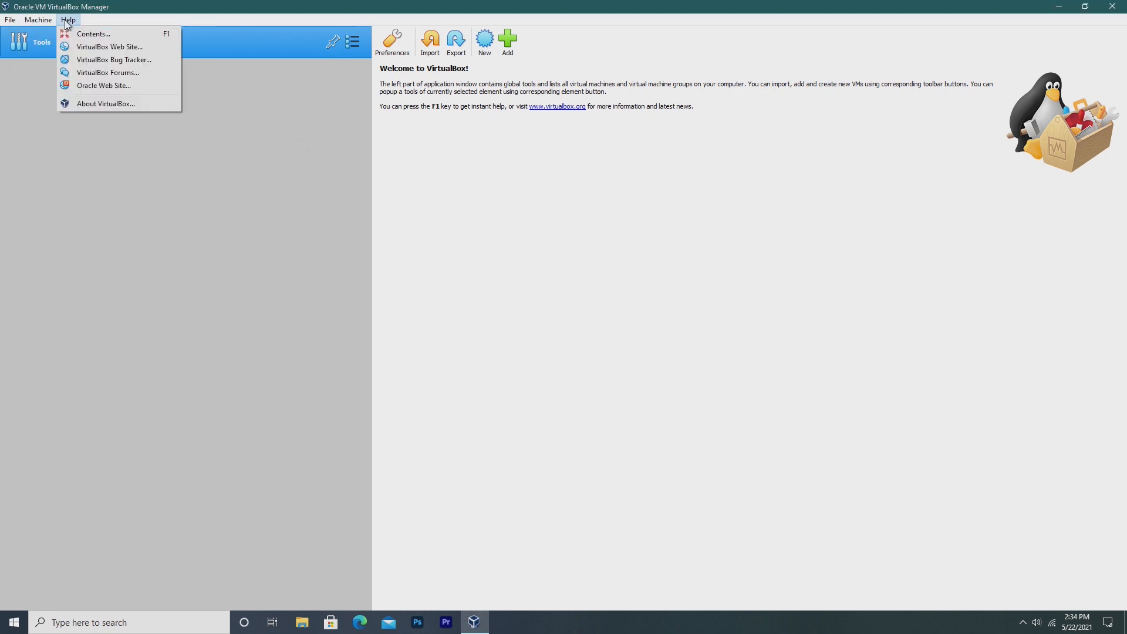
{"action": "left_click", "coordinate": [93, 34]}
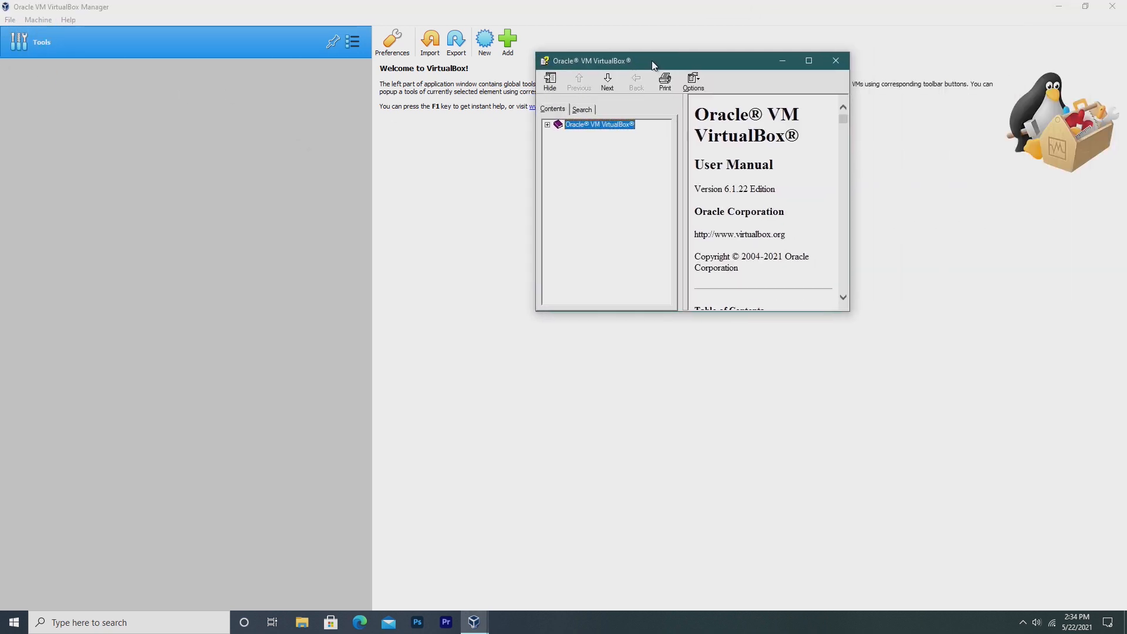
{"action": "left_click", "coordinate": [834, 61]}
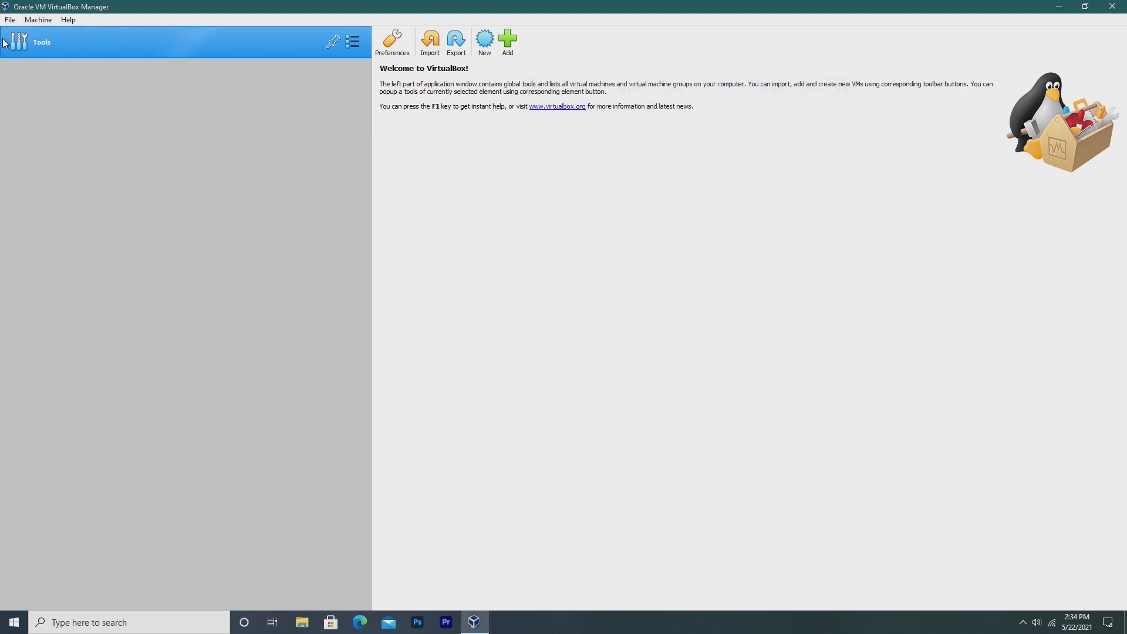
{"action": "left_click", "coordinate": [10, 19]}
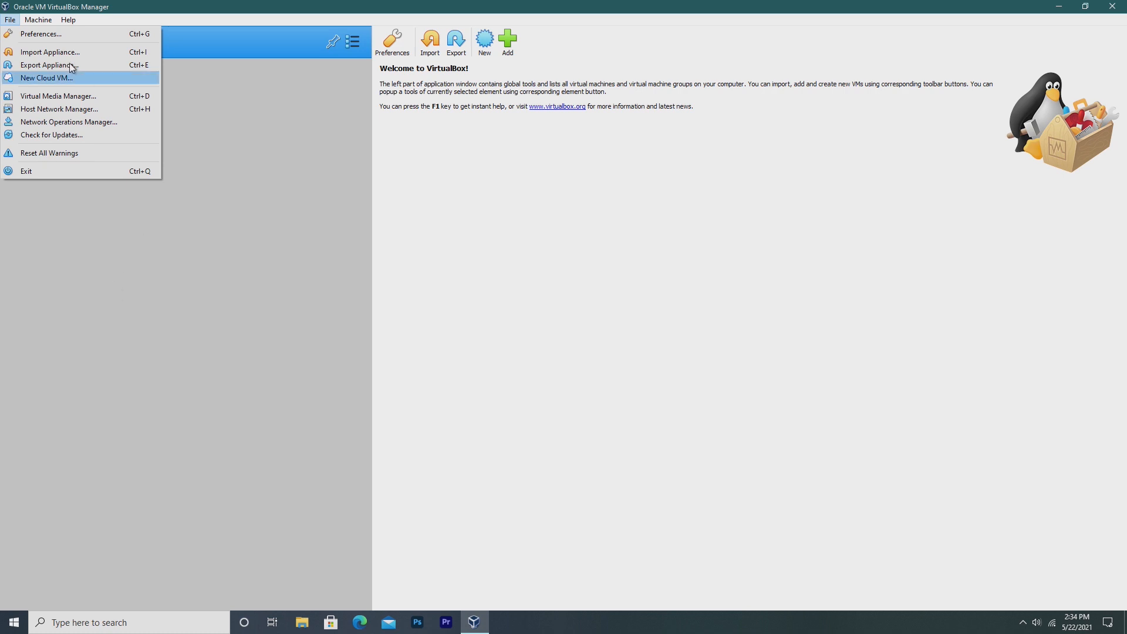
{"action": "left_click", "coordinate": [46, 65]}
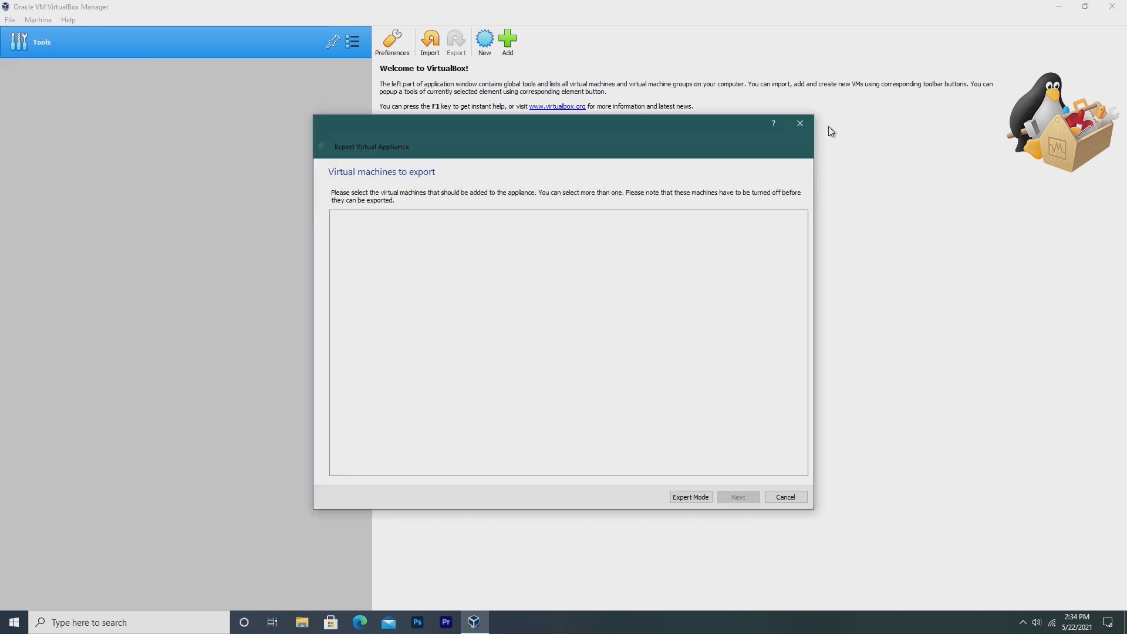
{"action": "left_click", "coordinate": [10, 19]}
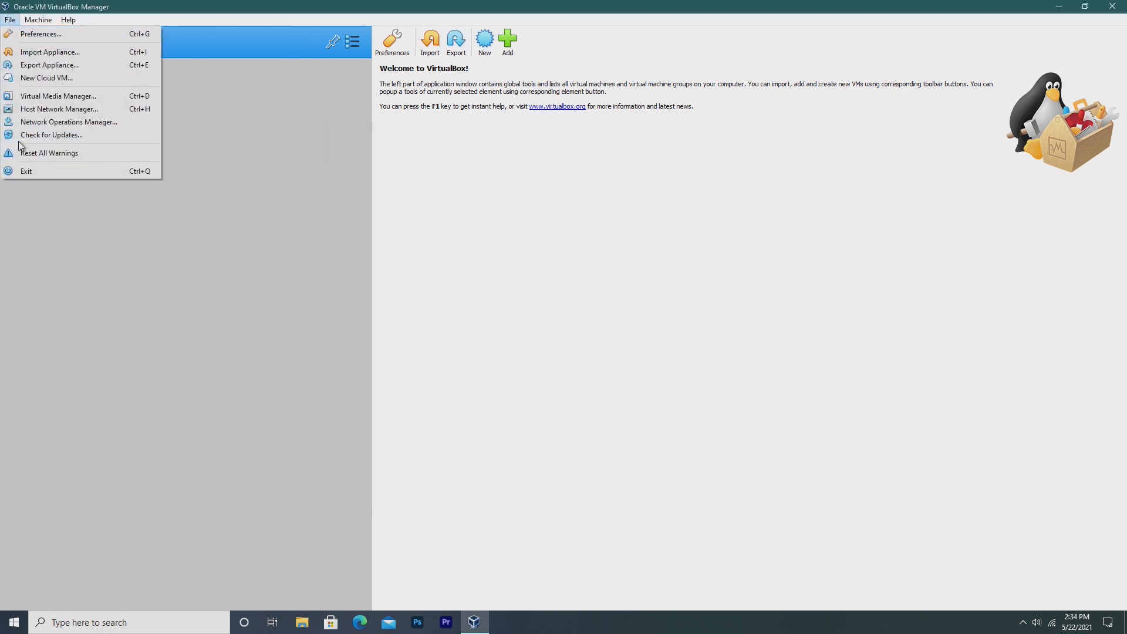
Revisit the host network adapters, then connect Hyper-V Manager to the local computer.
{"action": "left_click", "coordinate": [59, 109]}
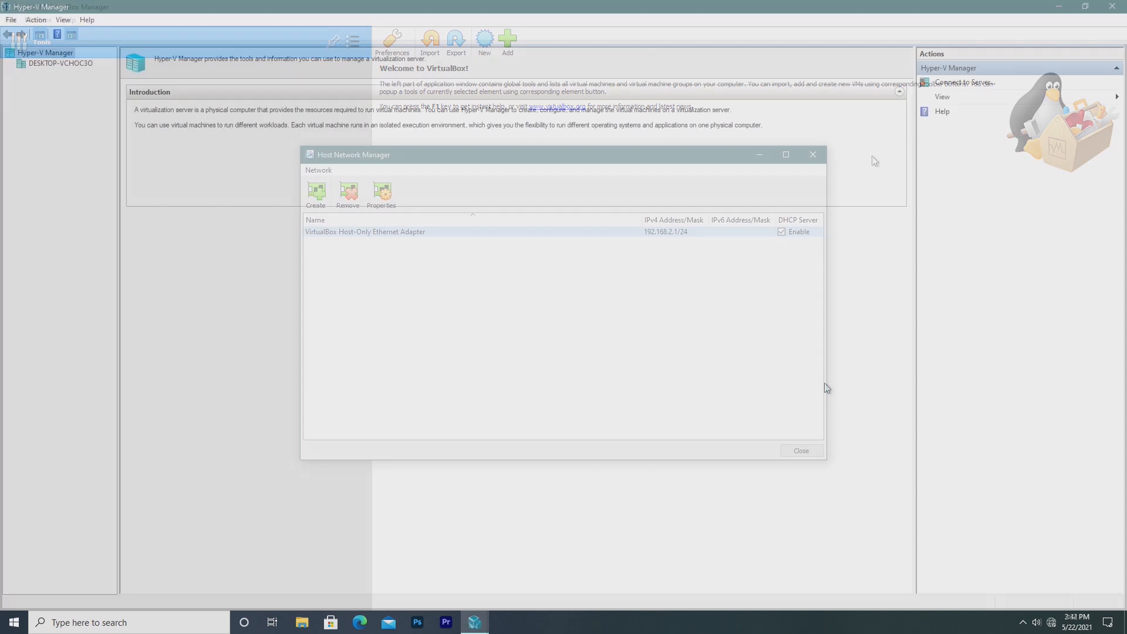
{"action": "left_click", "coordinate": [800, 450]}
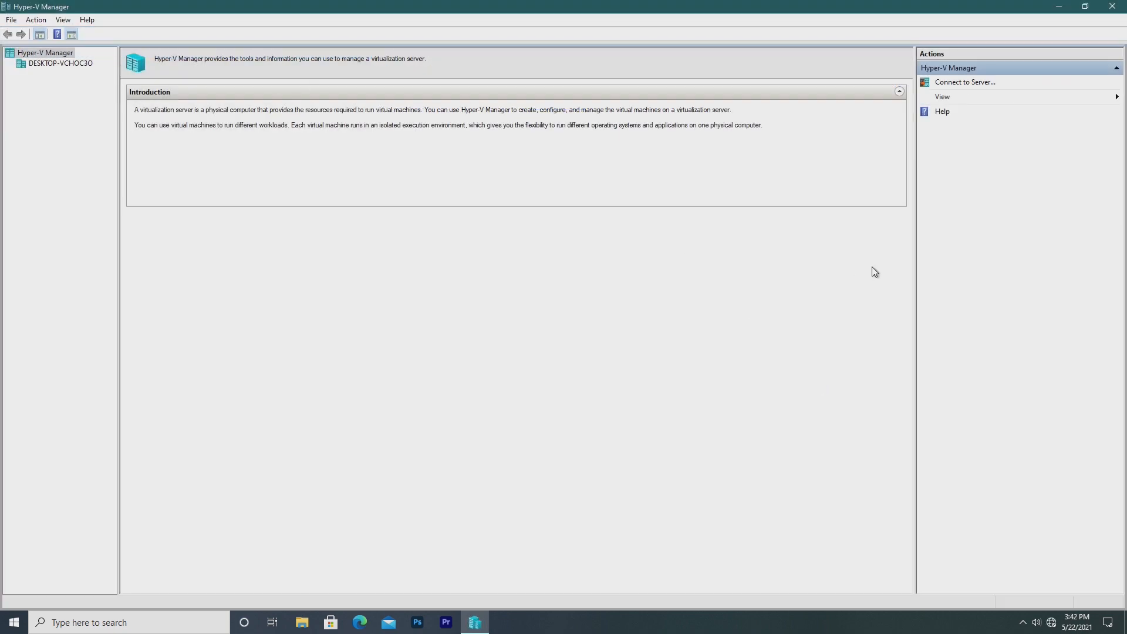
{"action": "left_click", "coordinate": [10, 19]}
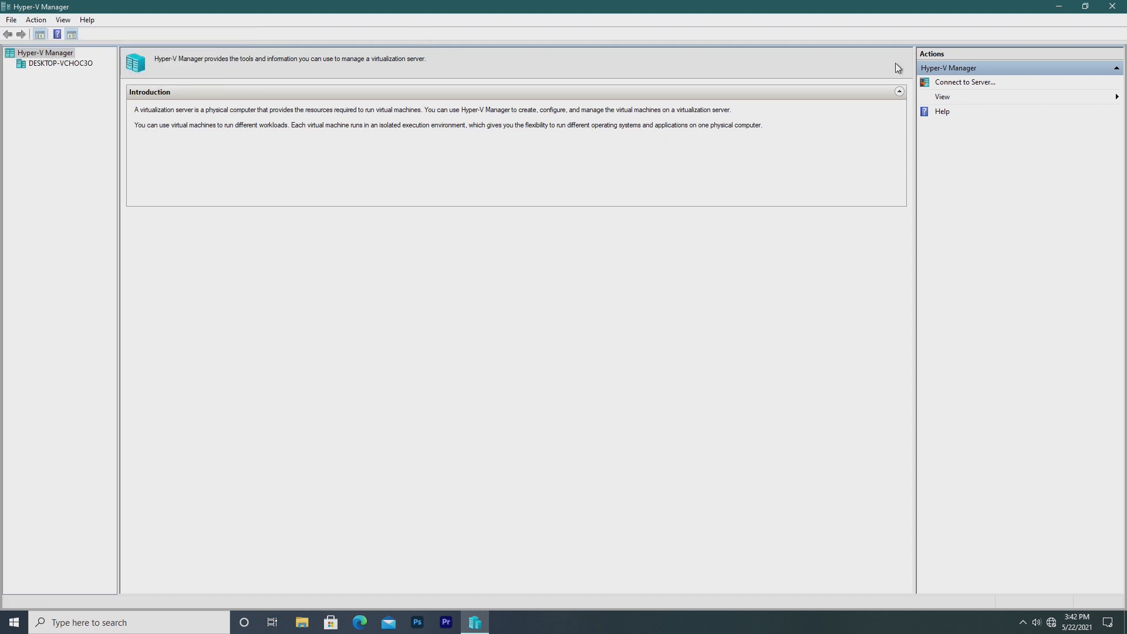
{"action": "left_click", "coordinate": [965, 83]}
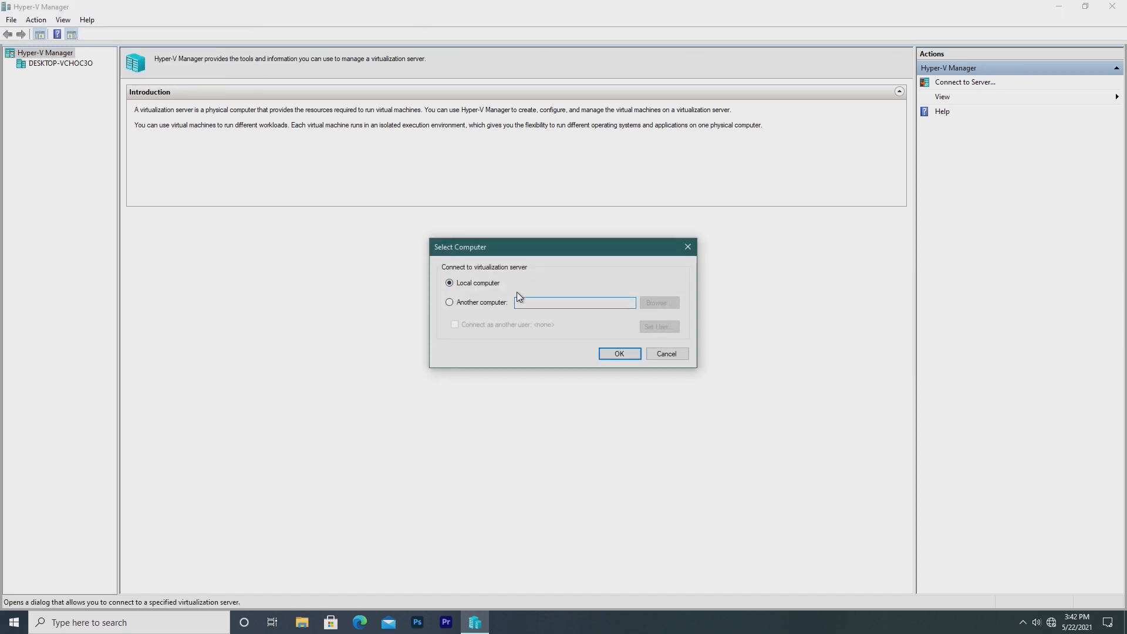
{"action": "left_click", "coordinate": [618, 352]}
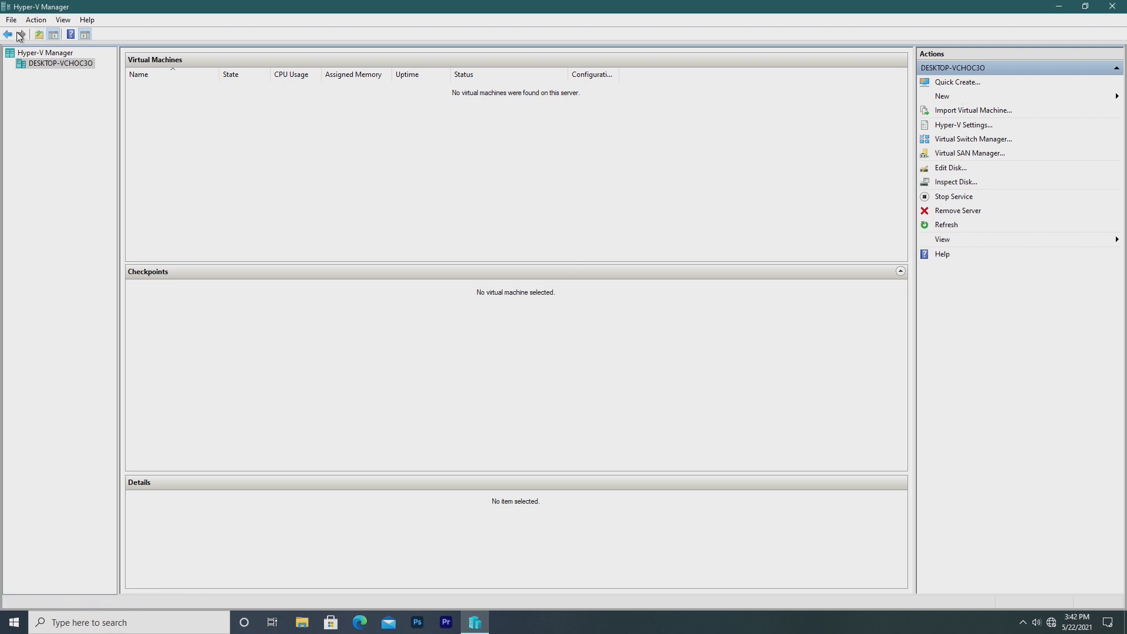
{"action": "left_click", "coordinate": [35, 20]}
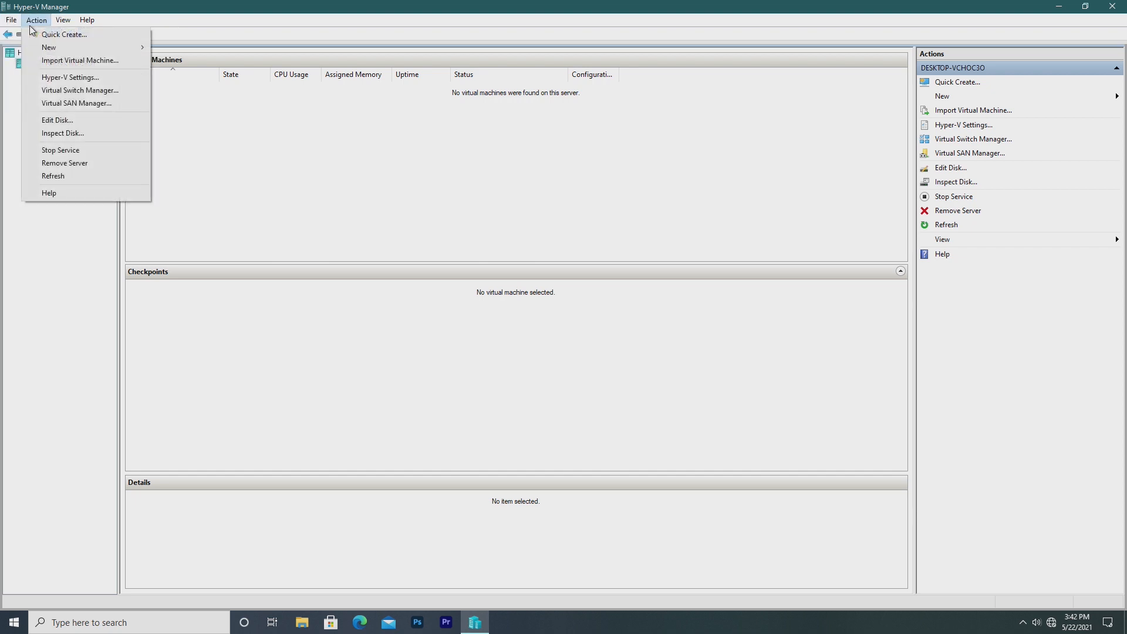
{"action": "left_click", "coordinate": [70, 77]}
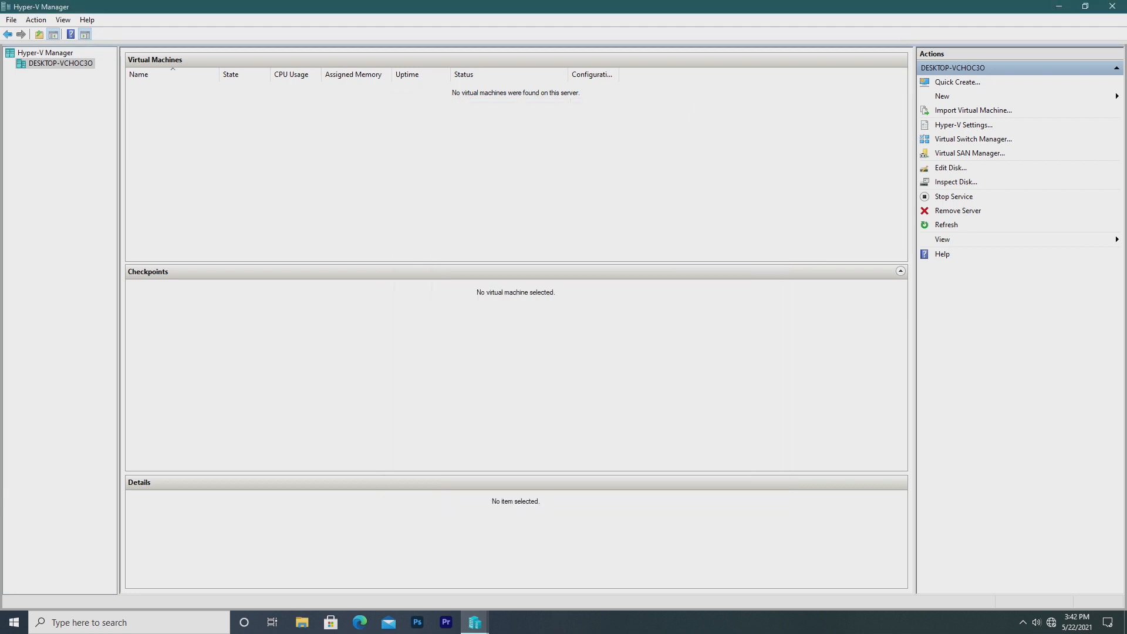
{"action": "left_click", "coordinate": [963, 124]}
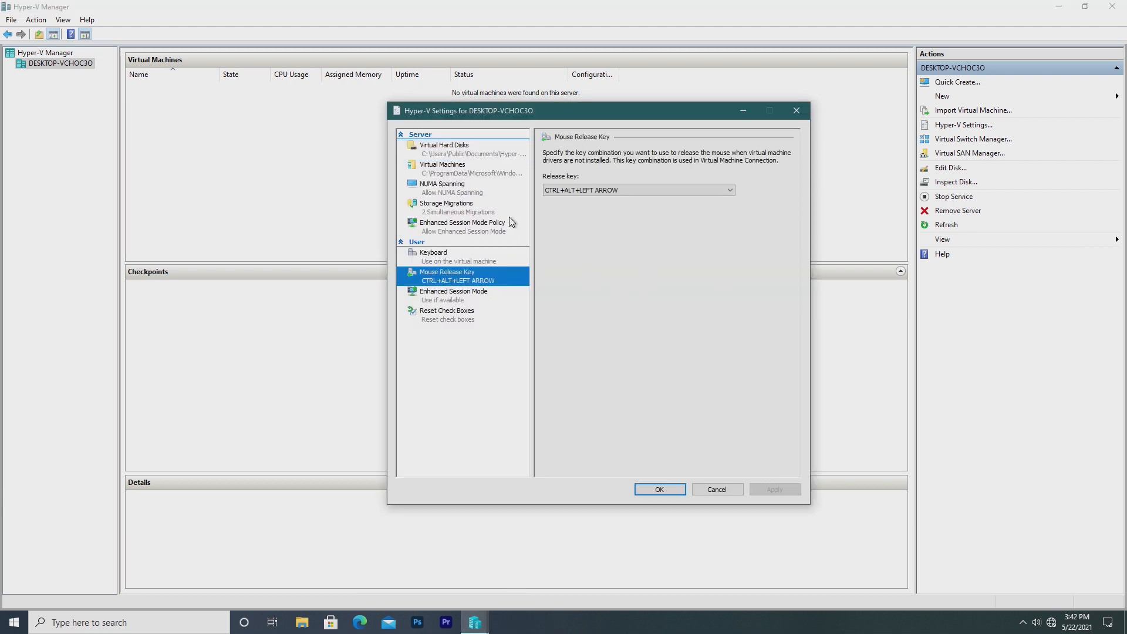
{"action": "left_click", "coordinate": [11, 20]}
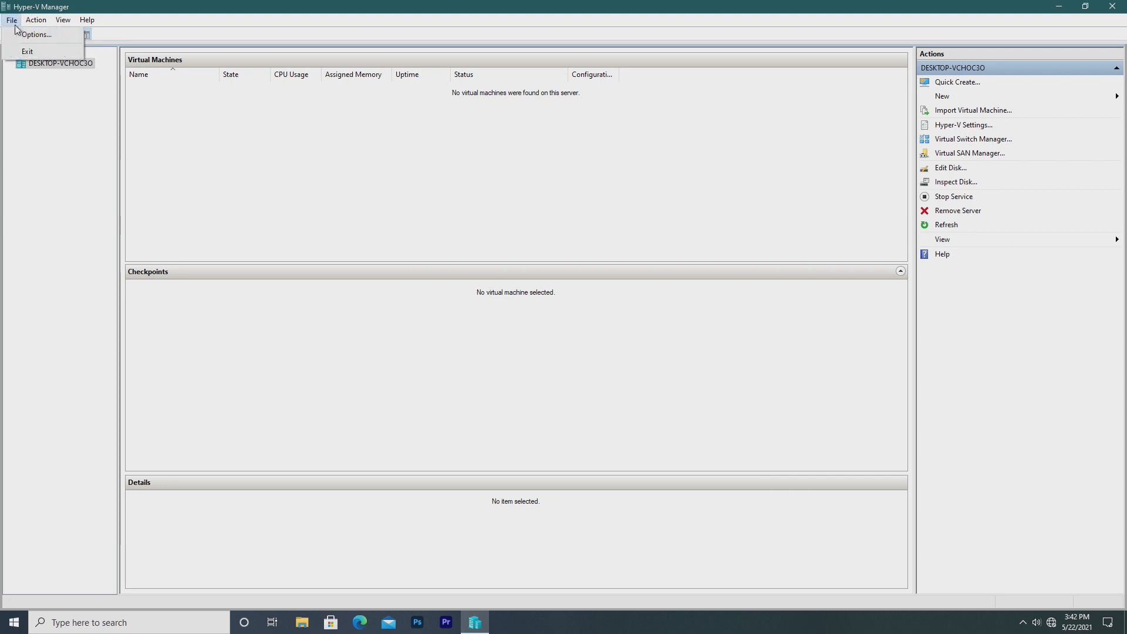
{"action": "left_click", "coordinate": [10, 19]}
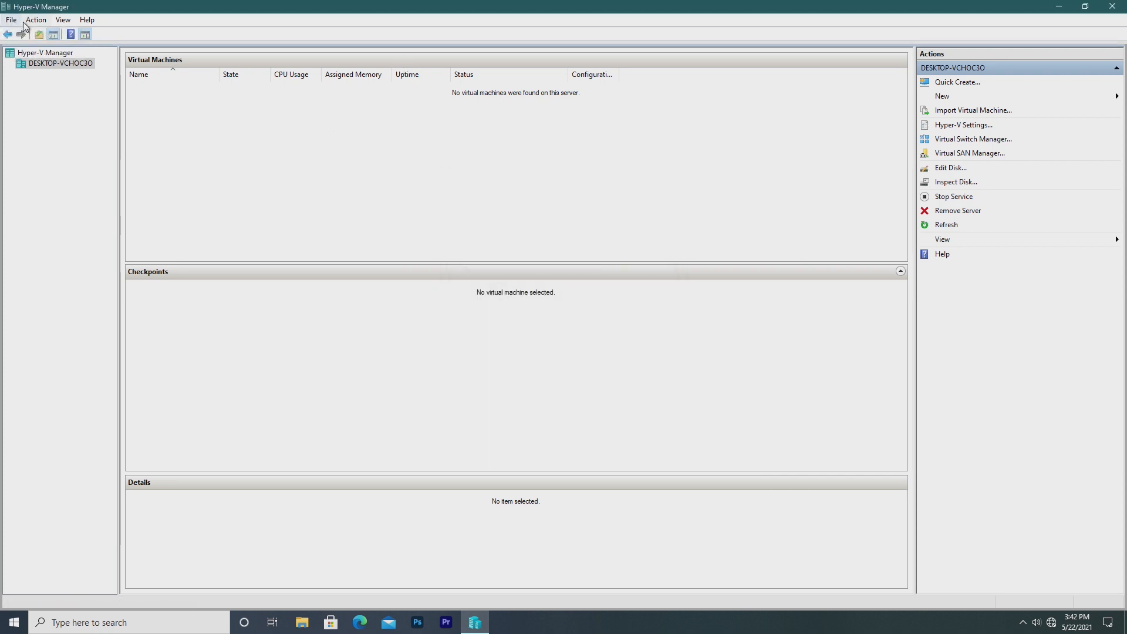
{"action": "left_click", "coordinate": [950, 168]}
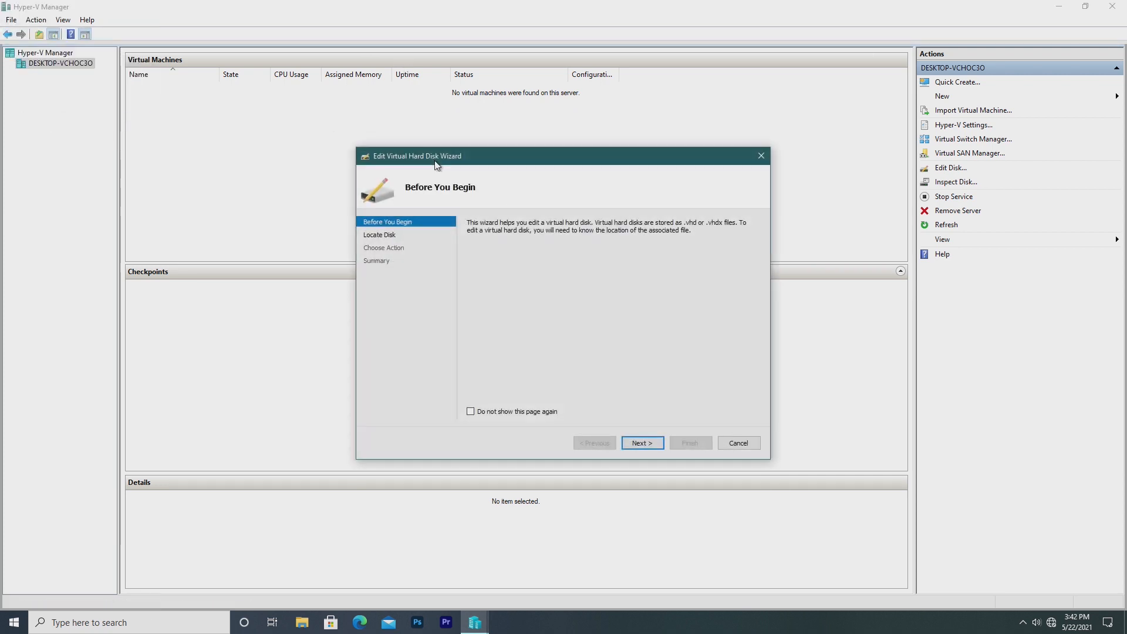
{"action": "left_click", "coordinate": [737, 443]}
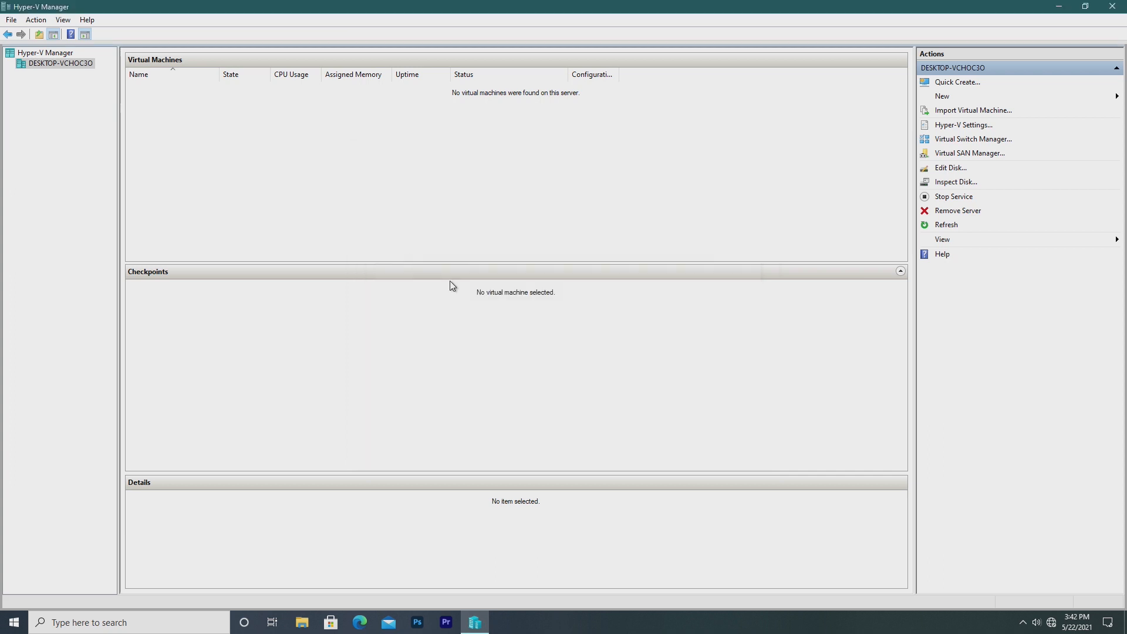
{"action": "left_click", "coordinate": [951, 167]}
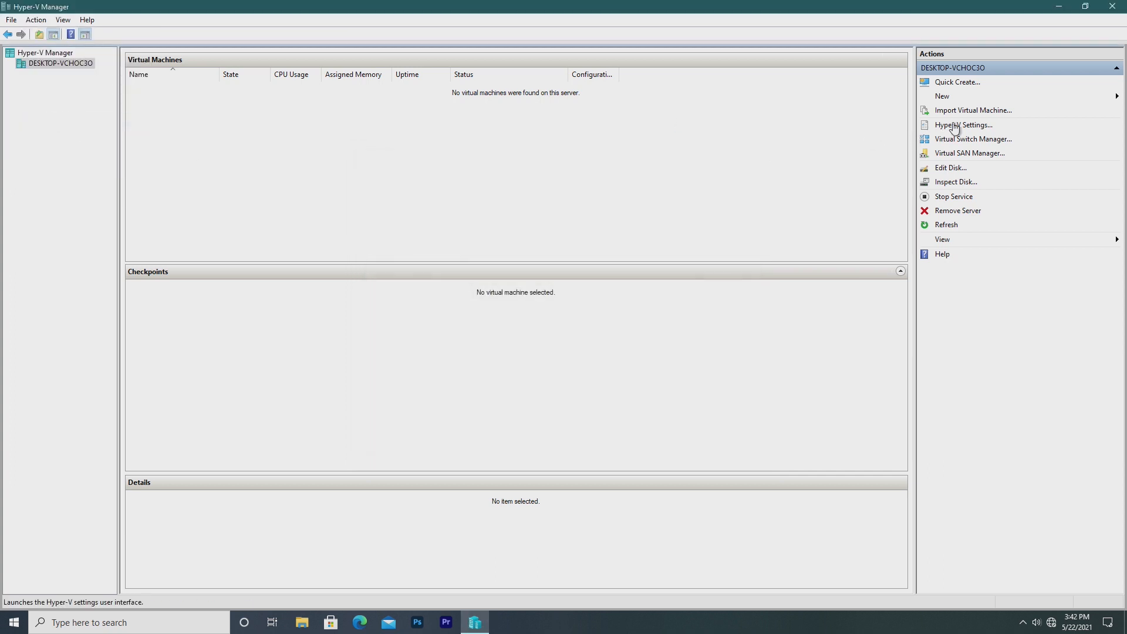
{"action": "left_click", "coordinate": [974, 139]}
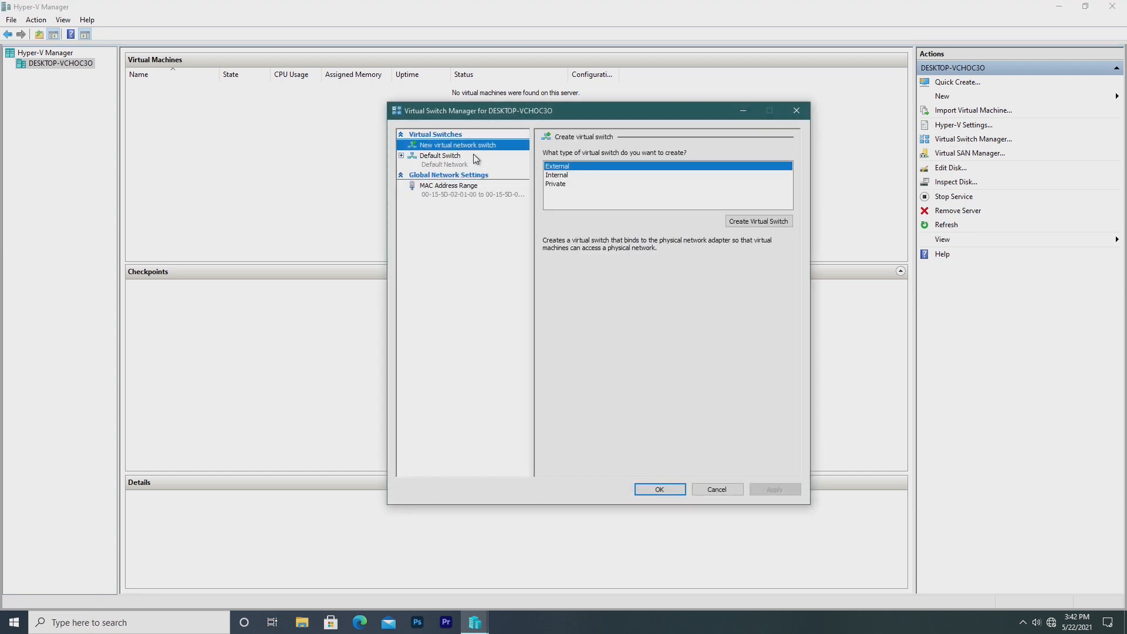
{"action": "left_click", "coordinate": [440, 155]}
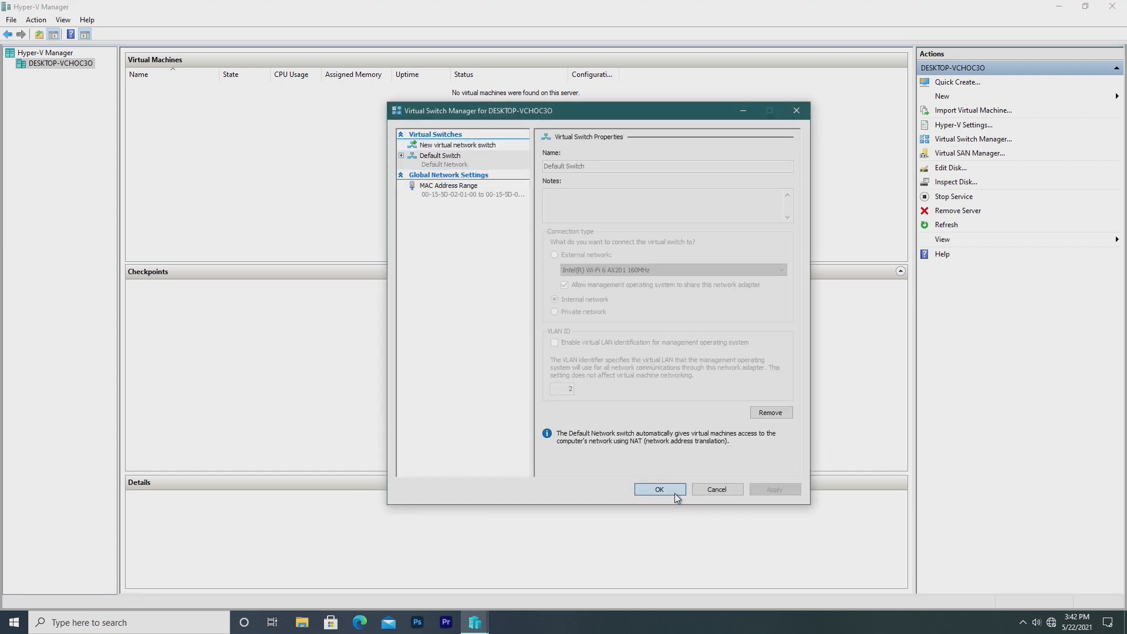
{"action": "left_click", "coordinate": [659, 489]}
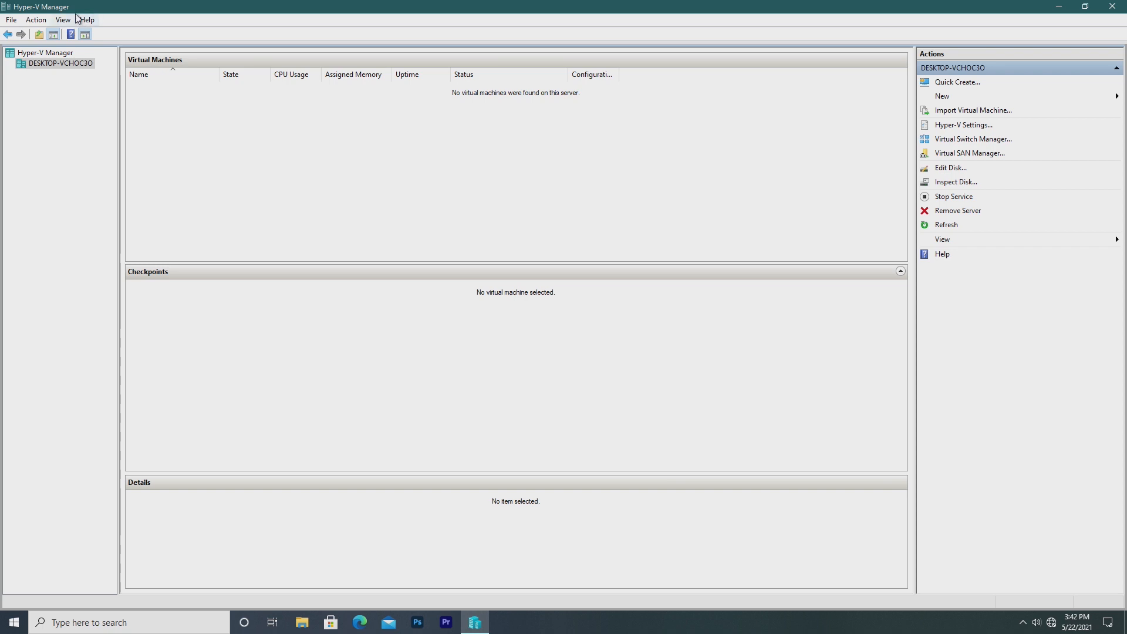
{"action": "left_click", "coordinate": [63, 20]}
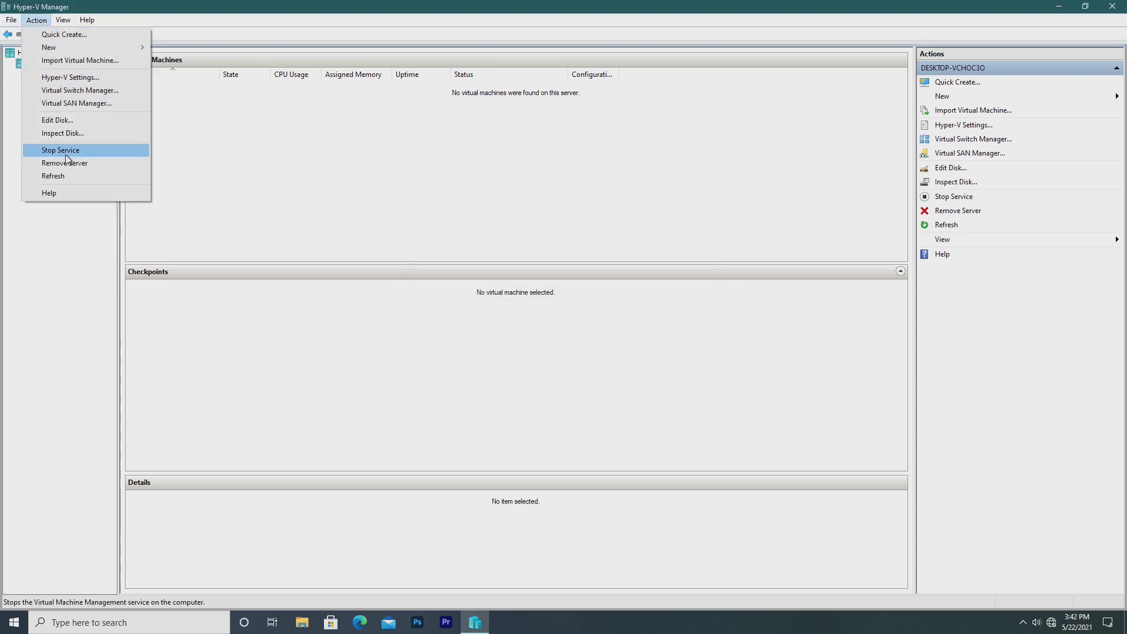
Go to virtualbox.org's Downloads page in Edge and scroll to the 6.1.22 platform packages.
{"action": "left_click", "coordinate": [360, 622]}
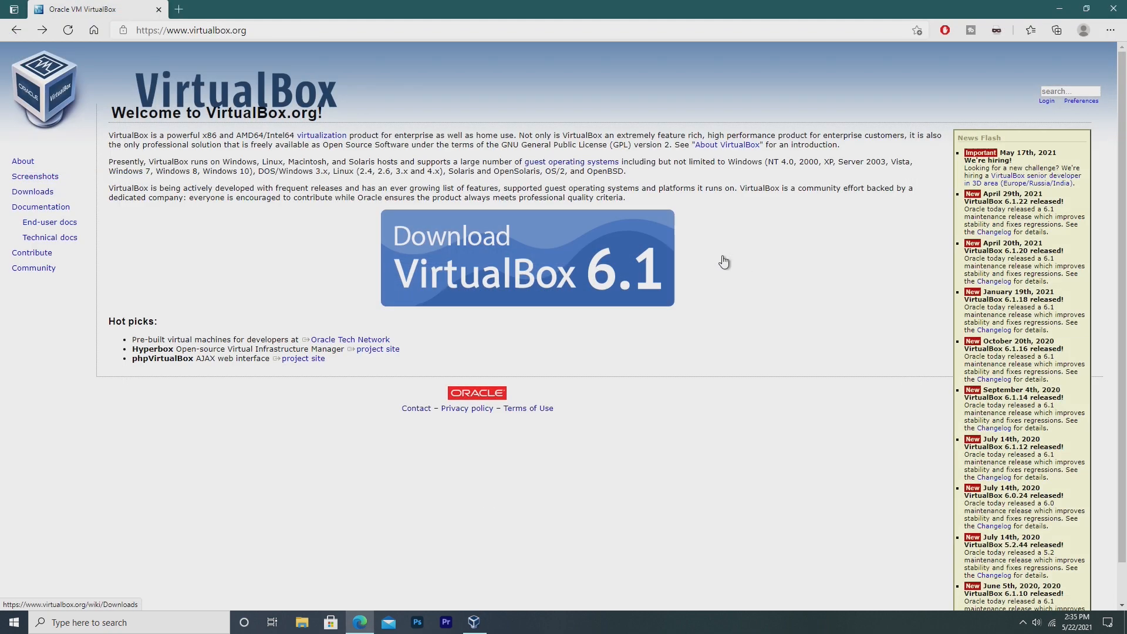
{"action": "left_click", "coordinate": [527, 258]}
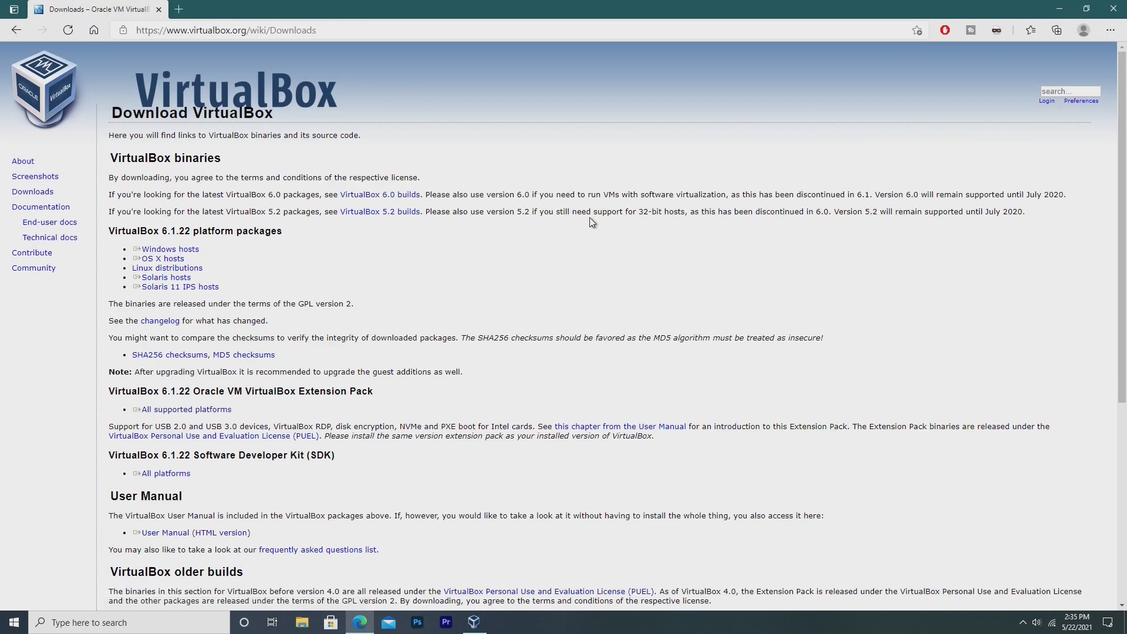
{"action": "scroll", "scroll_direction": "down", "scroll_amount": 3}
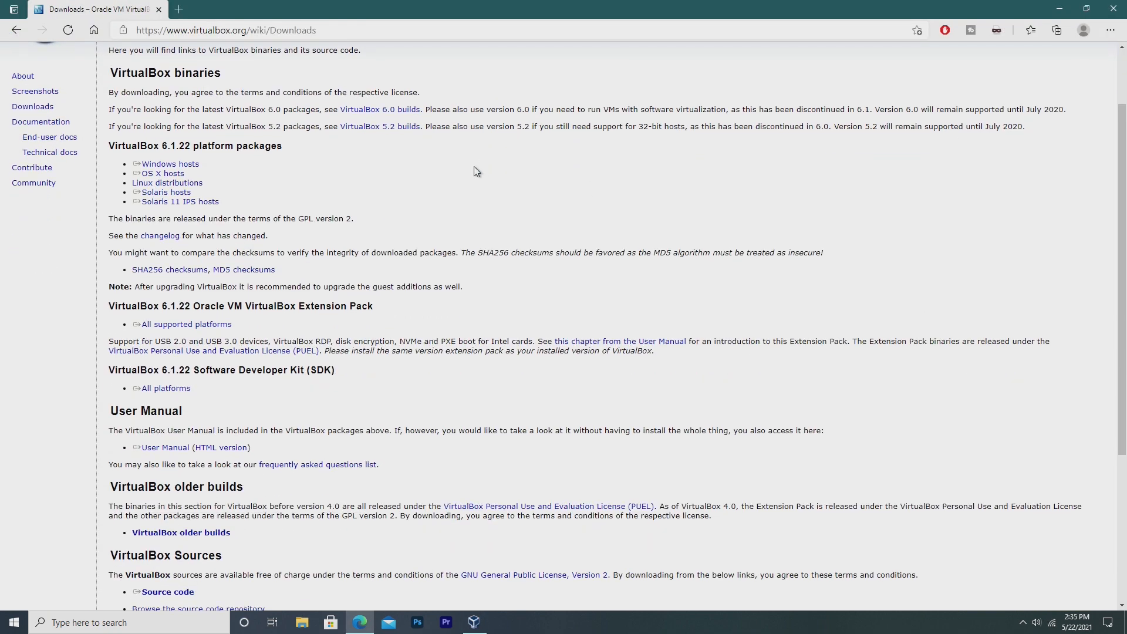
{"action": "scroll", "scroll_direction": "down", "scroll_amount": 3}
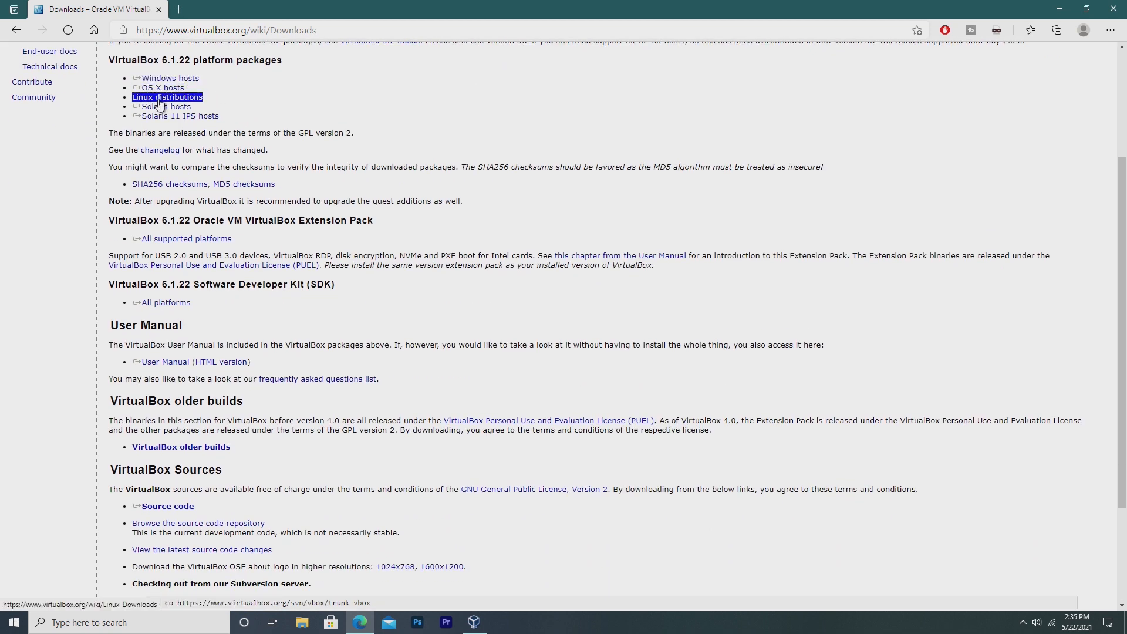
{"action": "scroll", "scroll_direction": "up", "scroll_amount": 3}
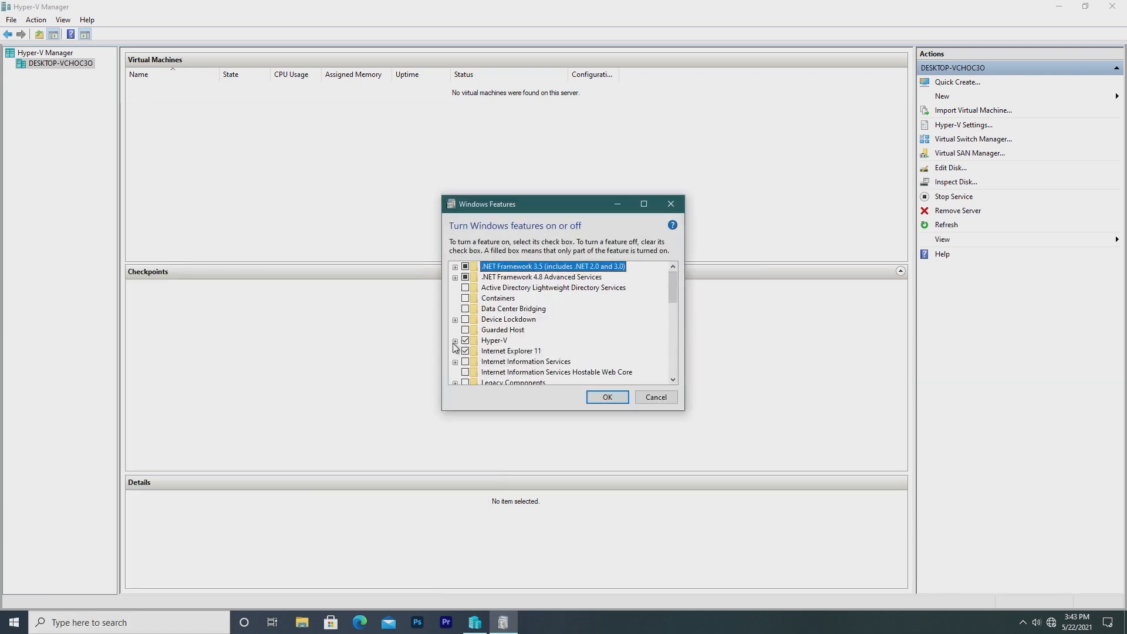
Confirm Hyper-V is enabled in Windows Features, then return to VirtualBox's File menu.
{"action": "left_click", "coordinate": [455, 340]}
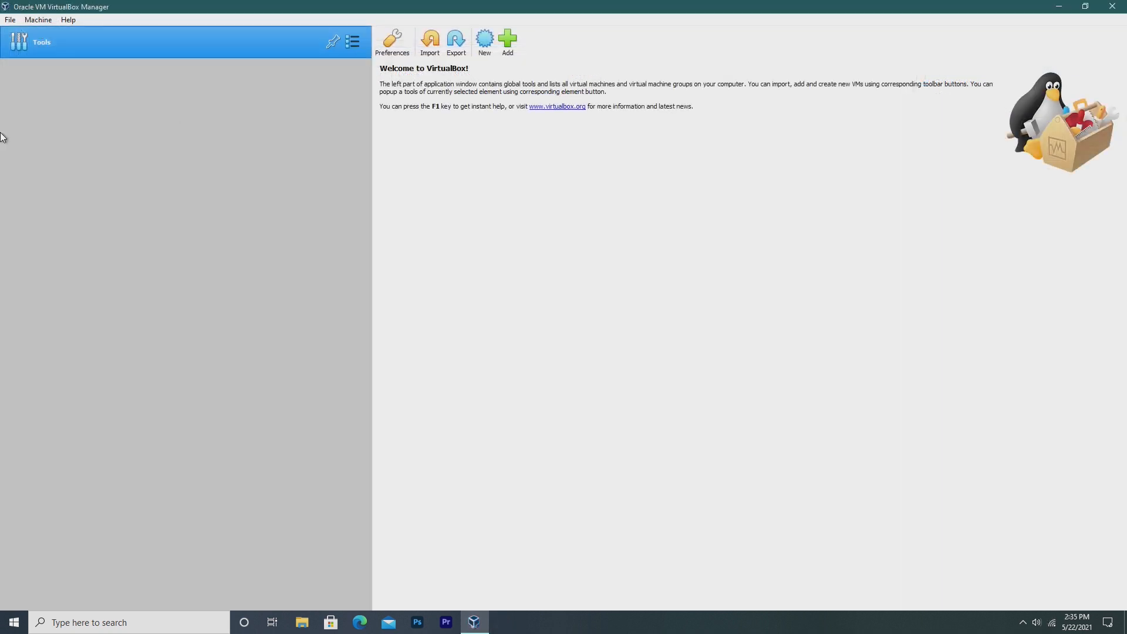
{"action": "left_click", "coordinate": [10, 20]}
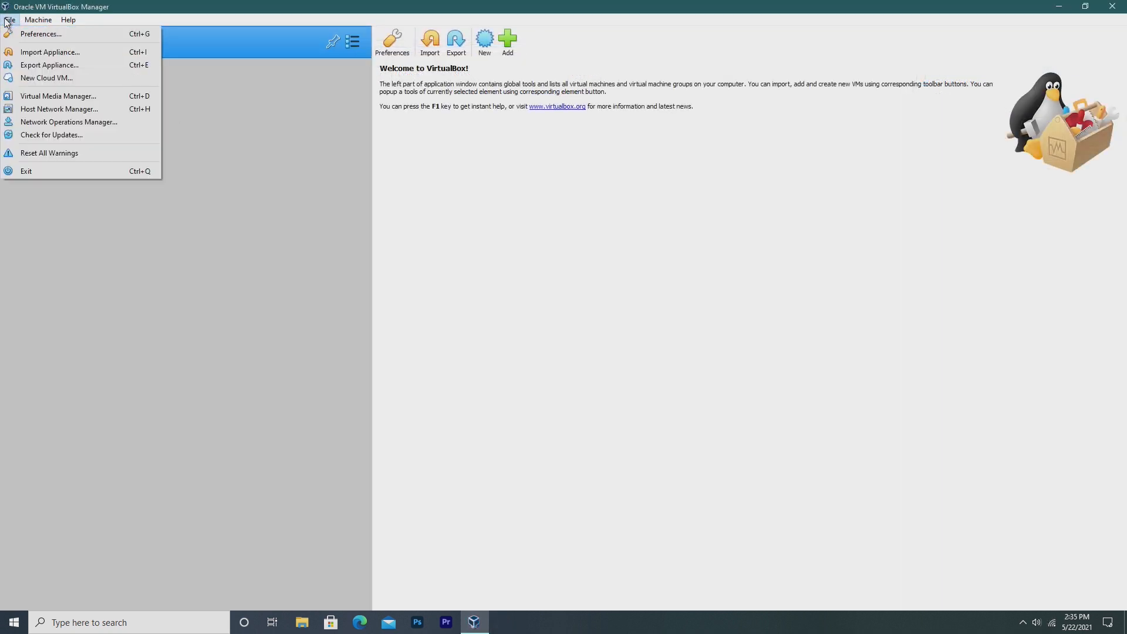
{"action": "left_click", "coordinate": [67, 19]}
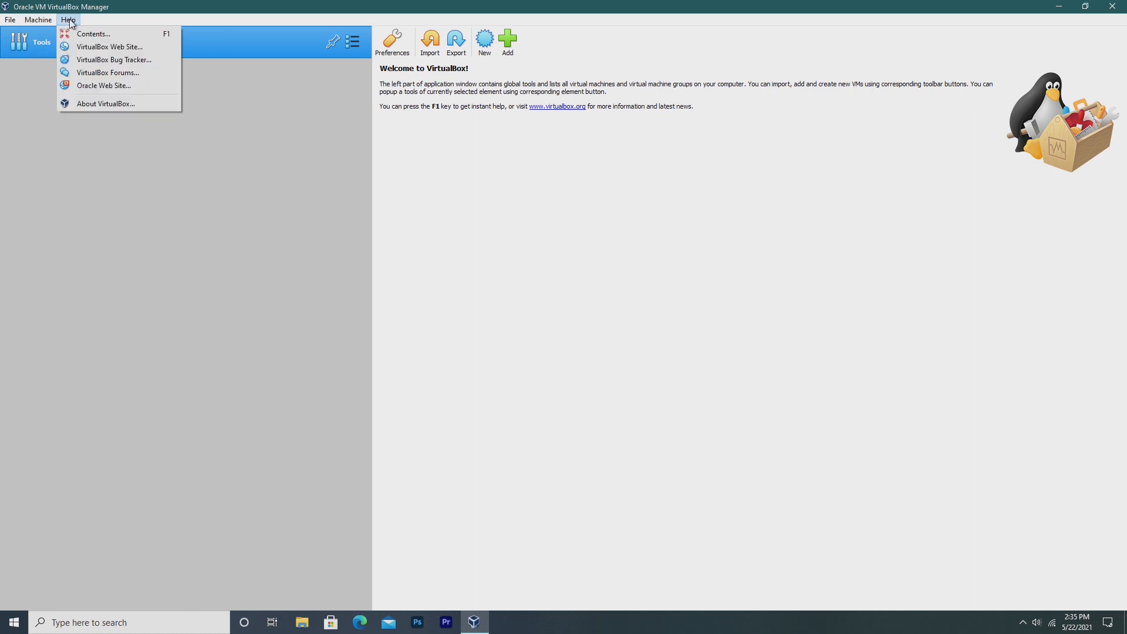
{"action": "left_click", "coordinate": [68, 20]}
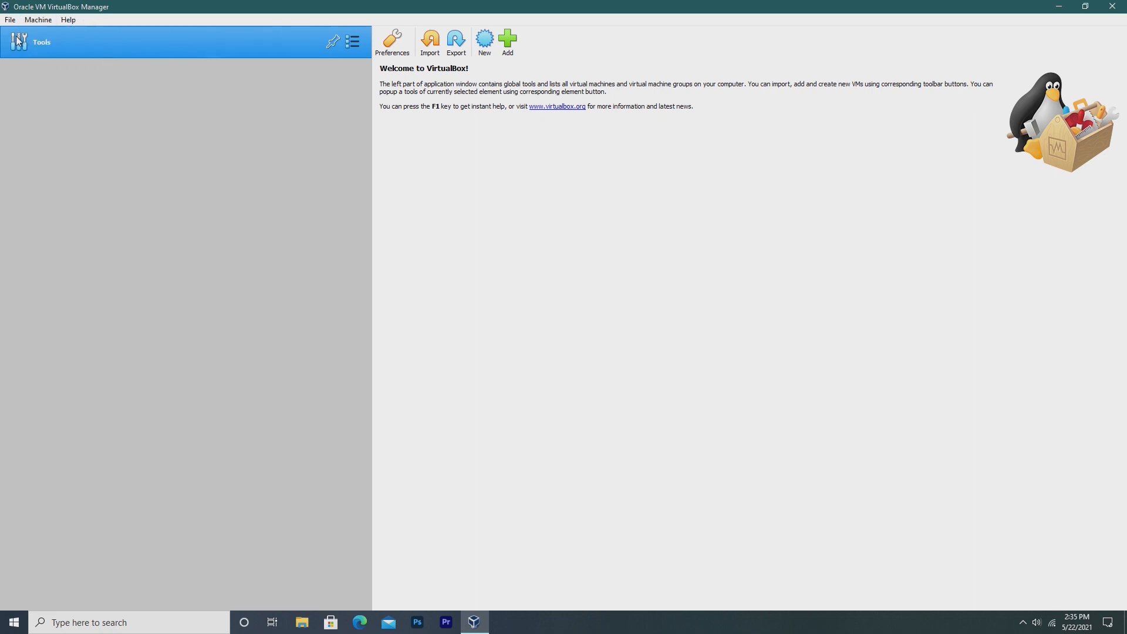
{"action": "mouse_move", "coordinate": [465, 94]}
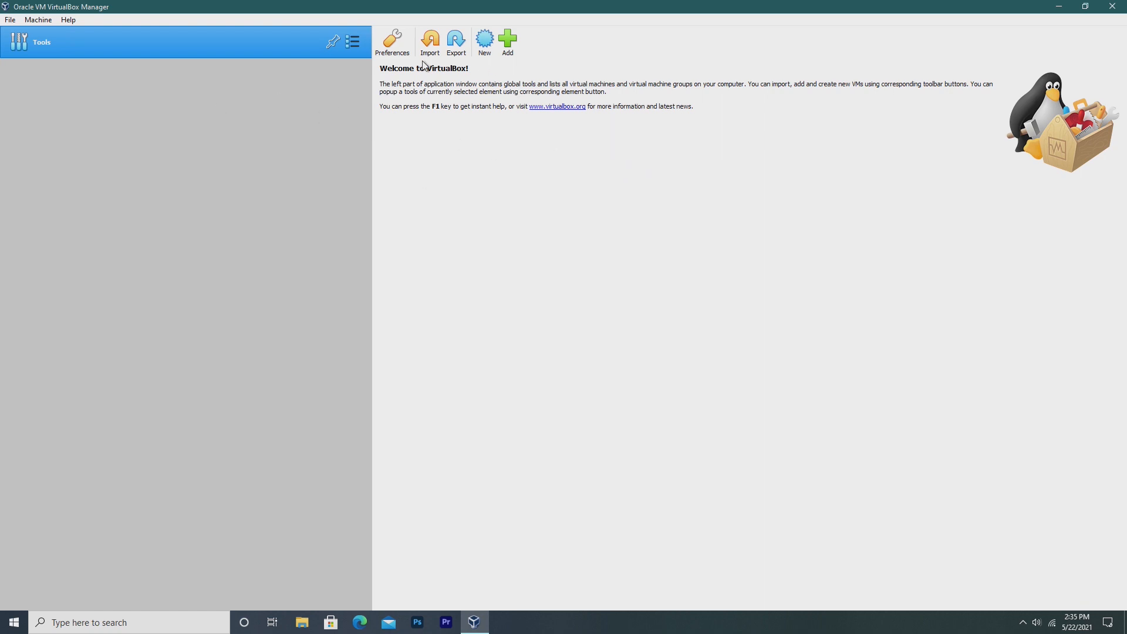
{"action": "left_click", "coordinate": [391, 41]}
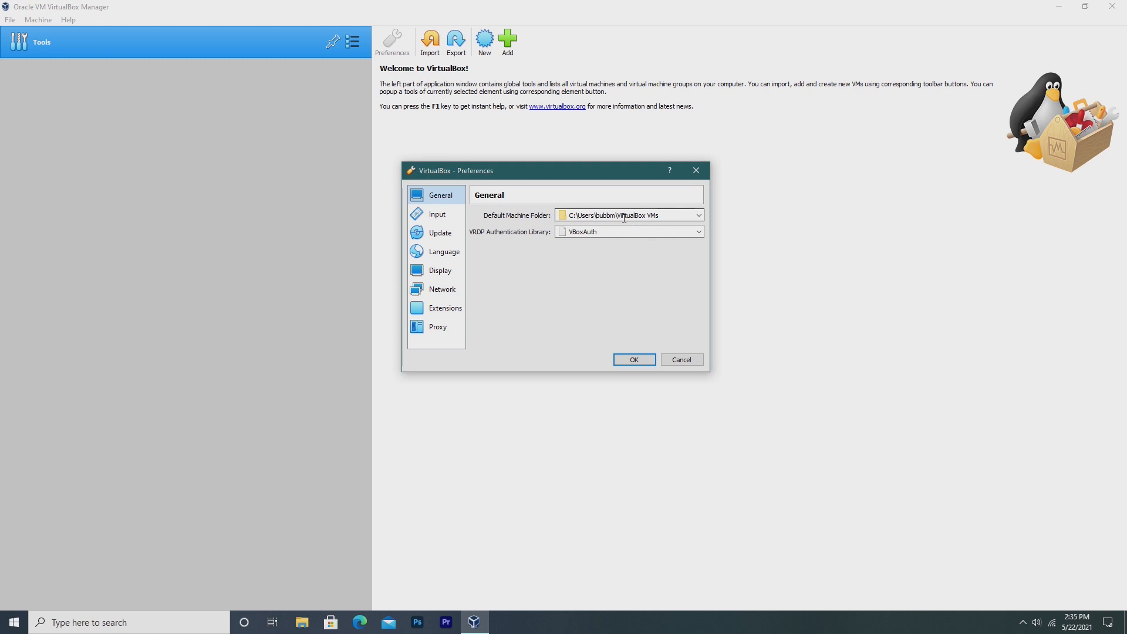
{"action": "left_click", "coordinate": [436, 214]}
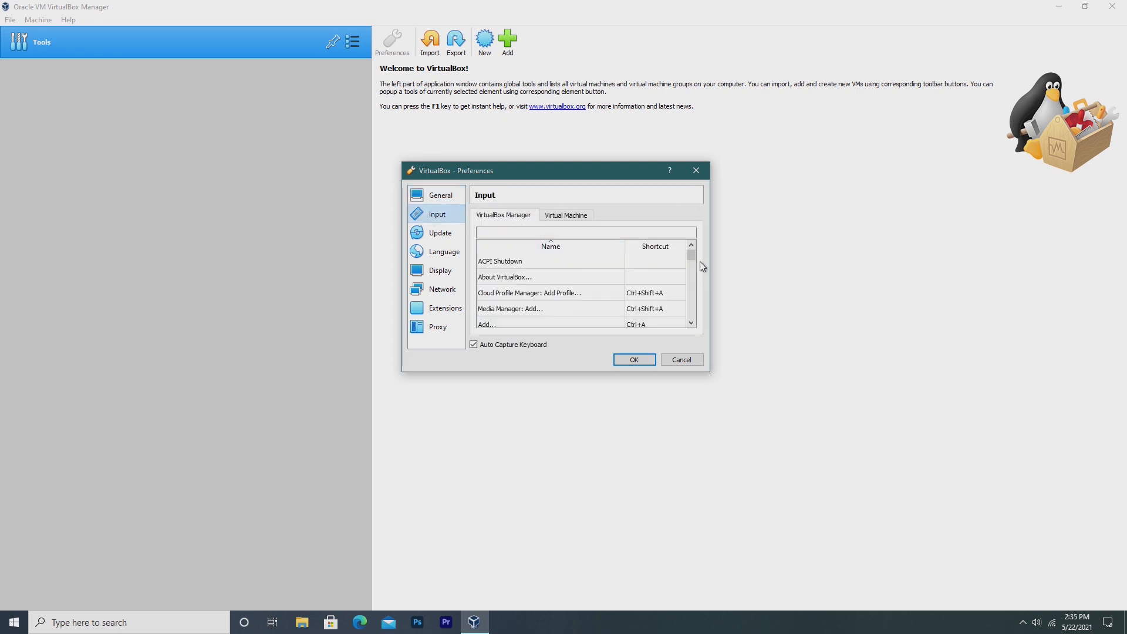
{"action": "left_click", "coordinate": [439, 232]}
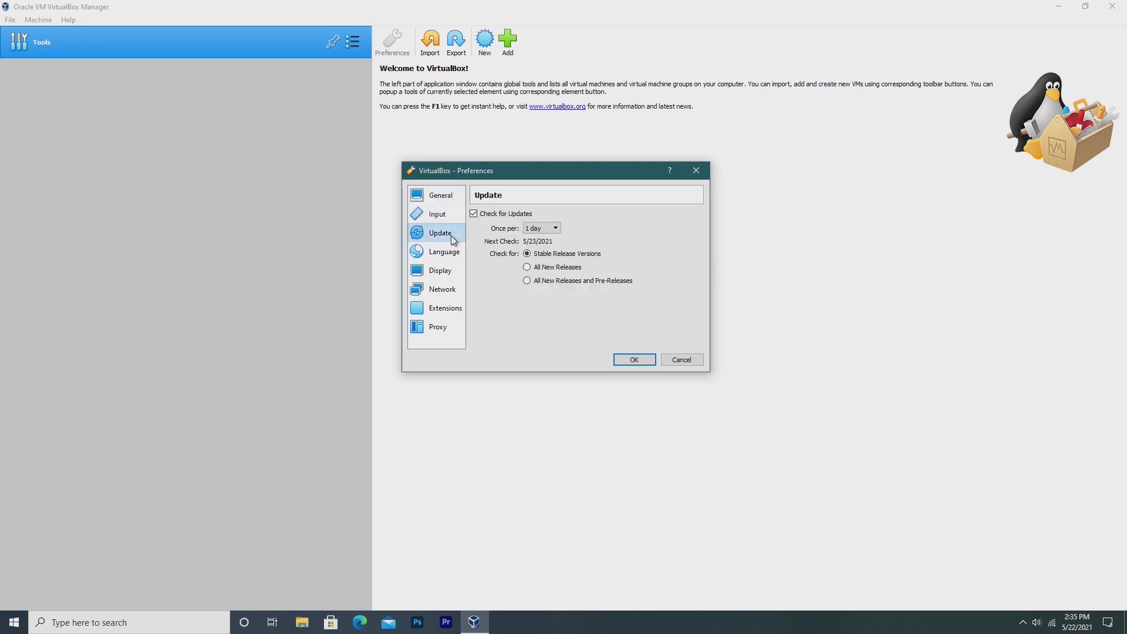
{"action": "left_click", "coordinate": [444, 252]}
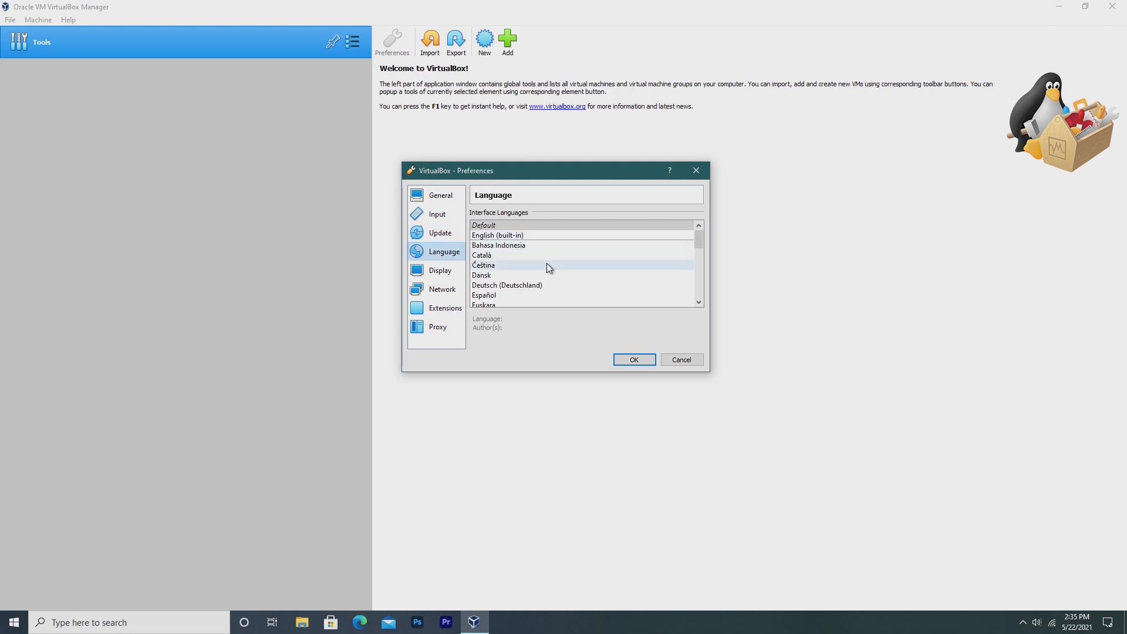
{"action": "left_click", "coordinate": [439, 270]}
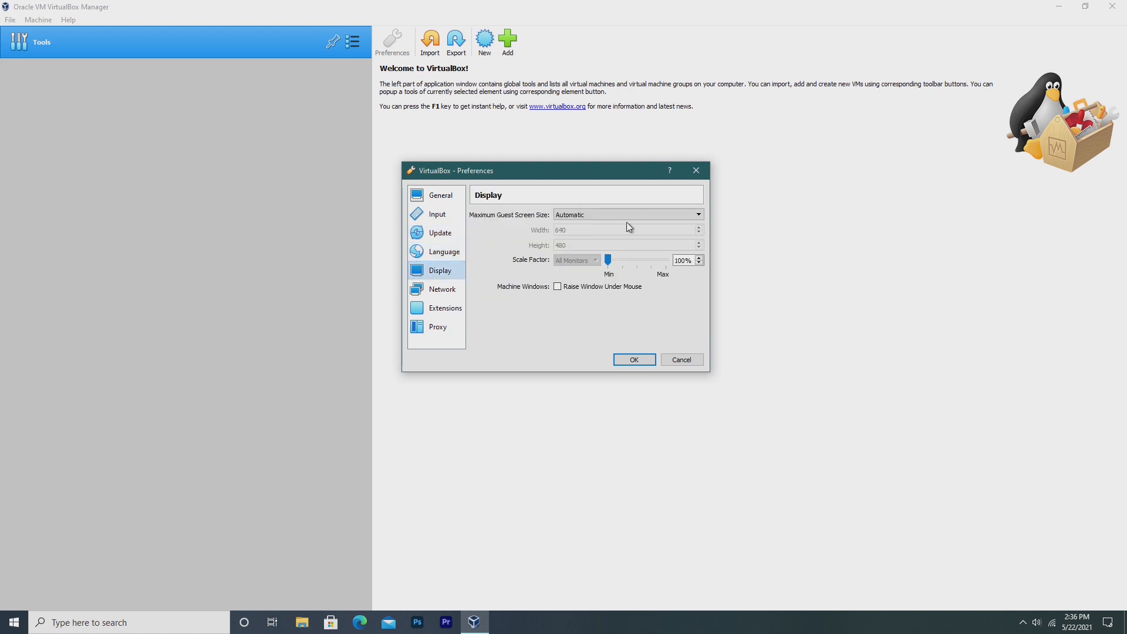
{"action": "mouse_move", "coordinate": [441, 289]}
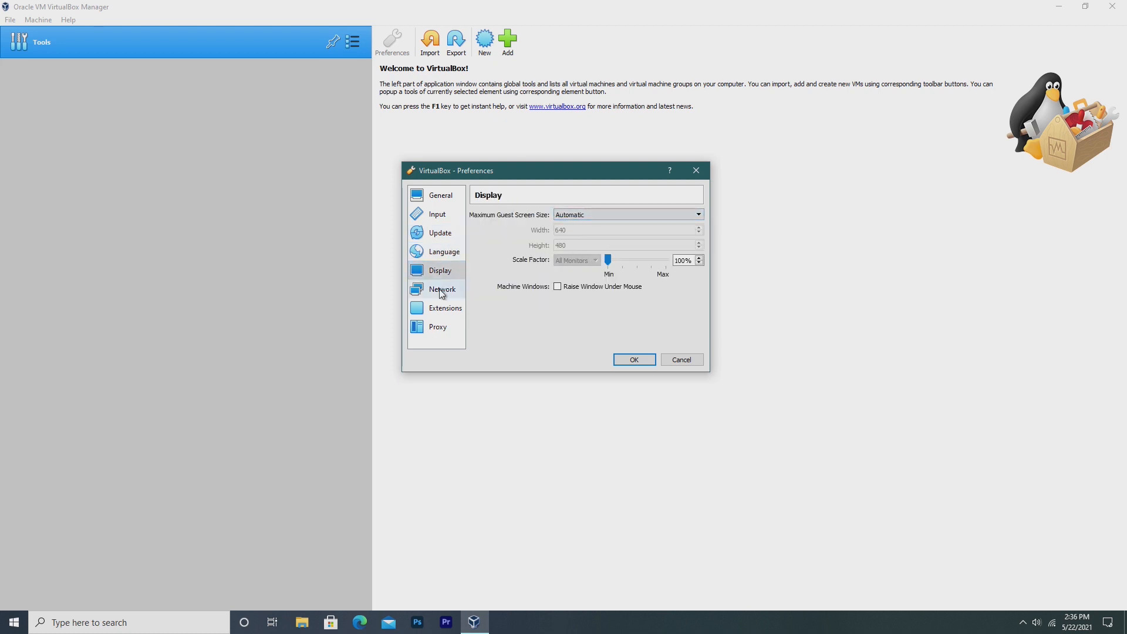
{"action": "left_click", "coordinate": [444, 307]}
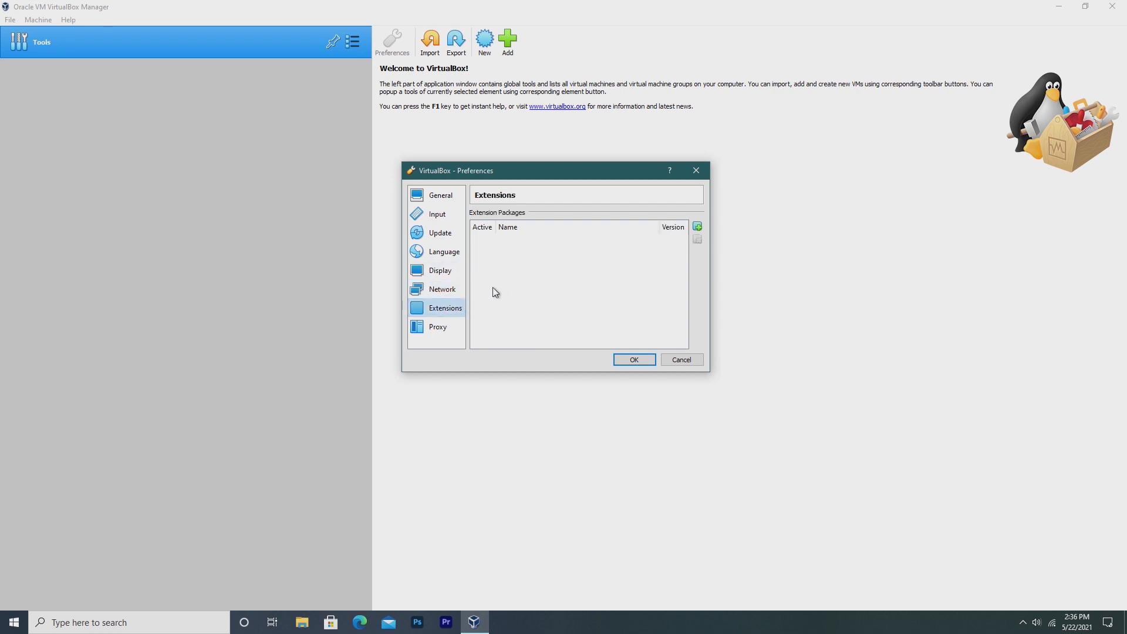
{"action": "left_click", "coordinate": [437, 327]}
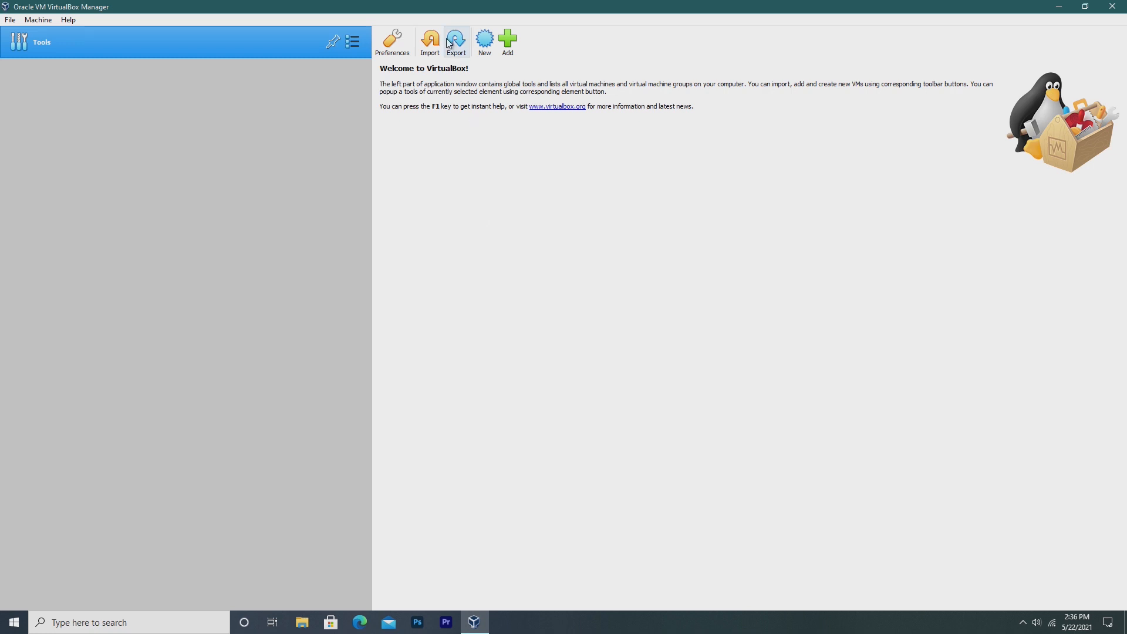
{"action": "left_click", "coordinate": [429, 39]}
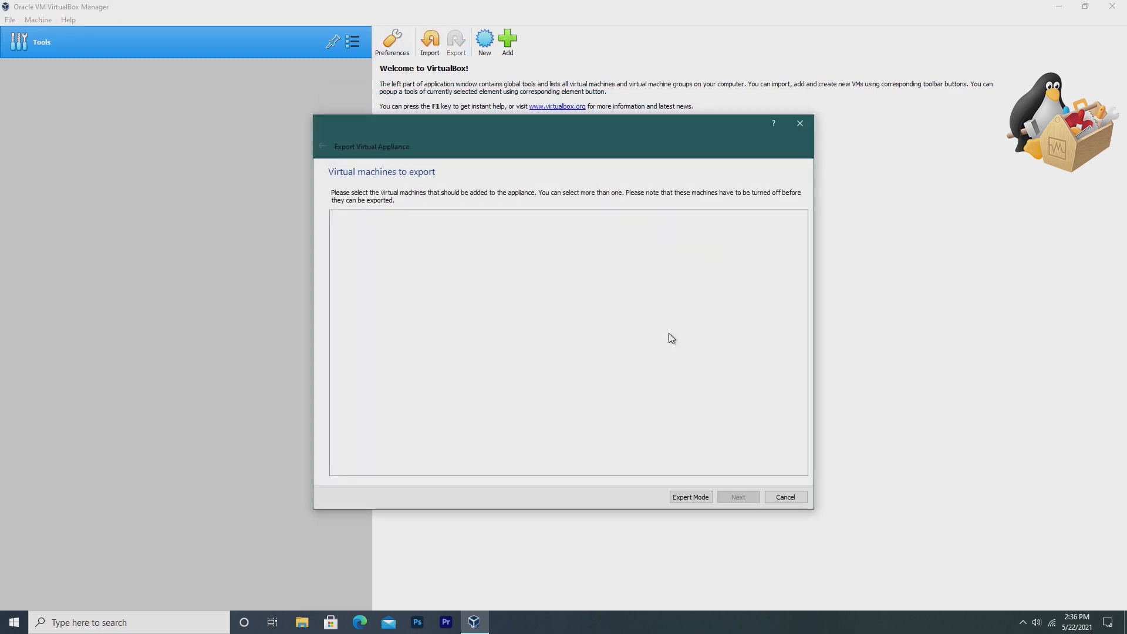
{"action": "left_click", "coordinate": [784, 497]}
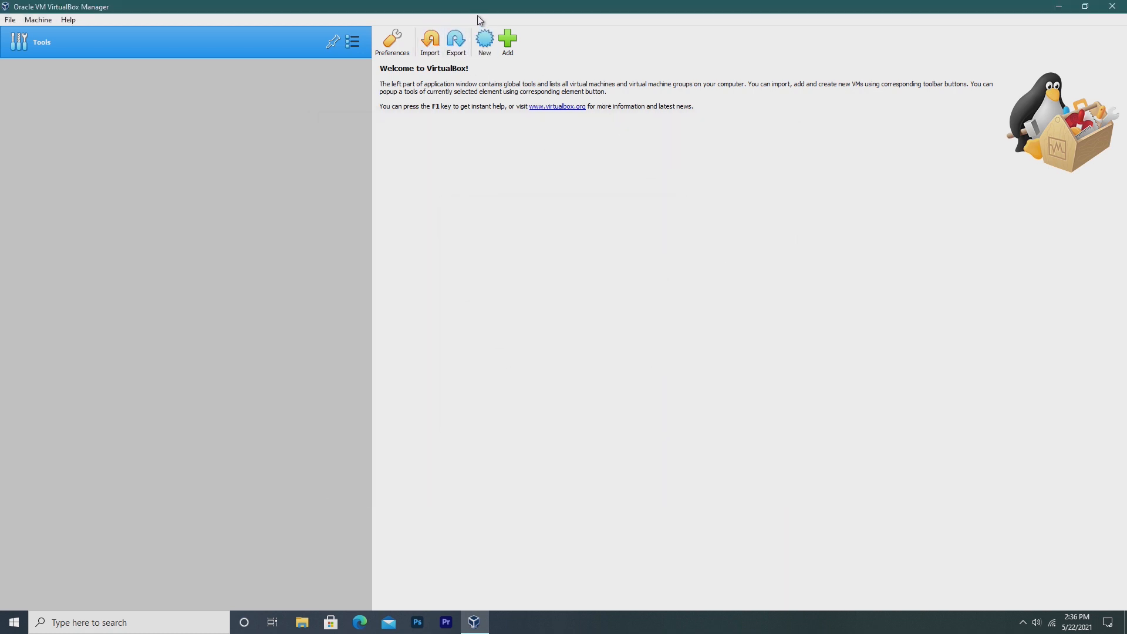
{"action": "left_click", "coordinate": [507, 39]}
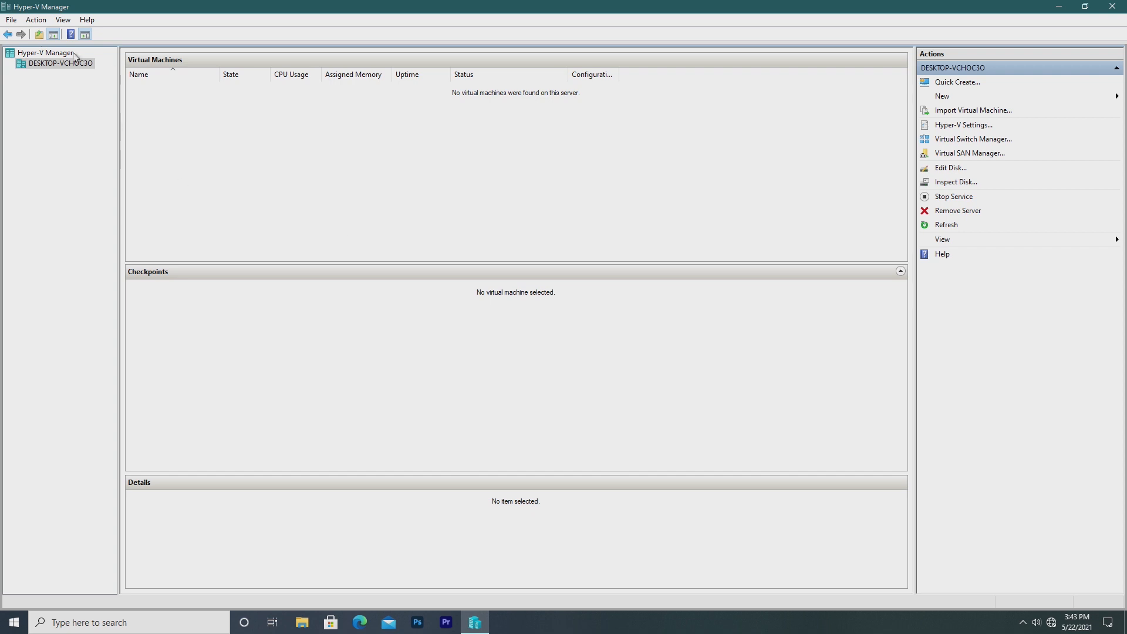
Browse Hyper-V's Quick Create and Import wizard, remove the local server, and reconnect.
{"action": "left_click", "coordinate": [35, 20]}
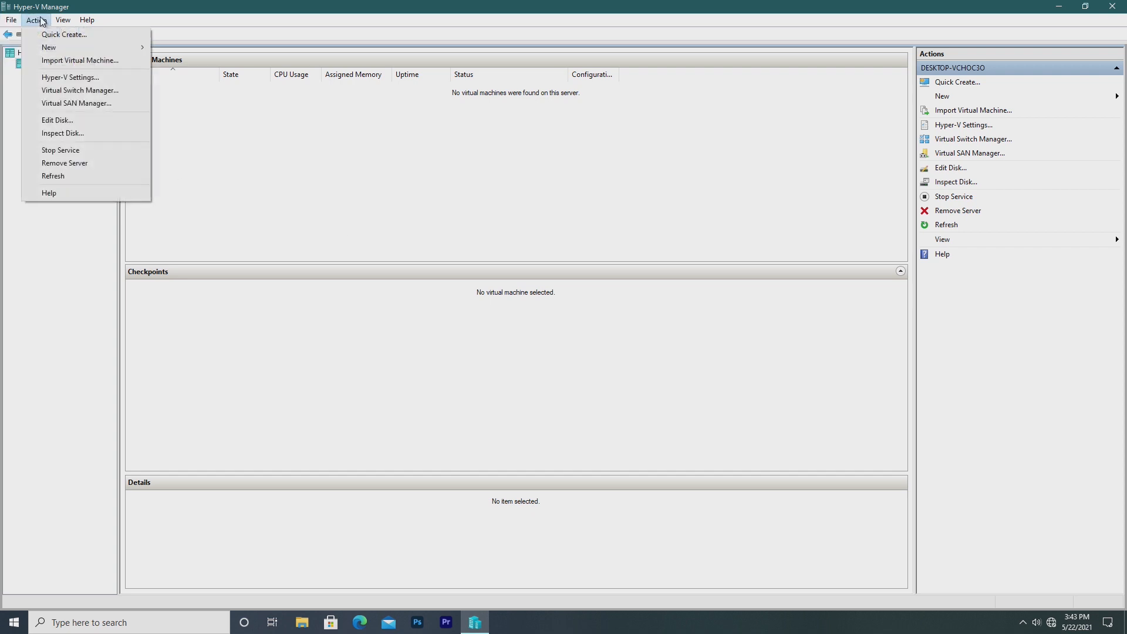
{"action": "left_click", "coordinate": [87, 19]}
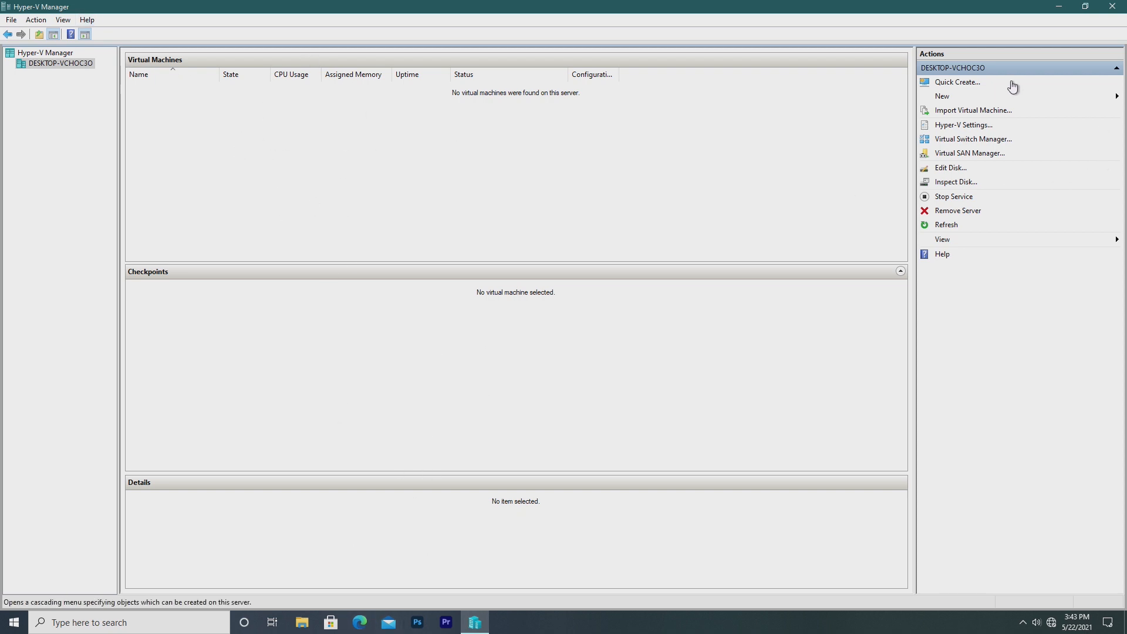
{"action": "mouse_move", "coordinate": [967, 88]}
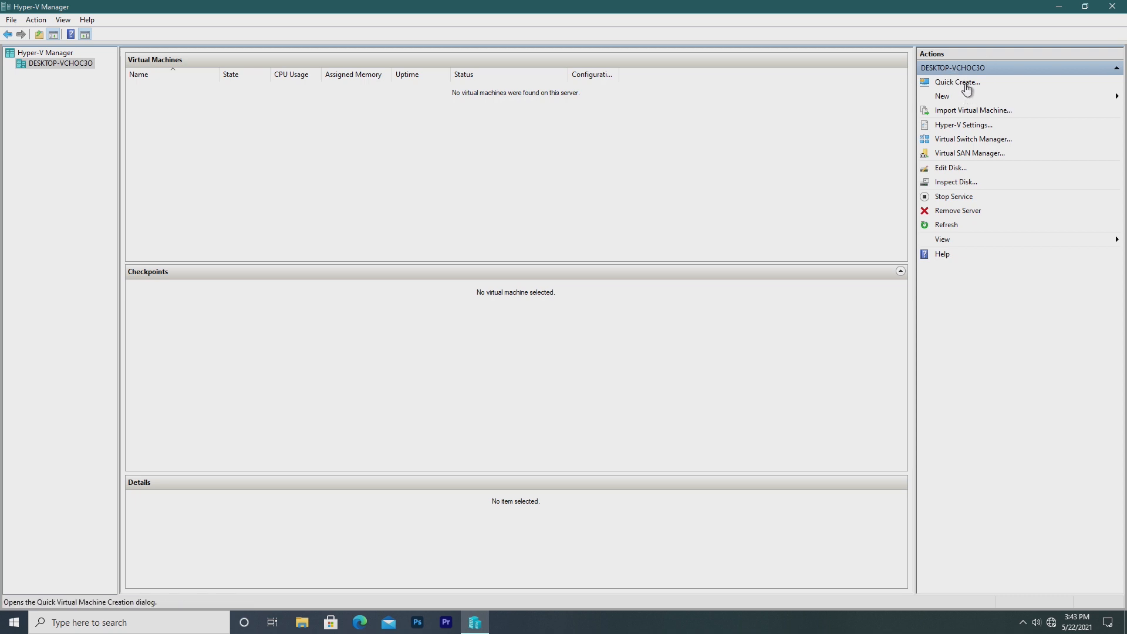
{"action": "left_click", "coordinate": [956, 82]}
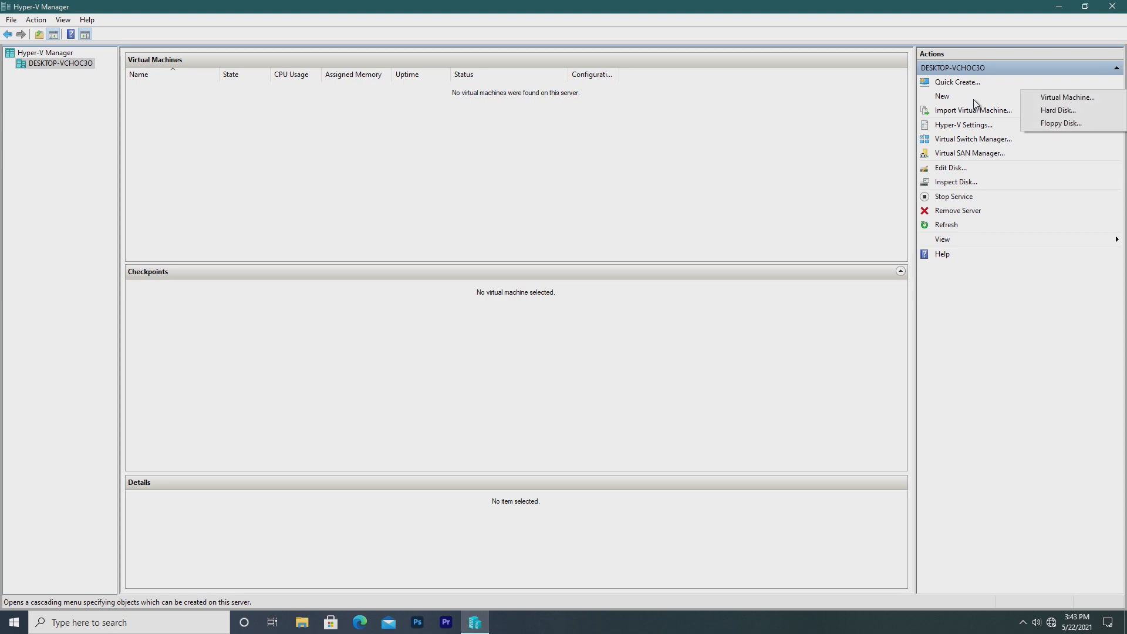
{"action": "left_click", "coordinate": [974, 110]}
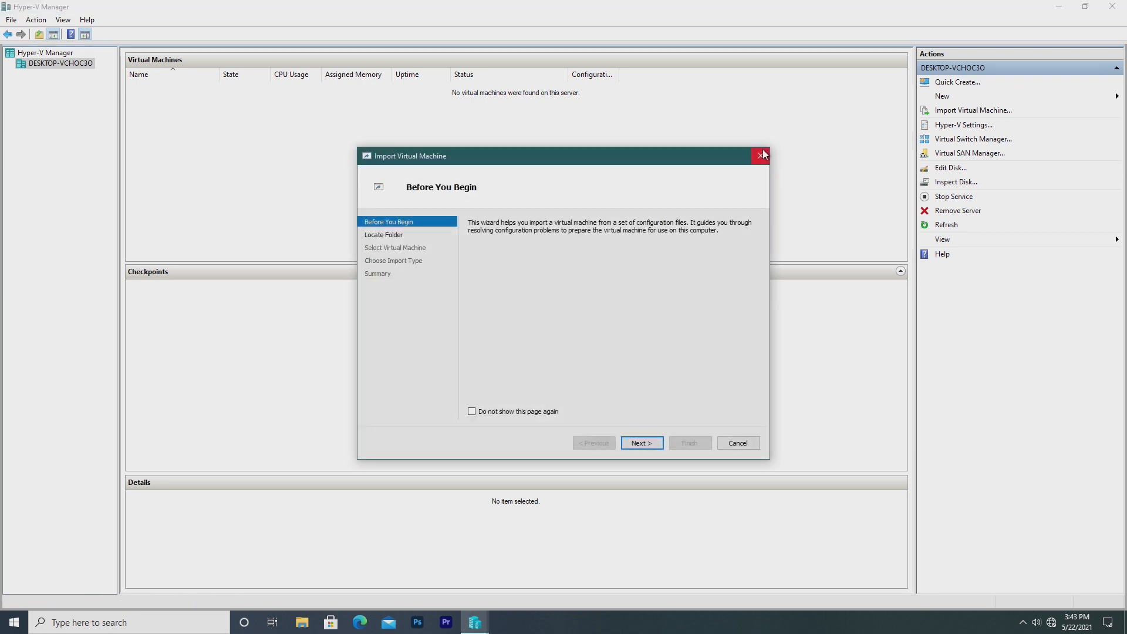
{"action": "left_click", "coordinate": [762, 155]}
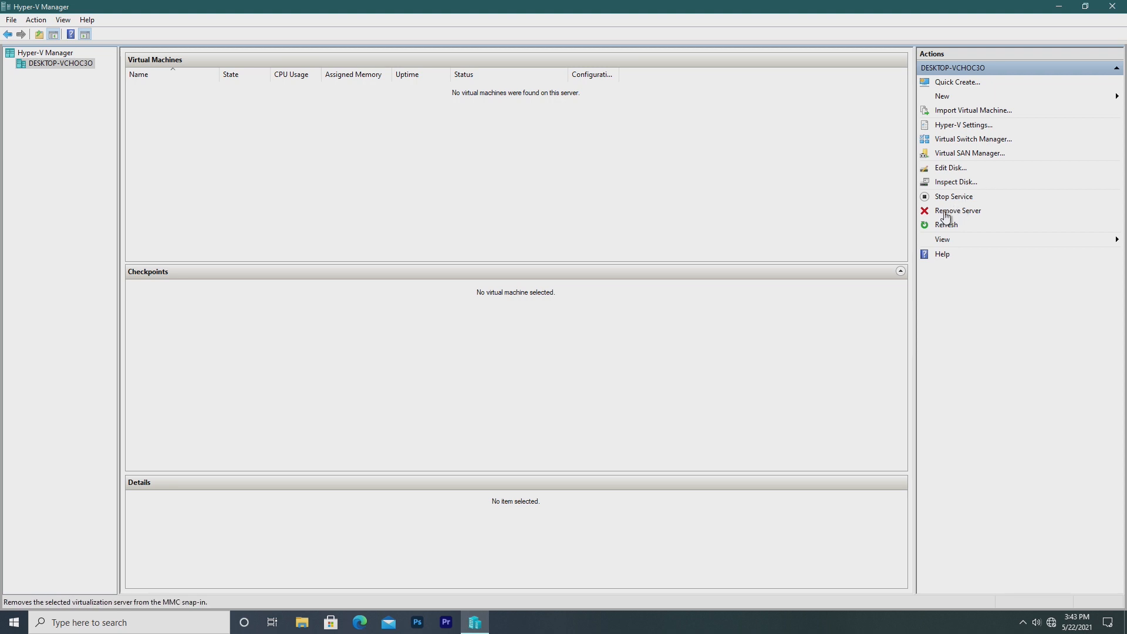
{"action": "left_click", "coordinate": [957, 210]}
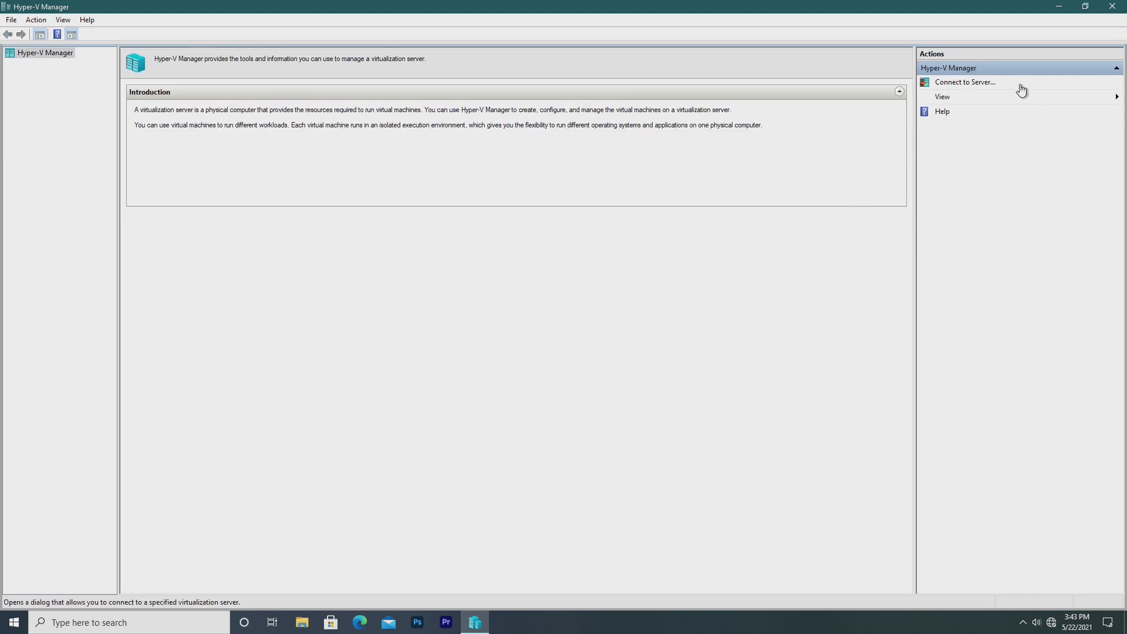
{"action": "left_click", "coordinate": [965, 81]}
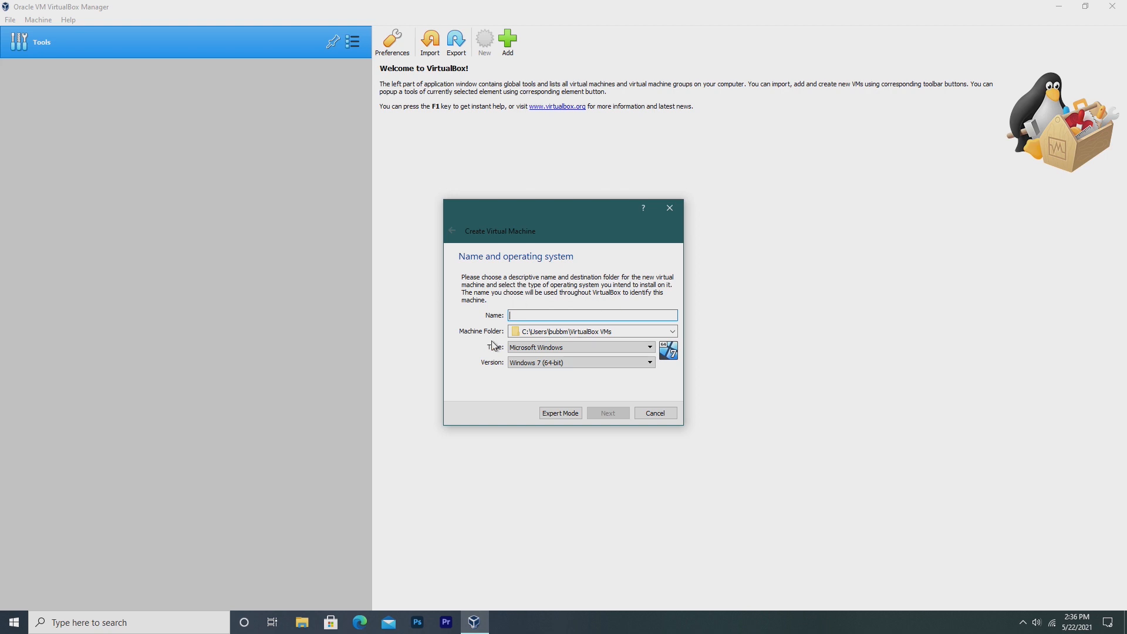
Name the VM 'Windows 8.1', set its memory, and add a 40 GB dynamic VDI disk.
{"action": "type", "text": "Windows 8.1"}
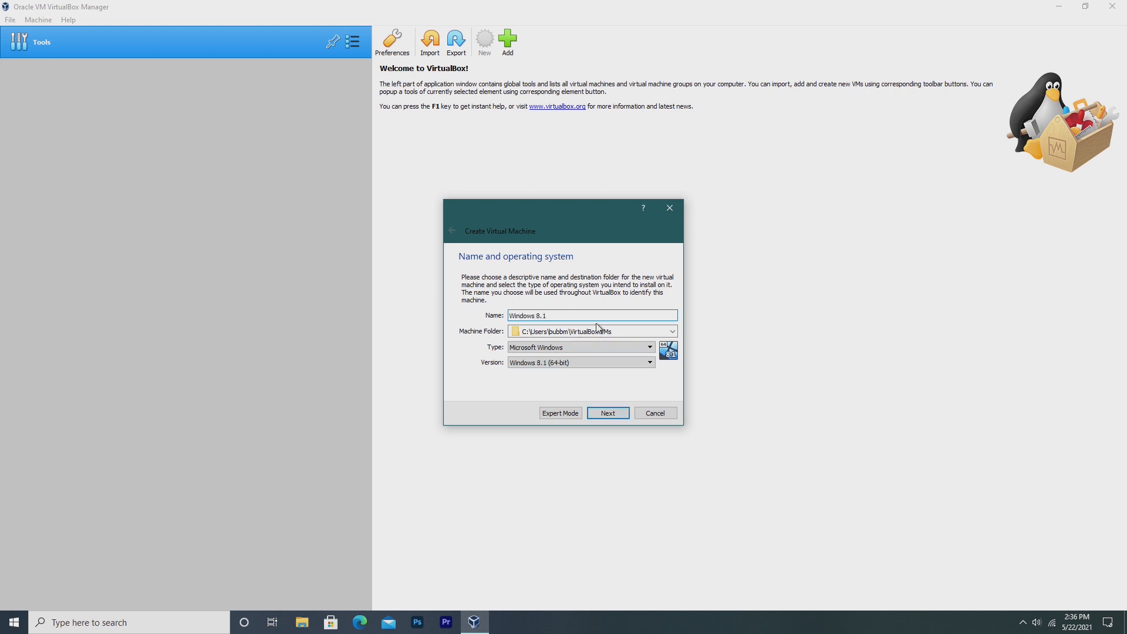
{"action": "left_click", "coordinate": [606, 413]}
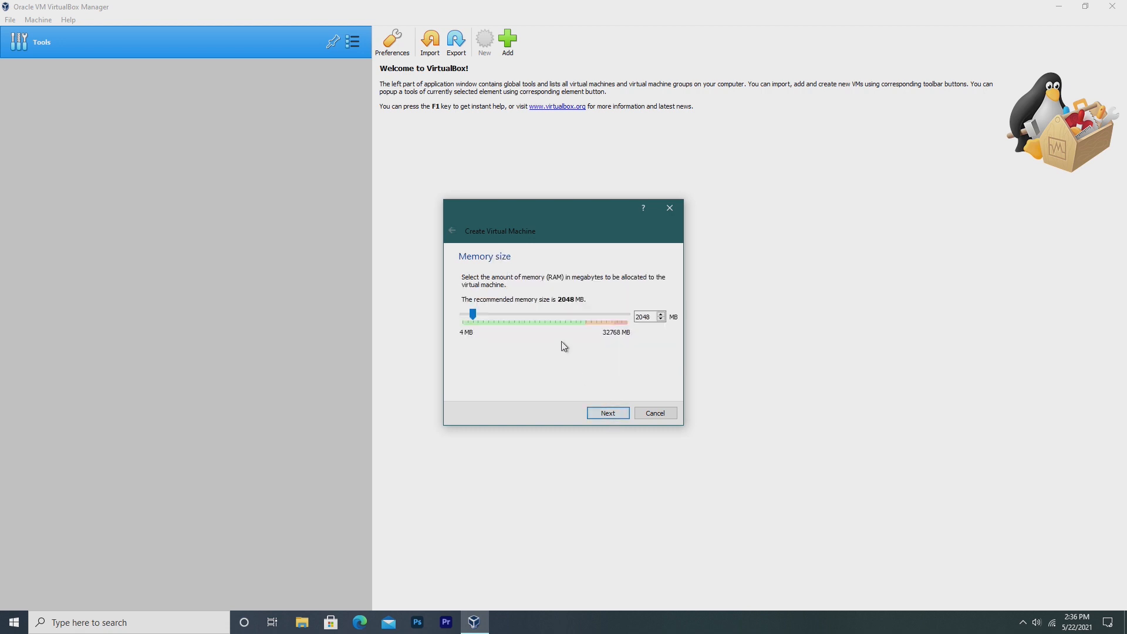
{"action": "left_click", "coordinate": [644, 316]}
{"action": "type", "text": "800"}
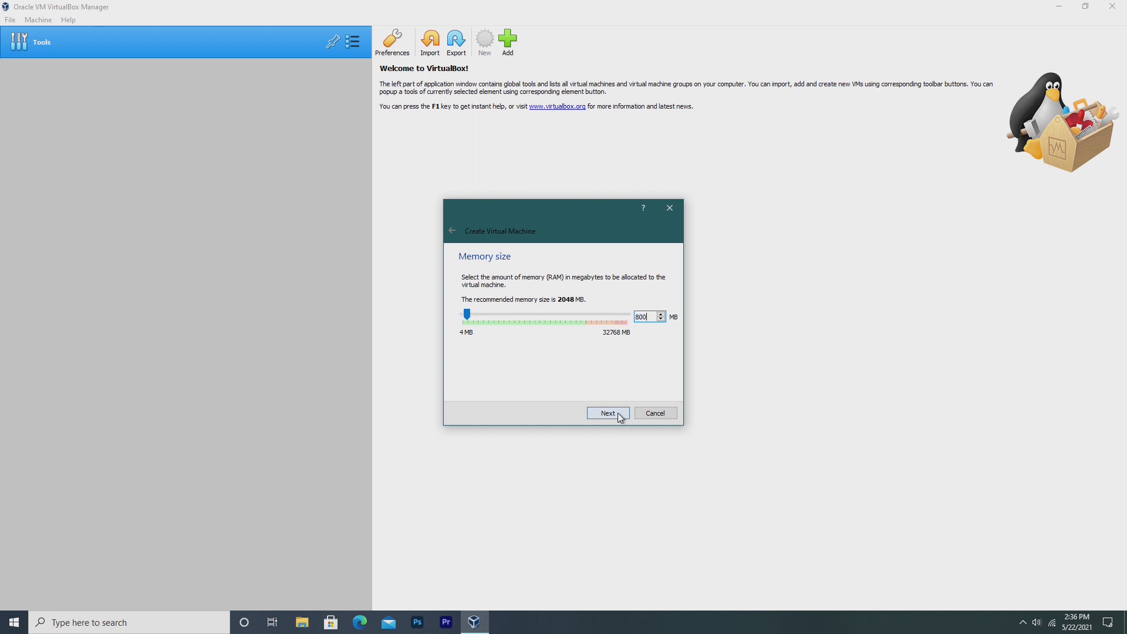
{"action": "left_click", "coordinate": [606, 414]}
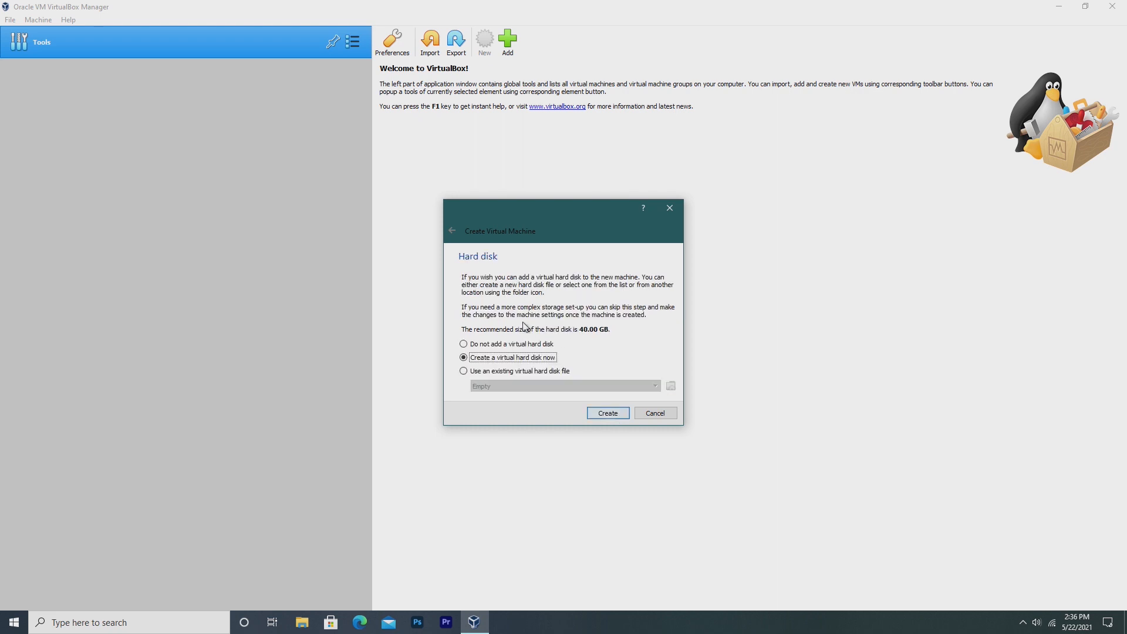
{"action": "left_click", "coordinate": [464, 371]}
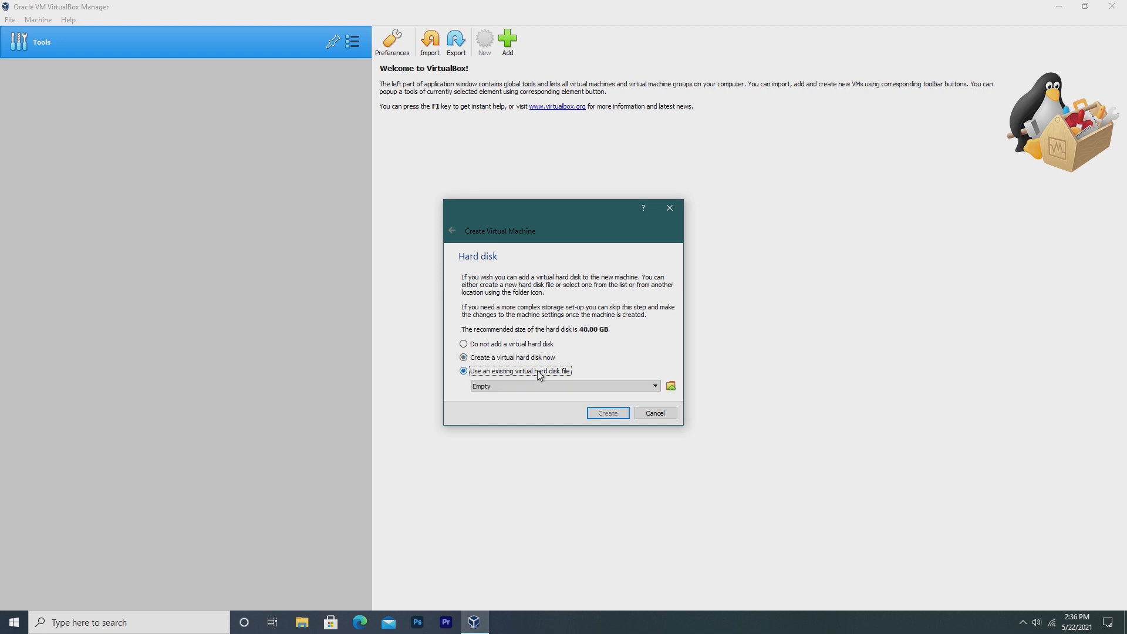
{"action": "left_click", "coordinate": [606, 413]}
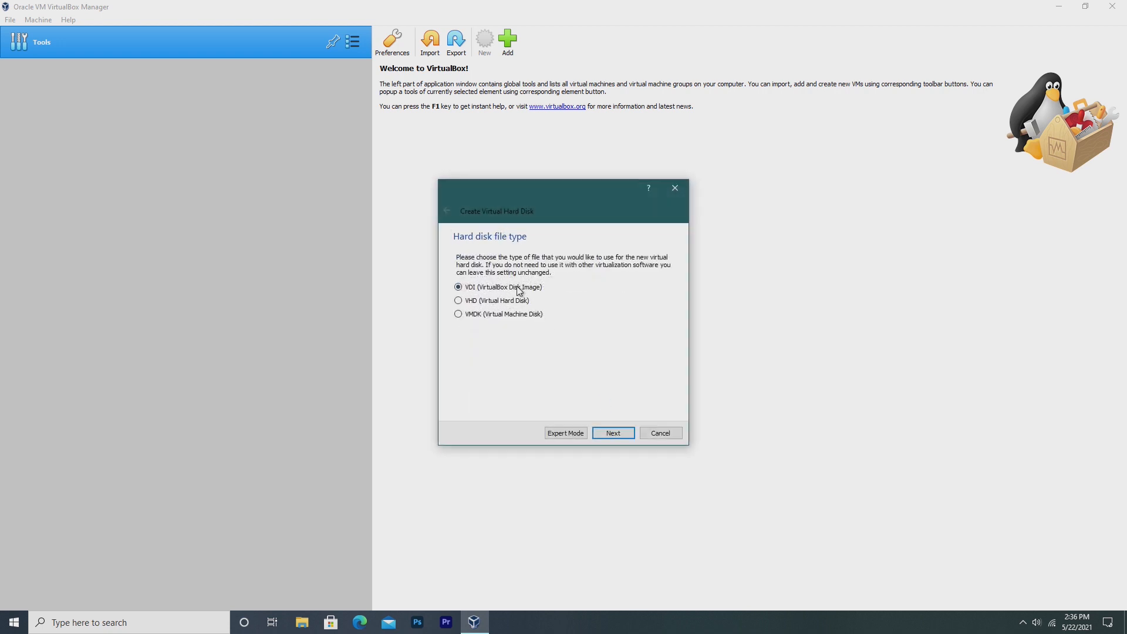
{"action": "left_click", "coordinate": [612, 433]}
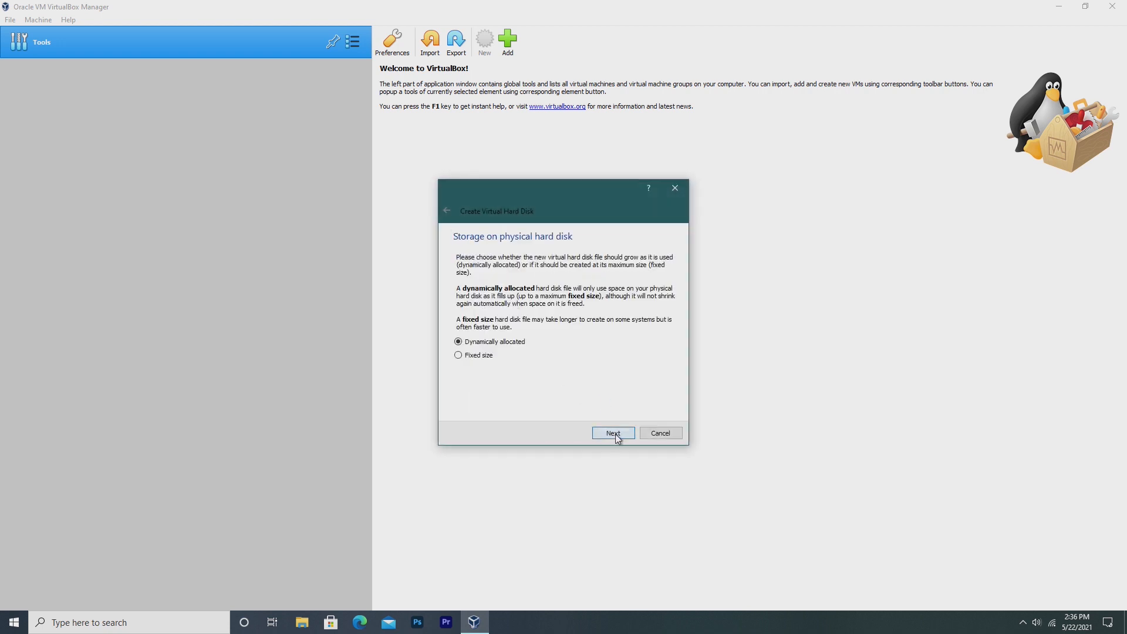
{"action": "left_click", "coordinate": [612, 433]}
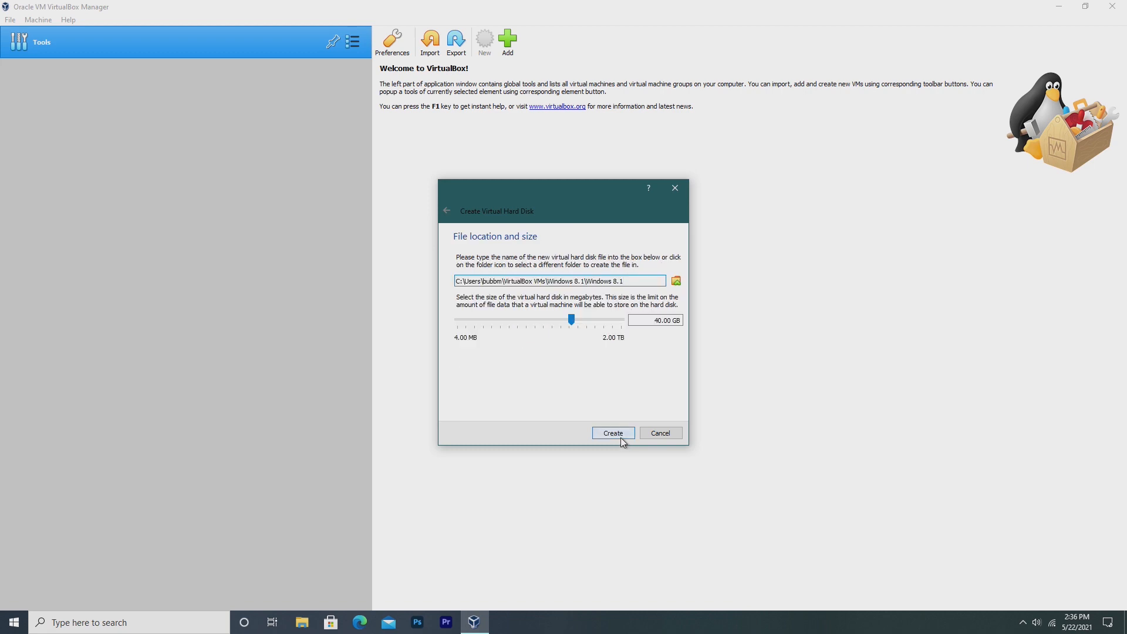
{"action": "left_click", "coordinate": [612, 433]}
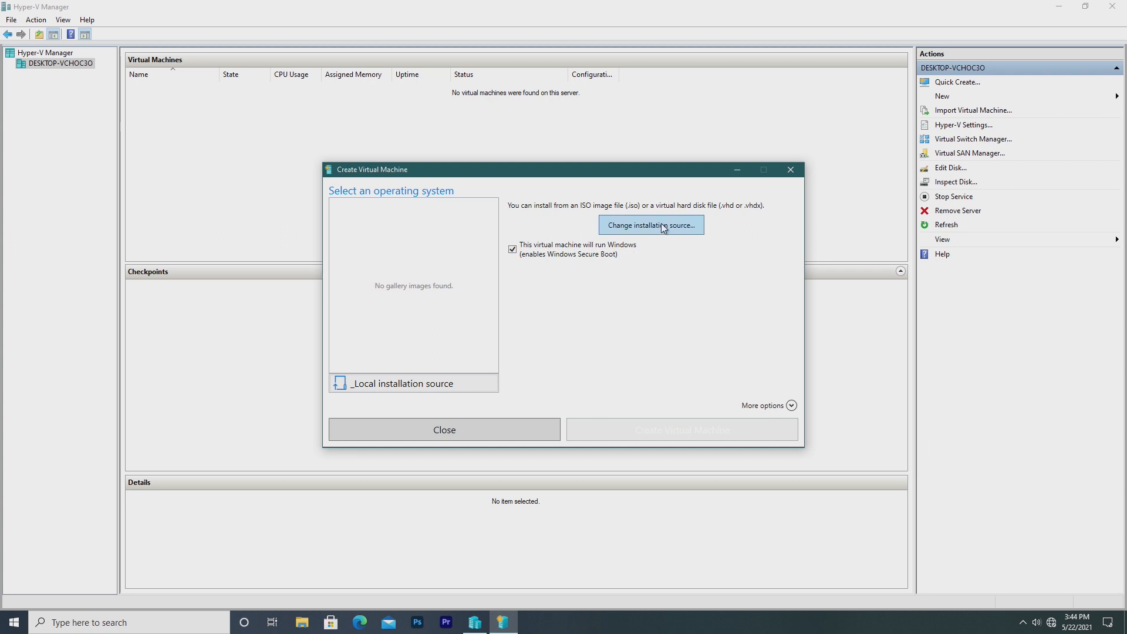
Quick-create 'Windows 8.1' in Hyper-V using Win8.1_English_x64.iso as the installation source.
{"action": "left_click", "coordinate": [649, 225]}
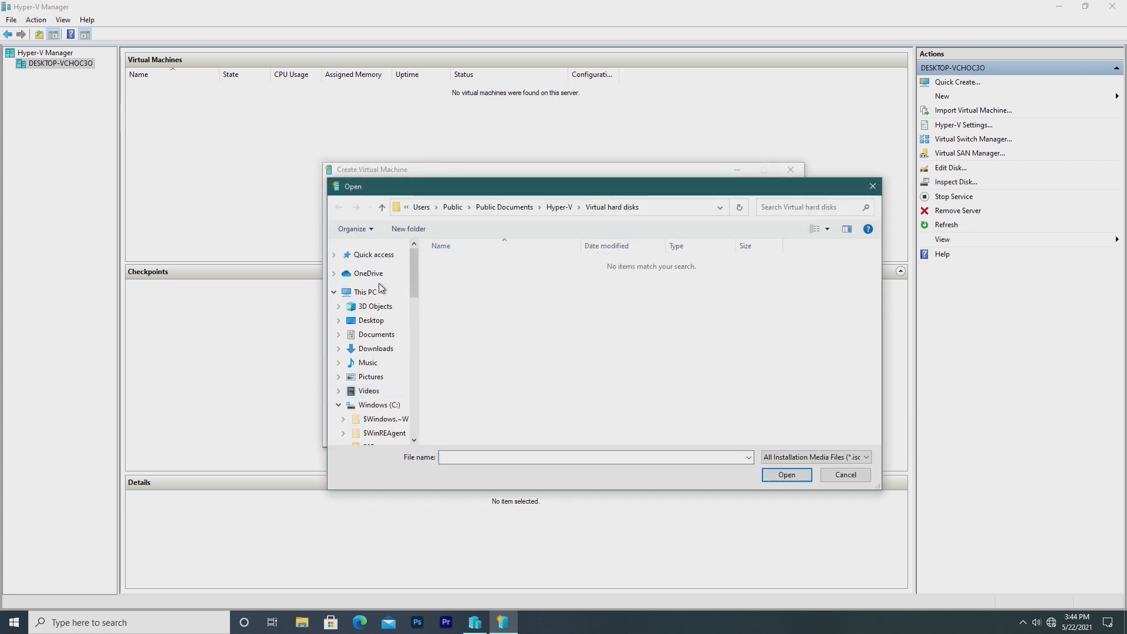
{"action": "left_click", "coordinate": [786, 474]}
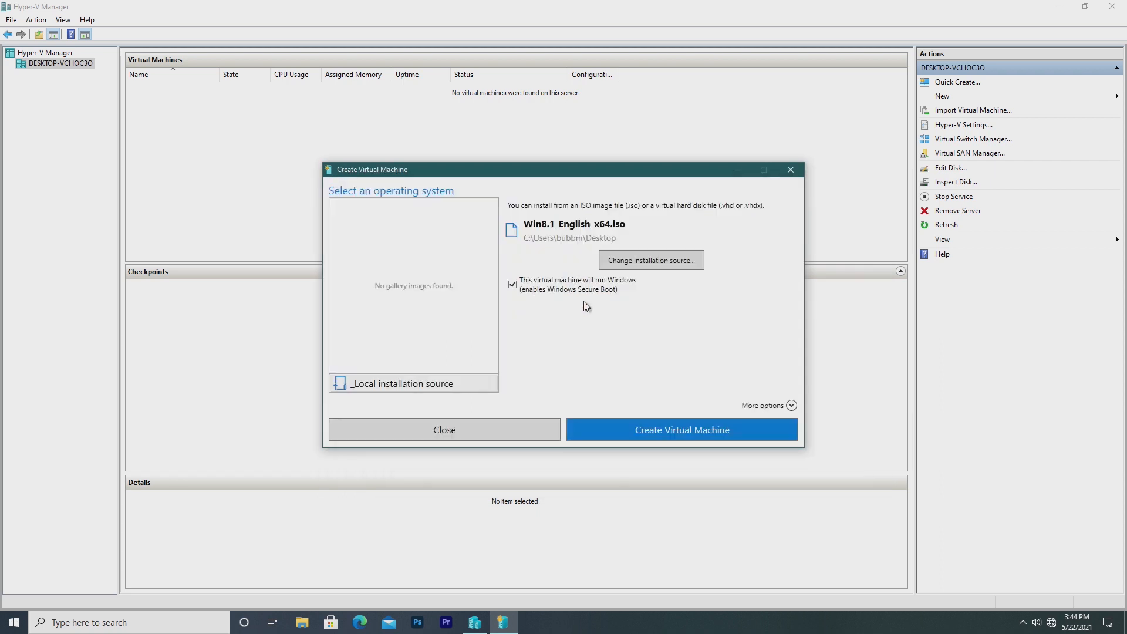
{"action": "left_click", "coordinate": [791, 406]}
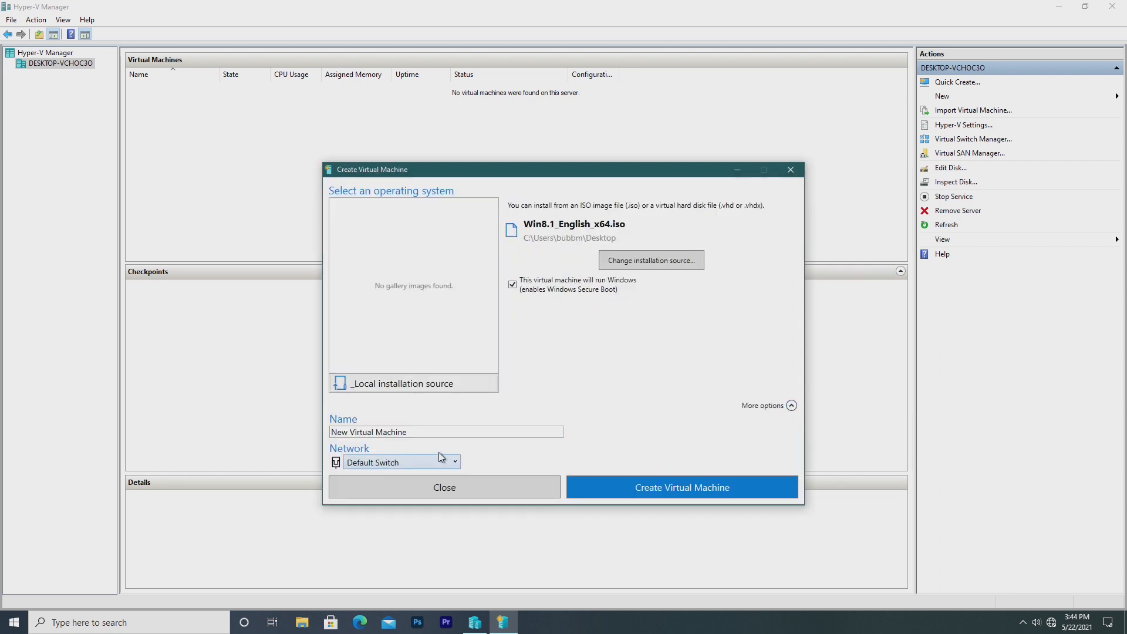
{"action": "type", "text": "Windows 8.1"}
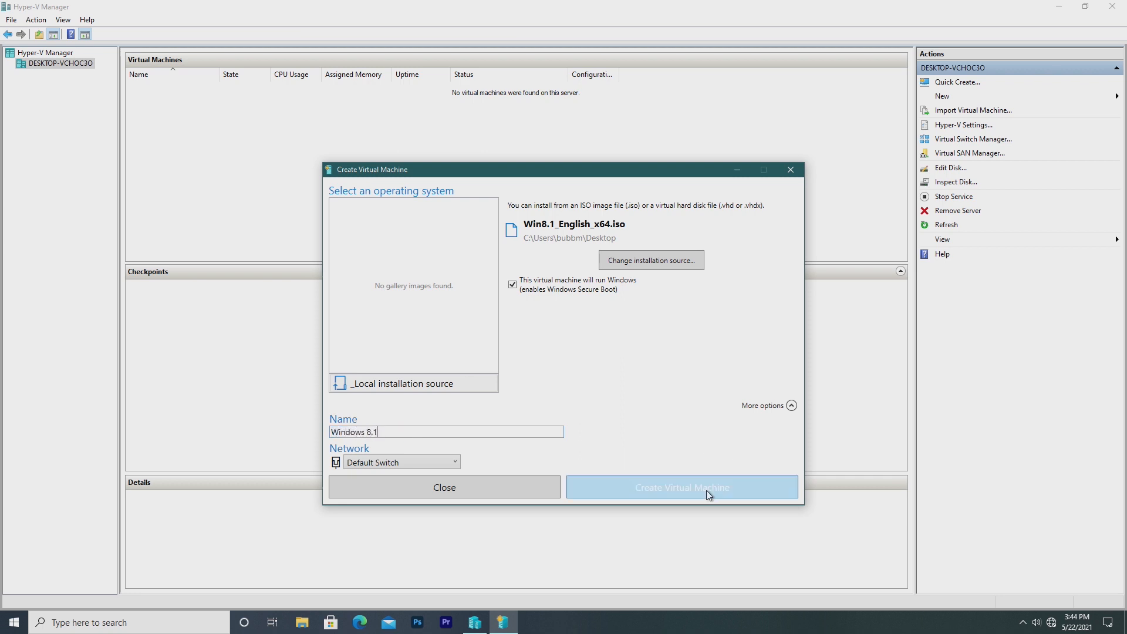
{"action": "left_click", "coordinate": [681, 486]}
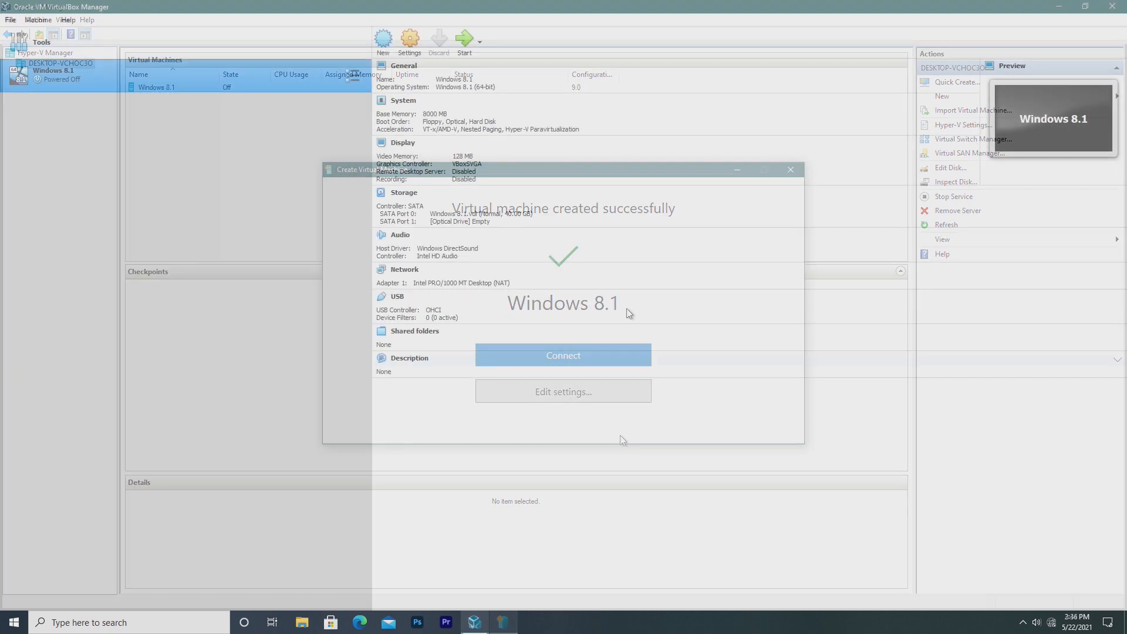
In Windows 8.1 settings, reduce processors to one CPU and turn on 3D acceleration.
{"action": "left_click", "coordinate": [790, 169]}
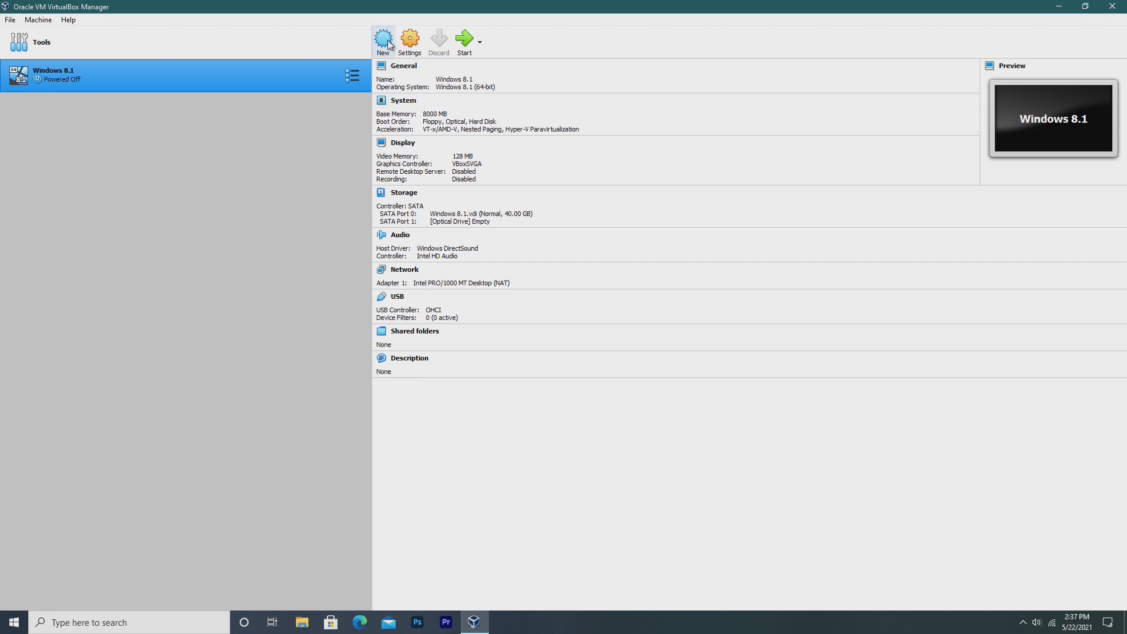
{"action": "mouse_move", "coordinate": [410, 39]}
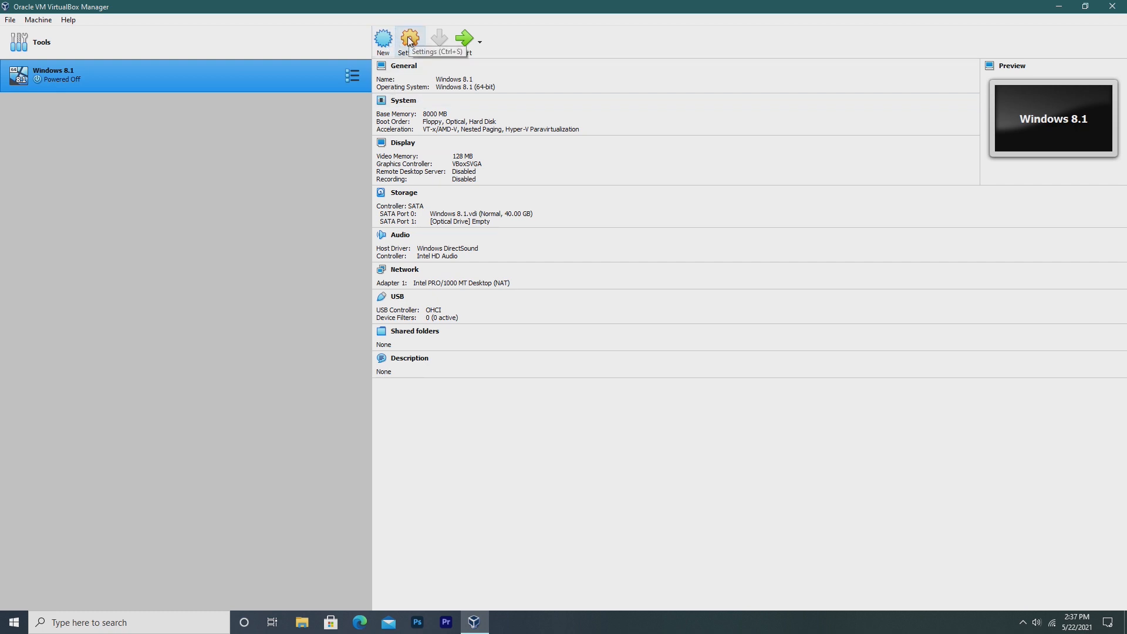
{"action": "left_click", "coordinate": [410, 39]}
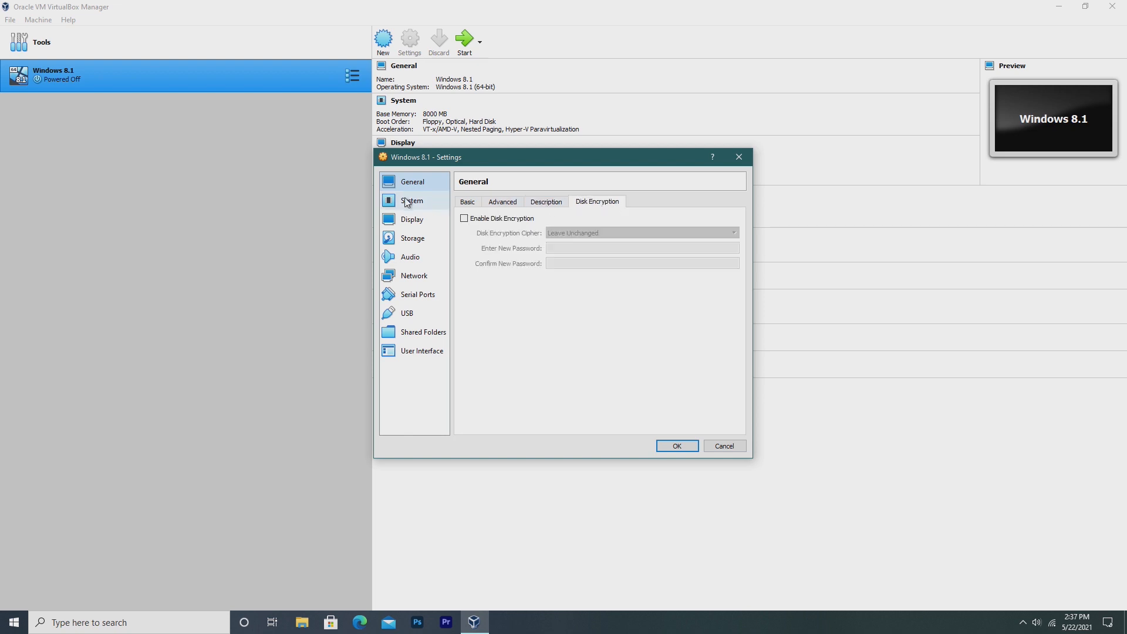
{"action": "left_click", "coordinate": [412, 201]}
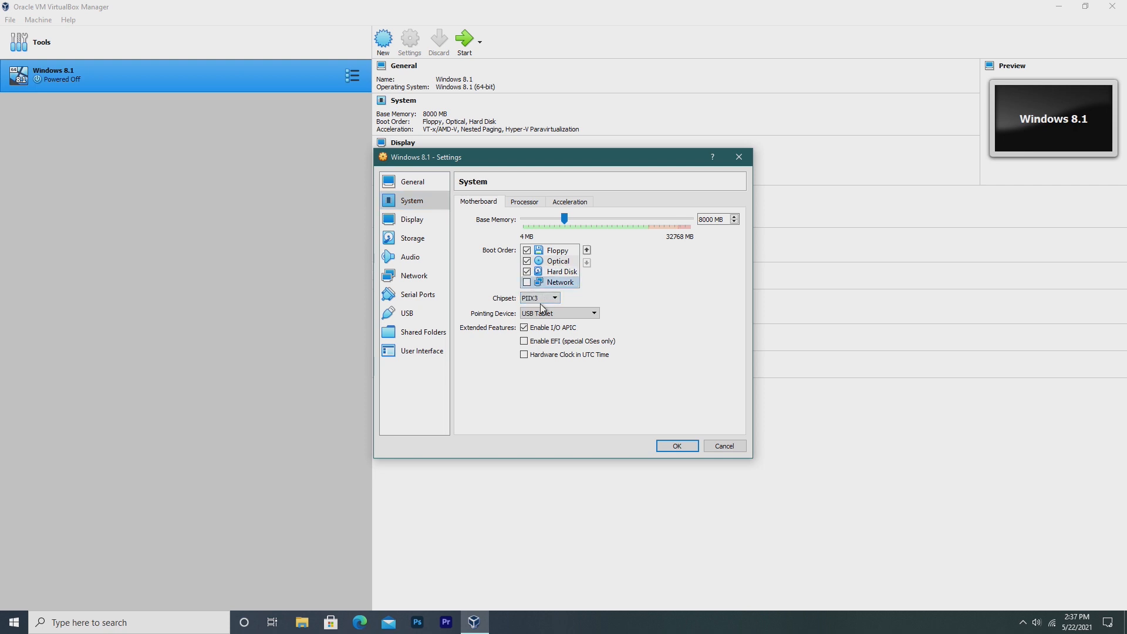
{"action": "left_click", "coordinate": [523, 201]}
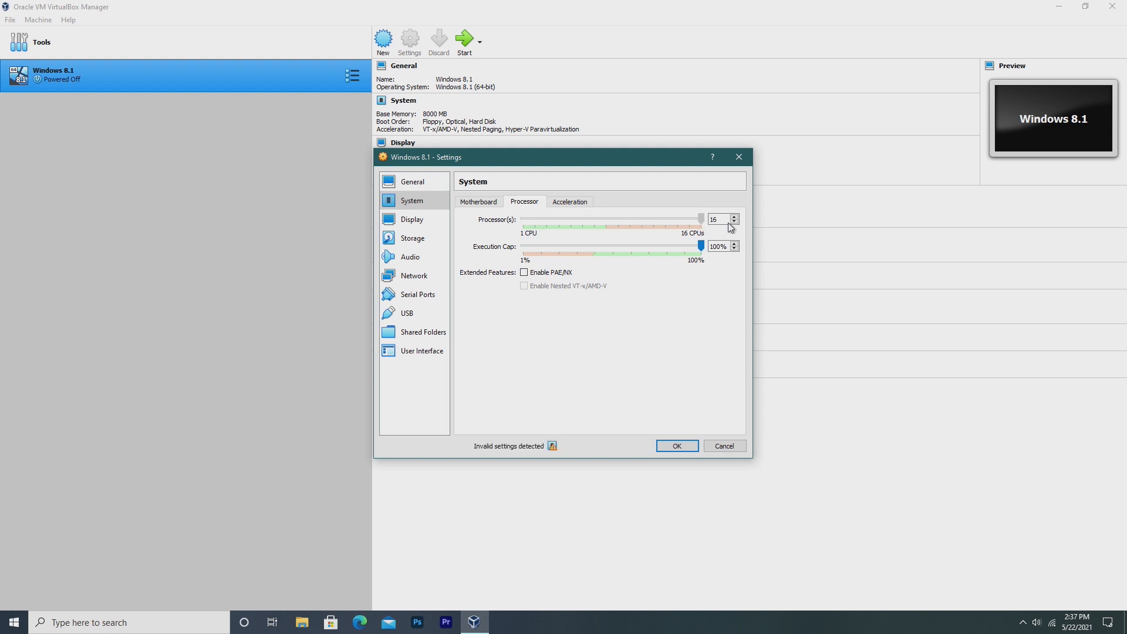
{"action": "left_click_drag", "start_coordinate": [698, 219], "coordinate": [522, 219]}
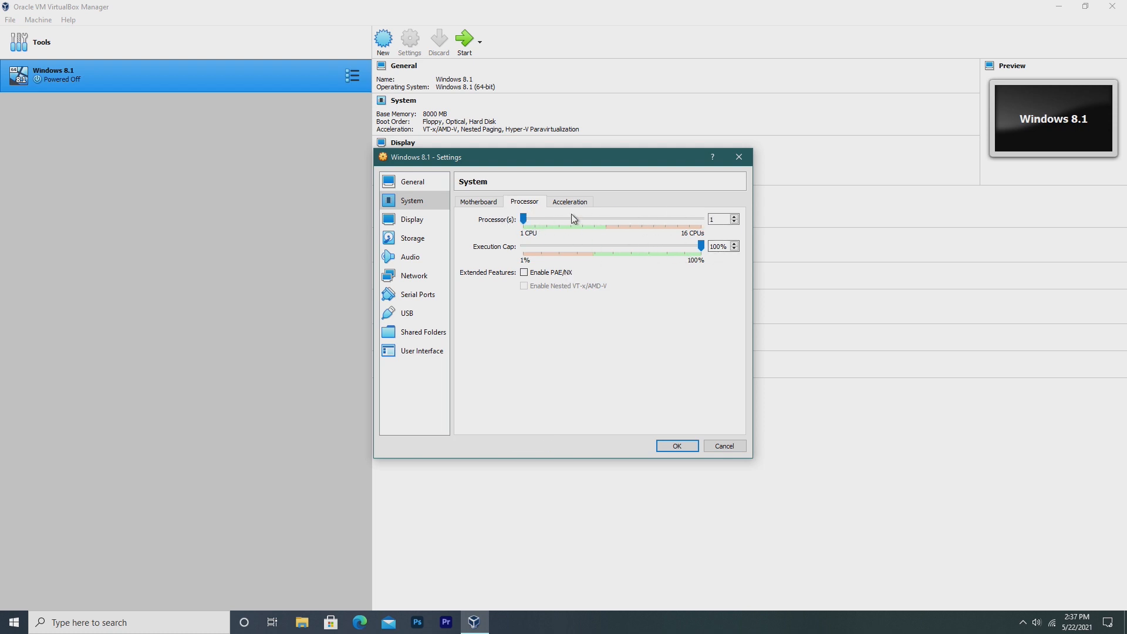
{"action": "left_click", "coordinate": [569, 201]}
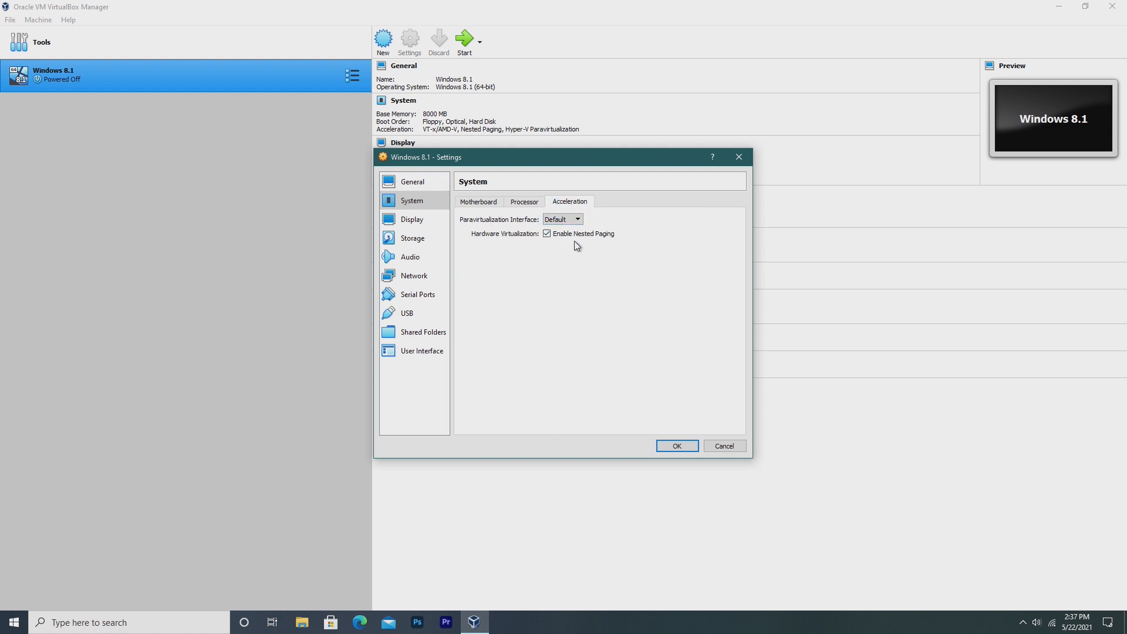
{"action": "left_click", "coordinate": [412, 219]}
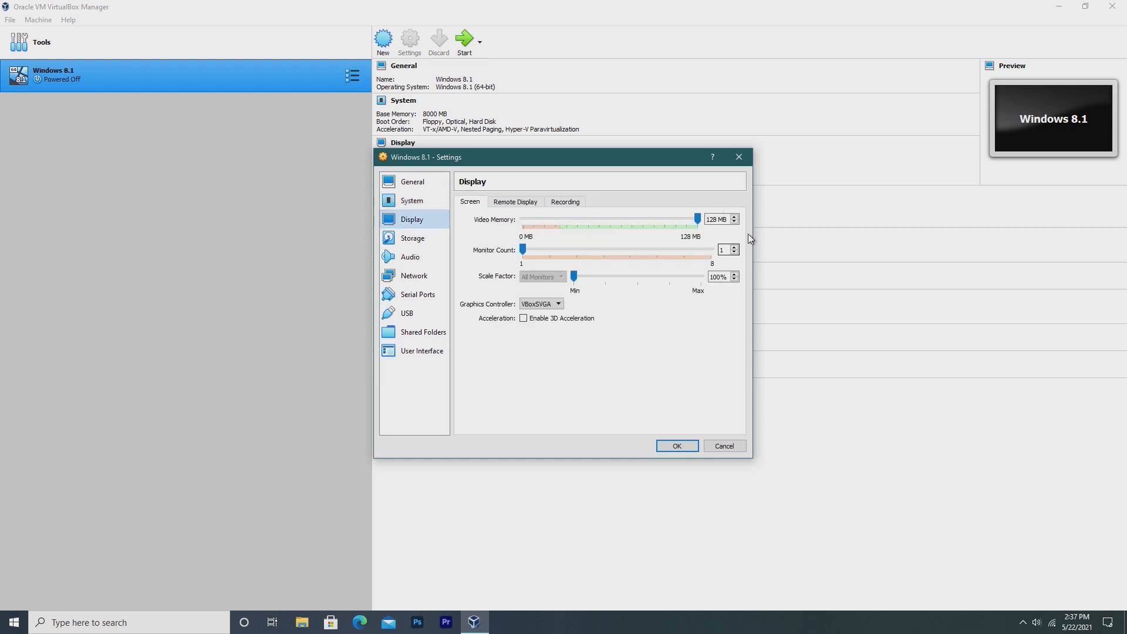
{"action": "left_click", "coordinate": [523, 317]}
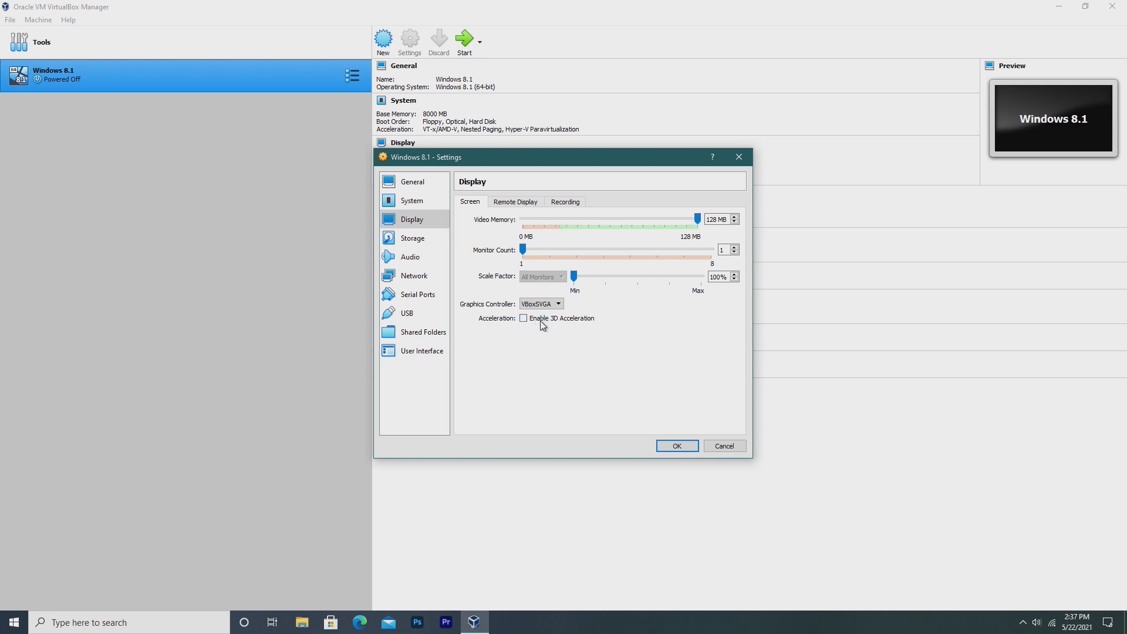
{"action": "left_click", "coordinate": [523, 318]}
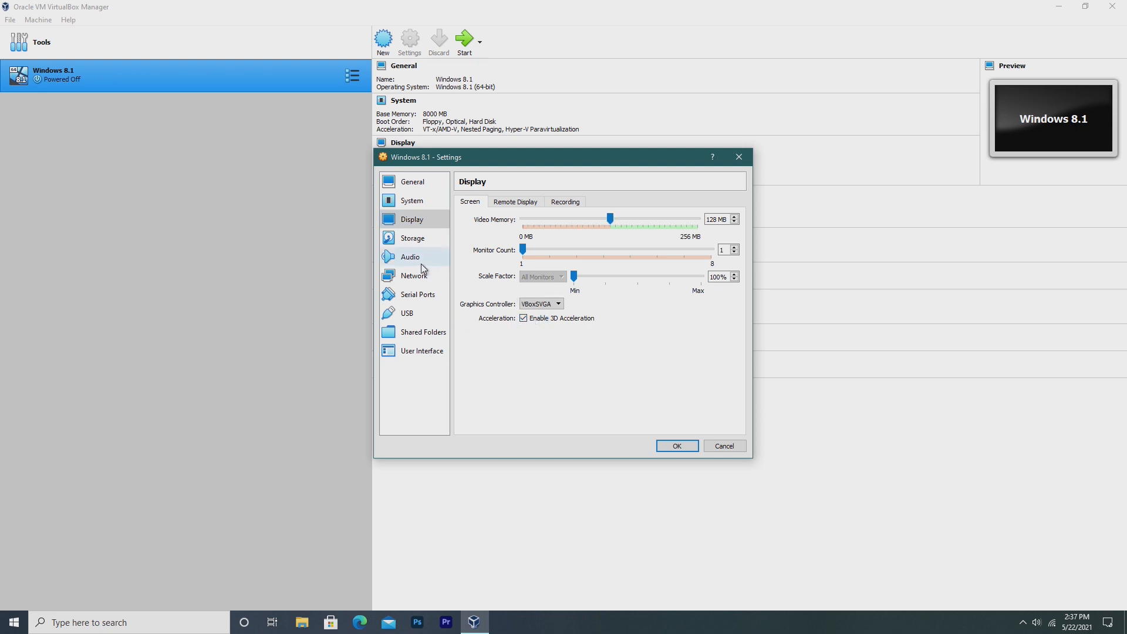
Review storage, audio, network, serial port, shared folder and USB settings, then close.
{"action": "left_click", "coordinate": [412, 237]}
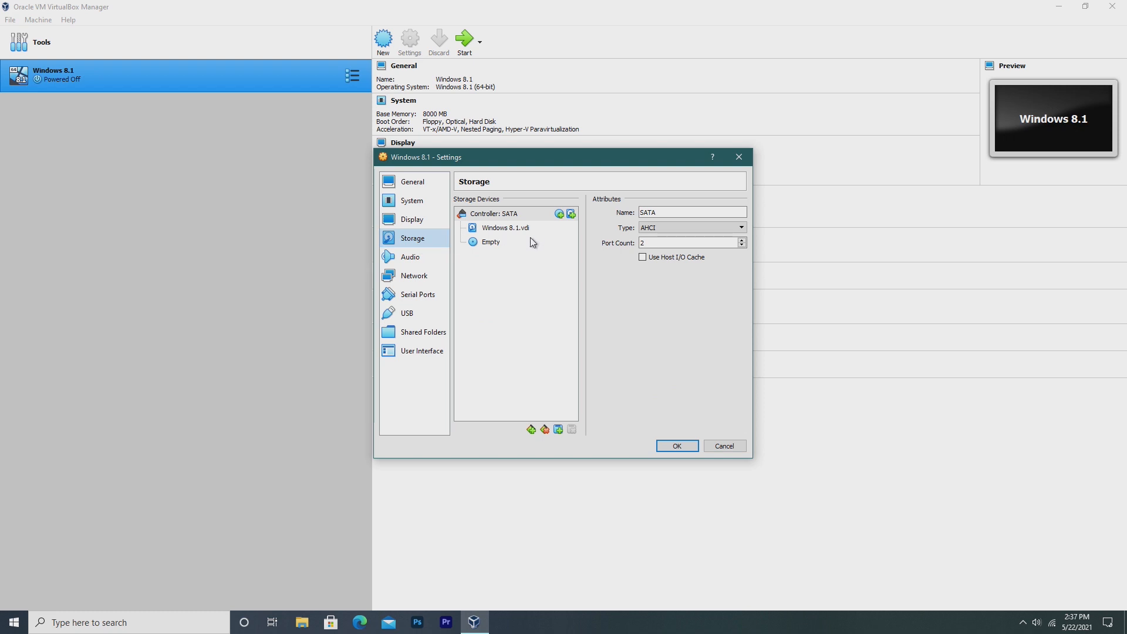
{"action": "left_click", "coordinate": [410, 257]}
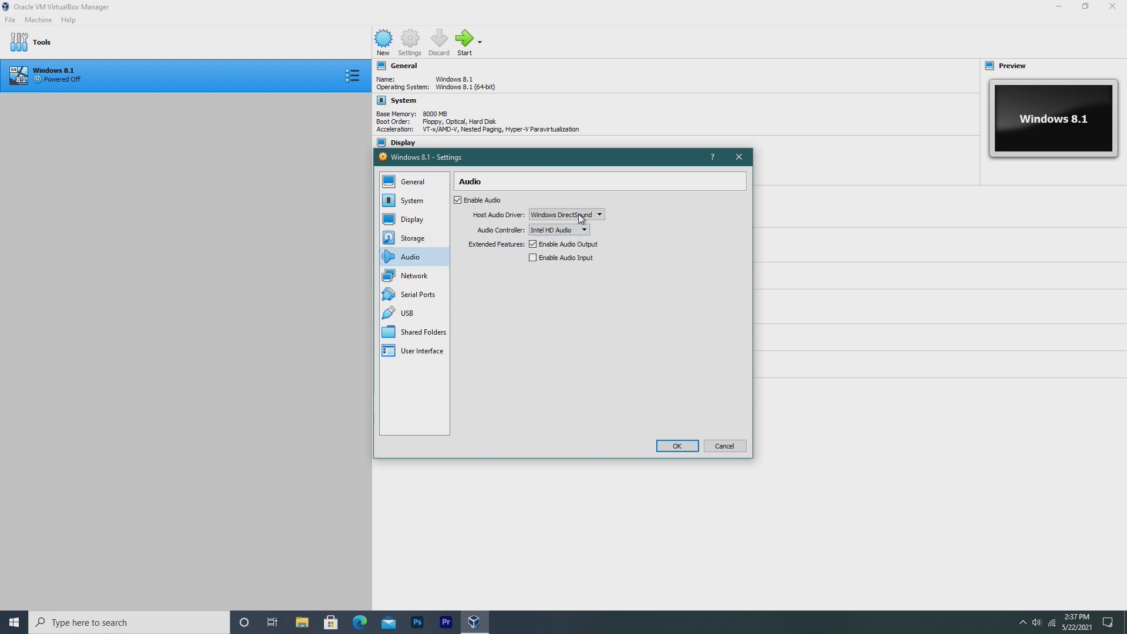
{"action": "left_click", "coordinate": [413, 276]}
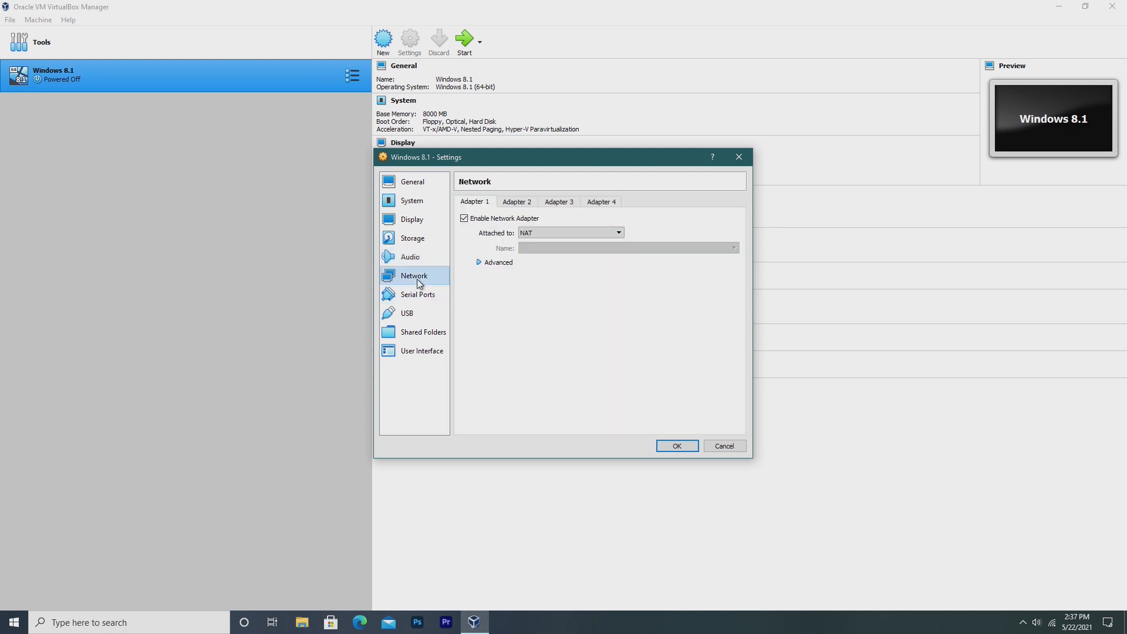
{"action": "left_click", "coordinate": [417, 294]}
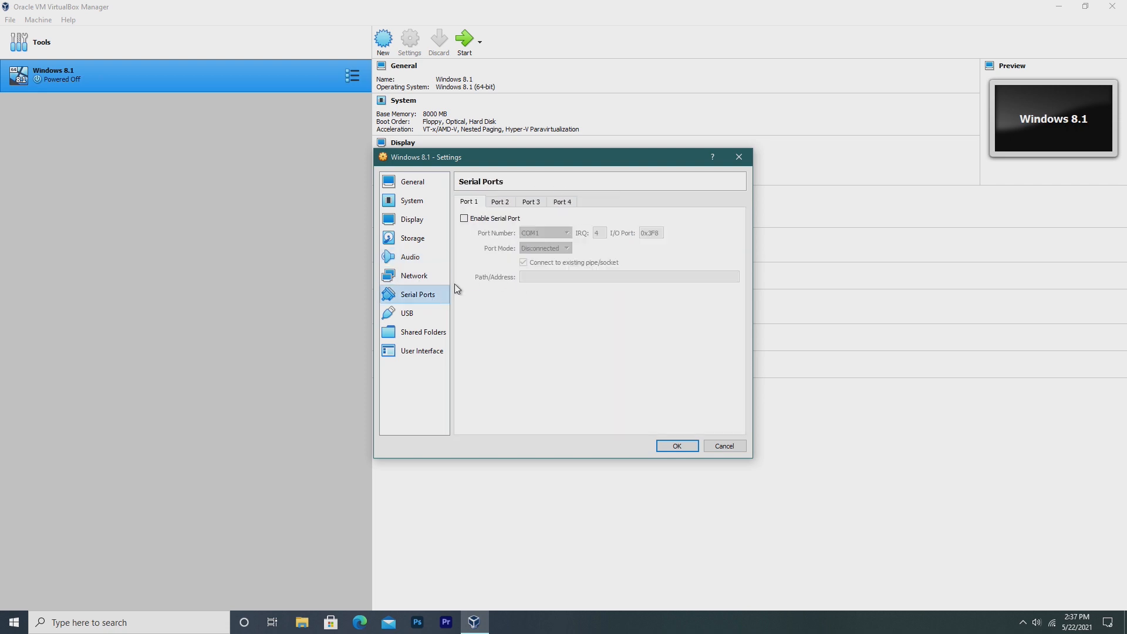
{"action": "left_click", "coordinate": [422, 331]}
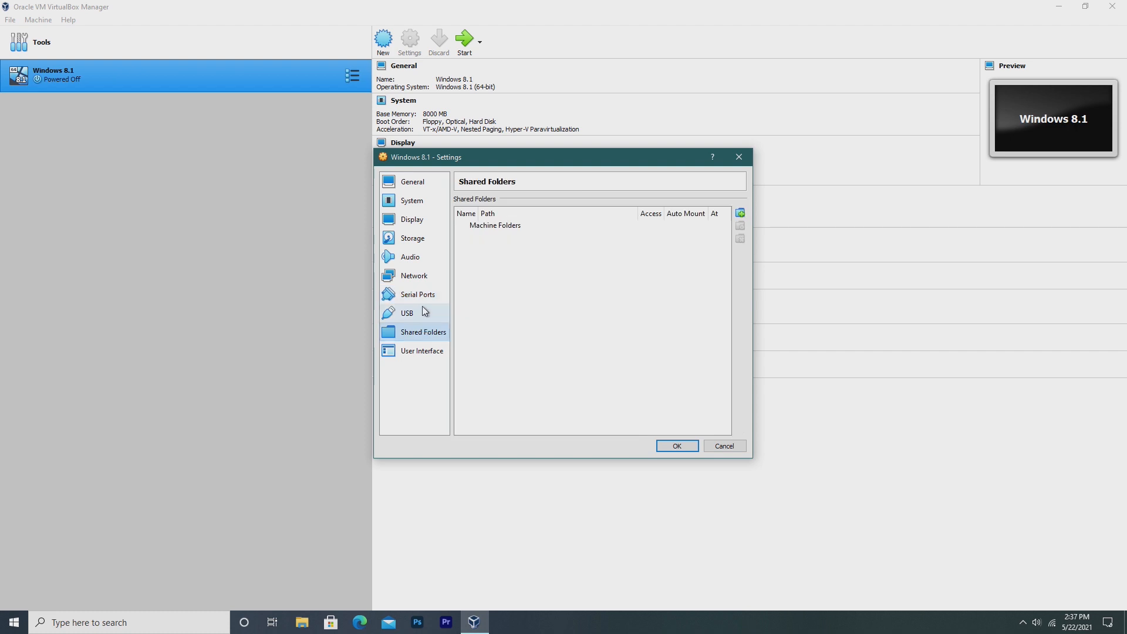
{"action": "left_click", "coordinate": [407, 313]}
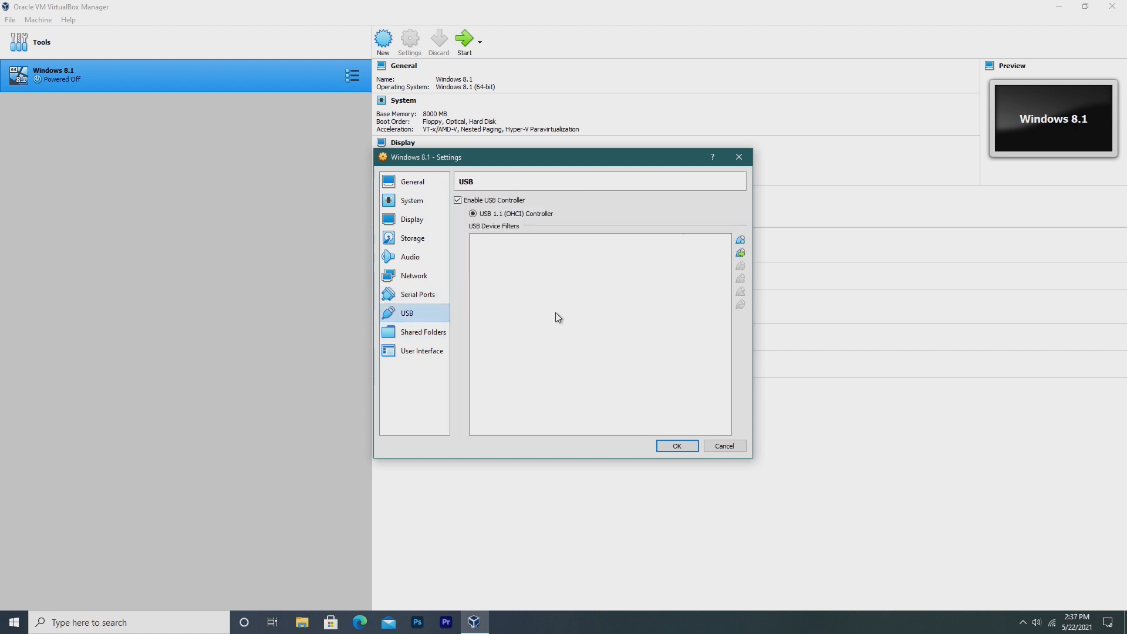
{"action": "mouse_move", "coordinate": [608, 295]}
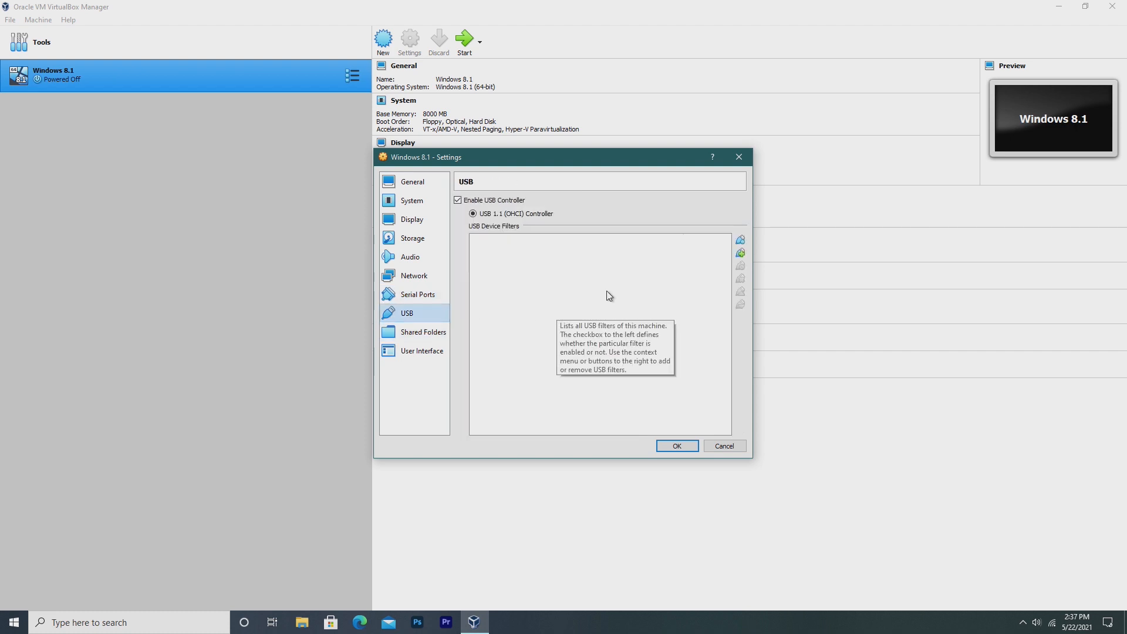
{"action": "mouse_move", "coordinate": [512, 307]}
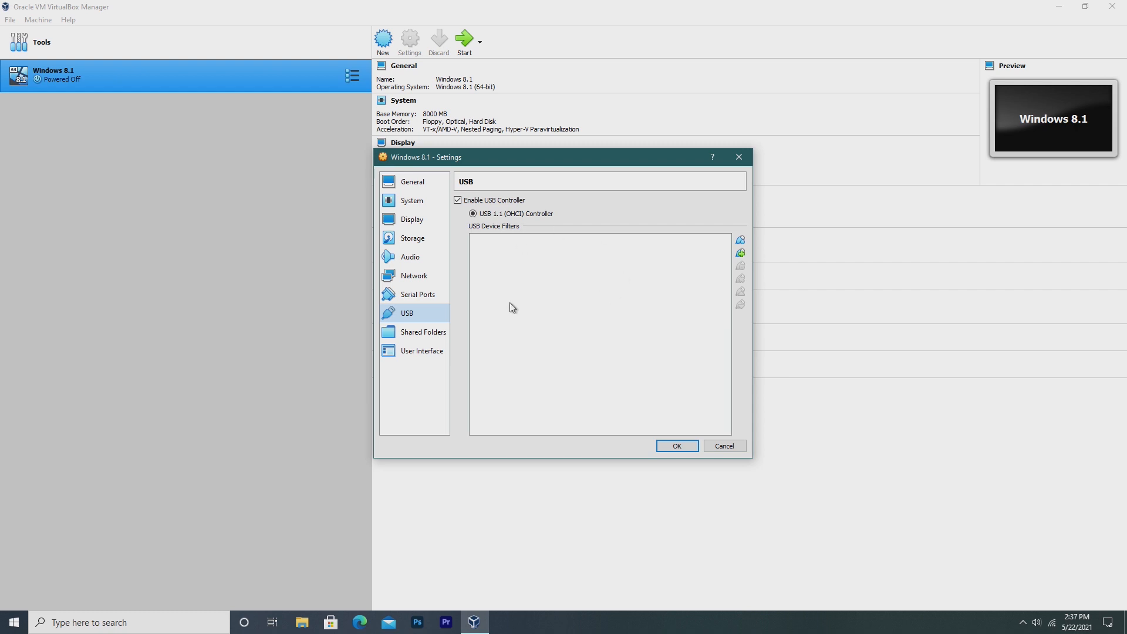
{"action": "left_click", "coordinate": [423, 331]}
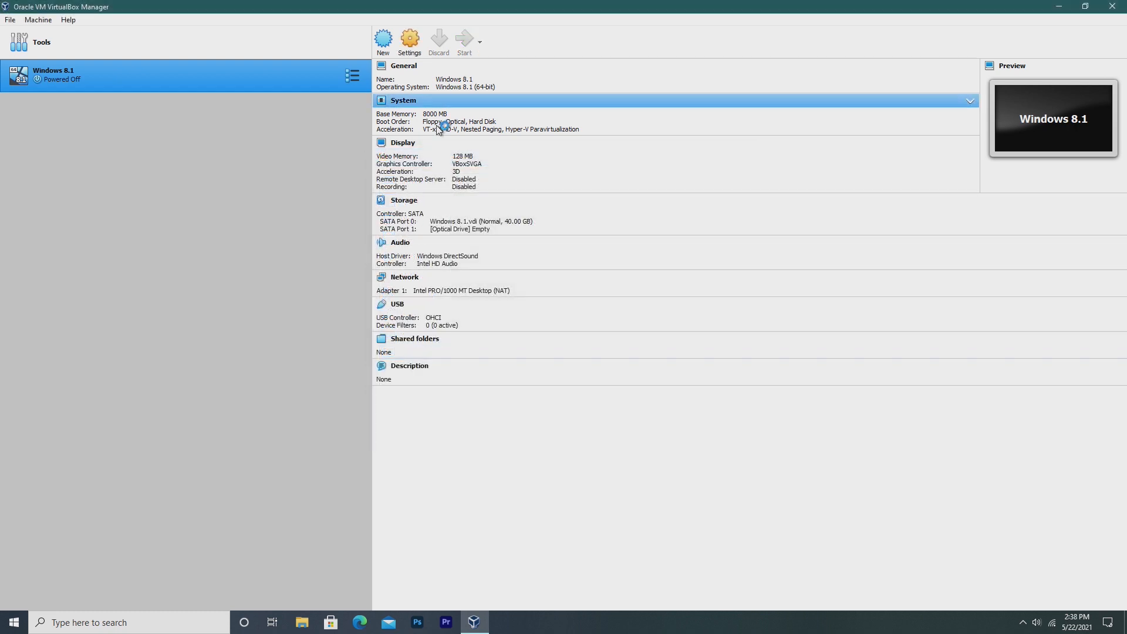
Start the Windows 8.1 VM with Win8.1_English_x64.iso added and chosen as start-up disk.
{"action": "left_click", "coordinate": [463, 40]}
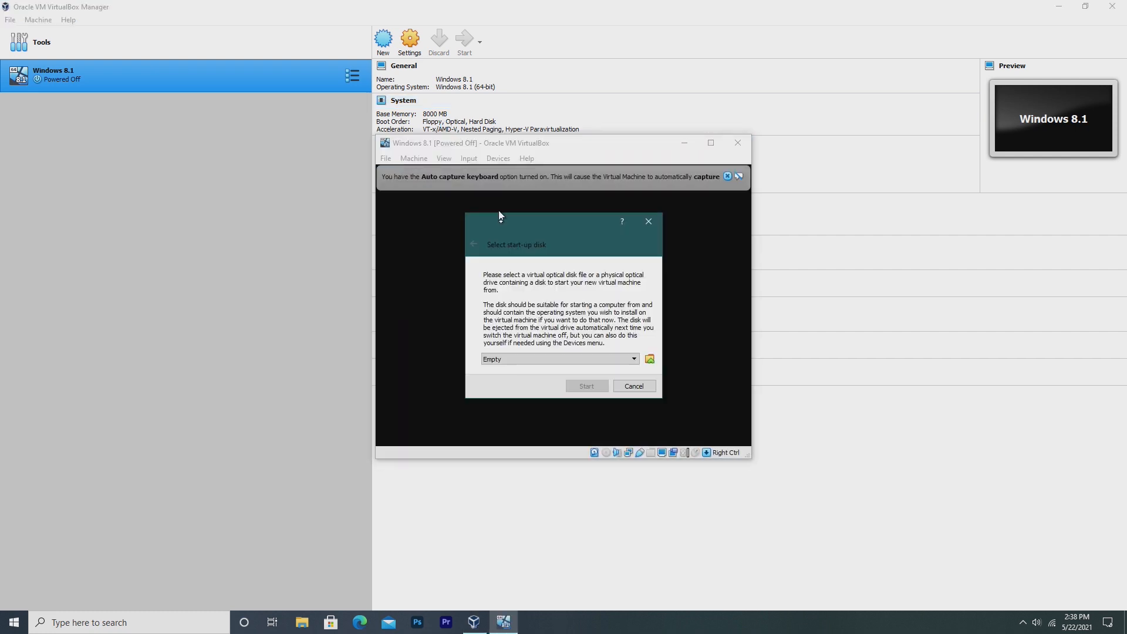
{"action": "mouse_move", "coordinate": [662, 358]}
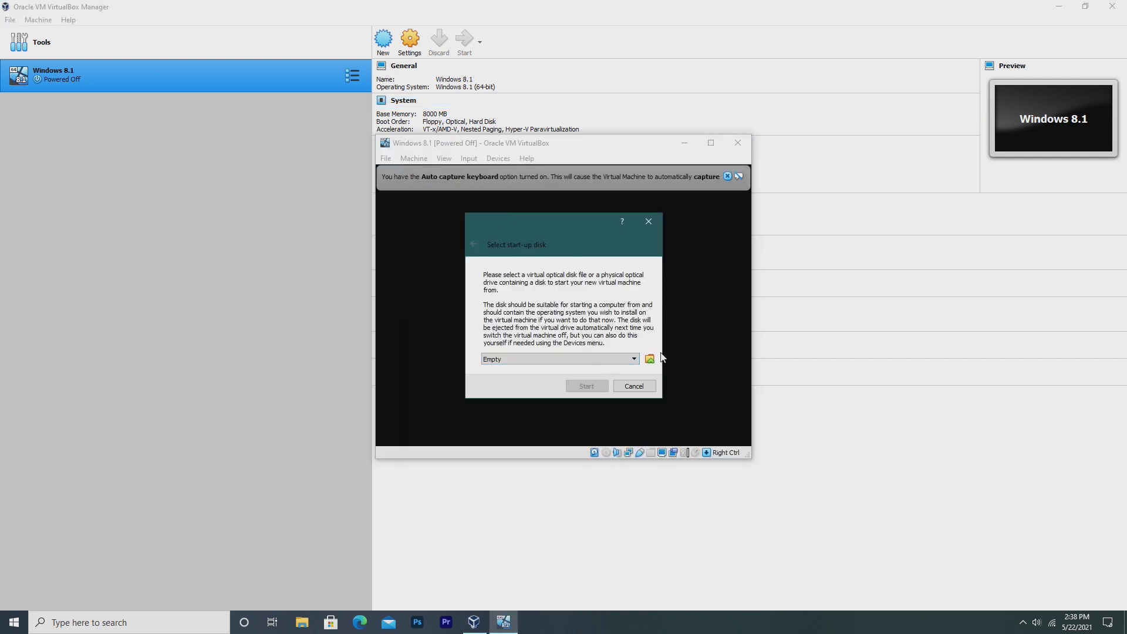
{"action": "left_click", "coordinate": [650, 359]}
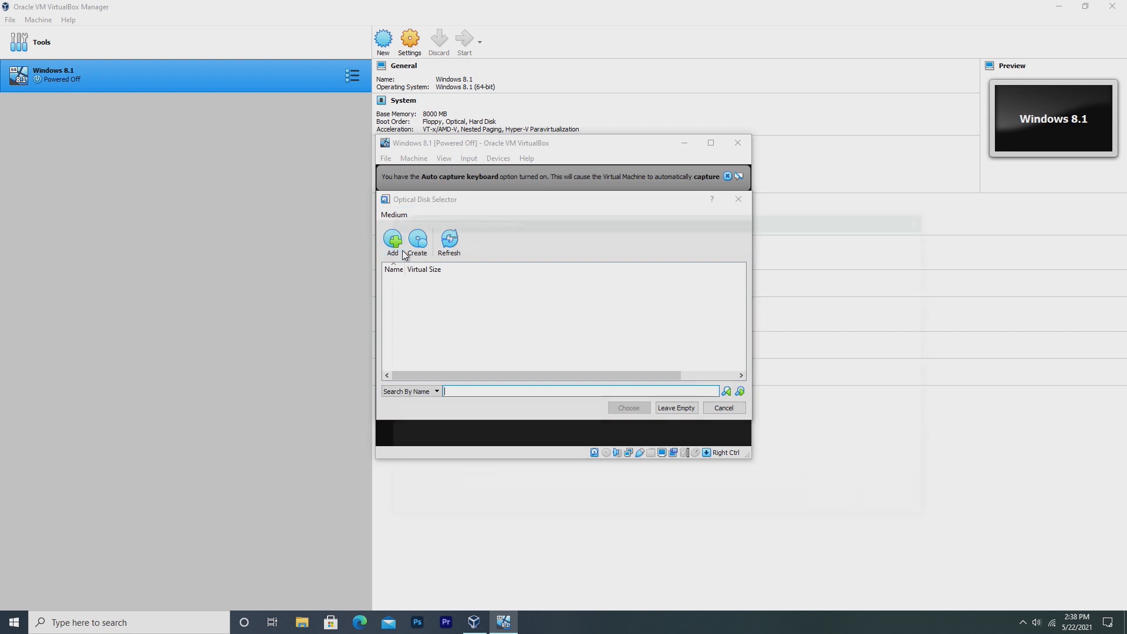
{"action": "left_click", "coordinate": [393, 242]}
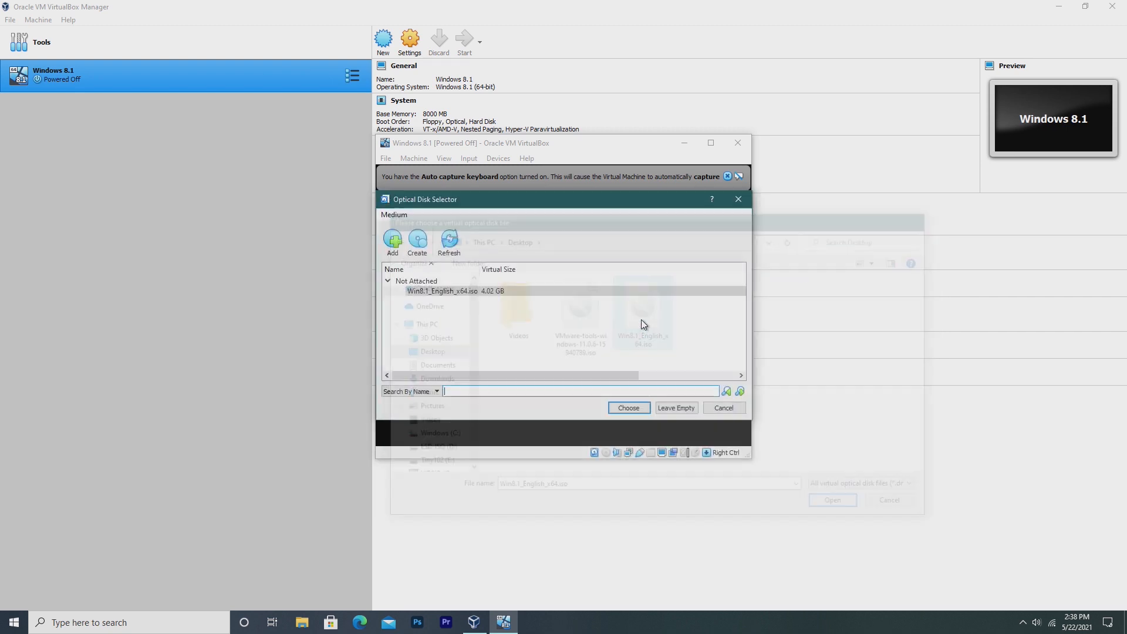
{"action": "left_click", "coordinate": [627, 407]}
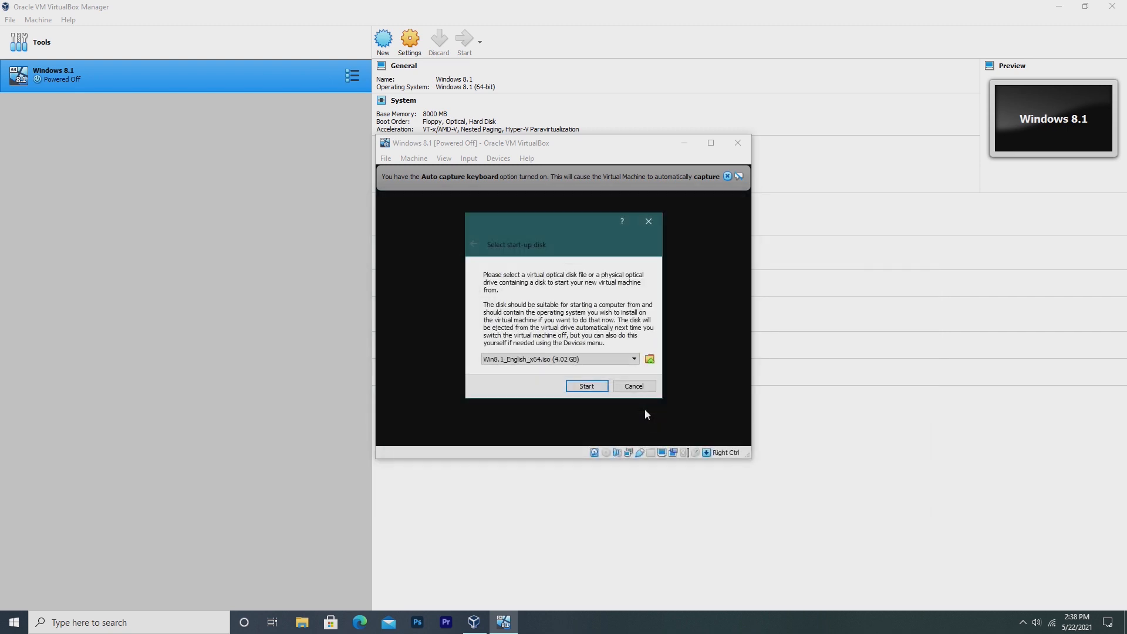
{"action": "left_click", "coordinate": [586, 386]}
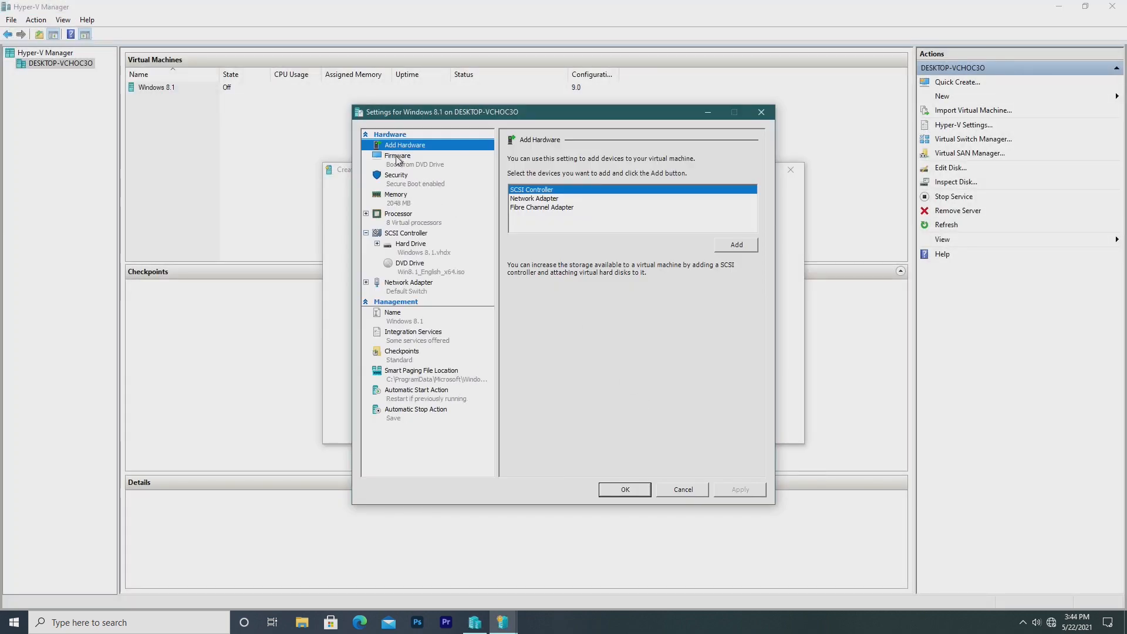
{"action": "mouse_move", "coordinate": [410, 209]}
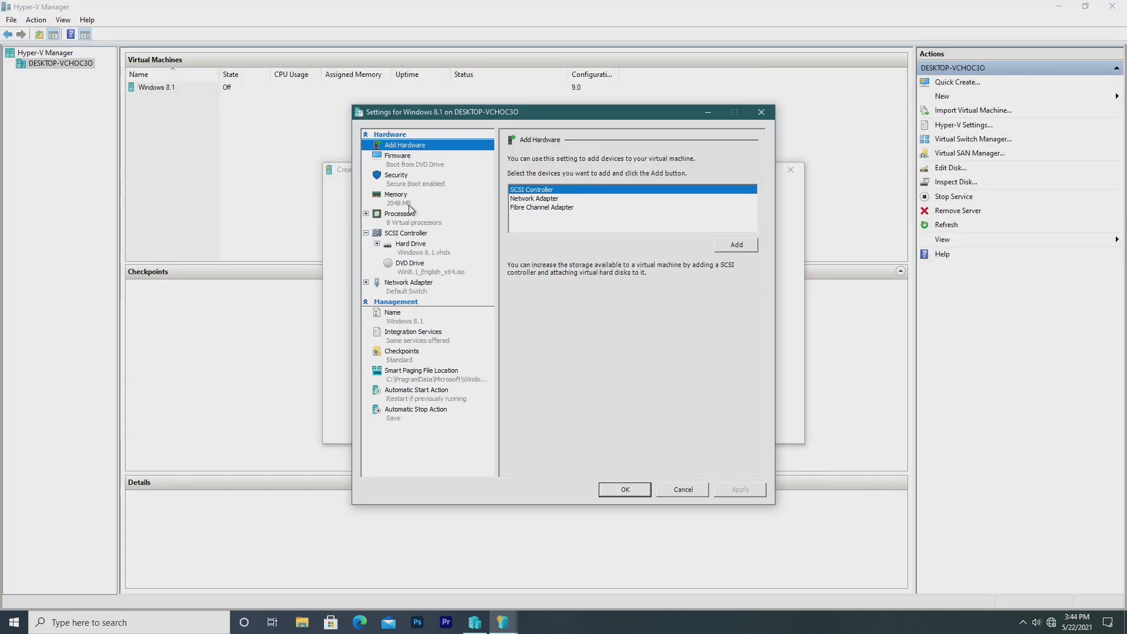
Set the Hyper-V Windows 8.1 machine's RAM to 8000 MB and save.
{"action": "left_click", "coordinate": [396, 198]}
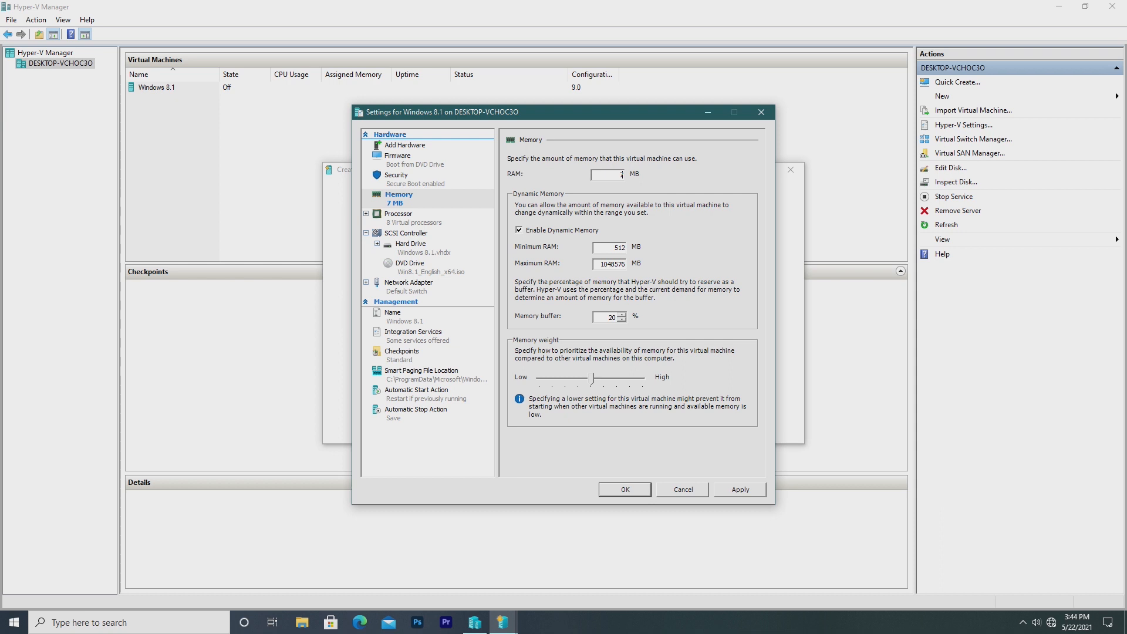
{"action": "type", "text": "8000"}
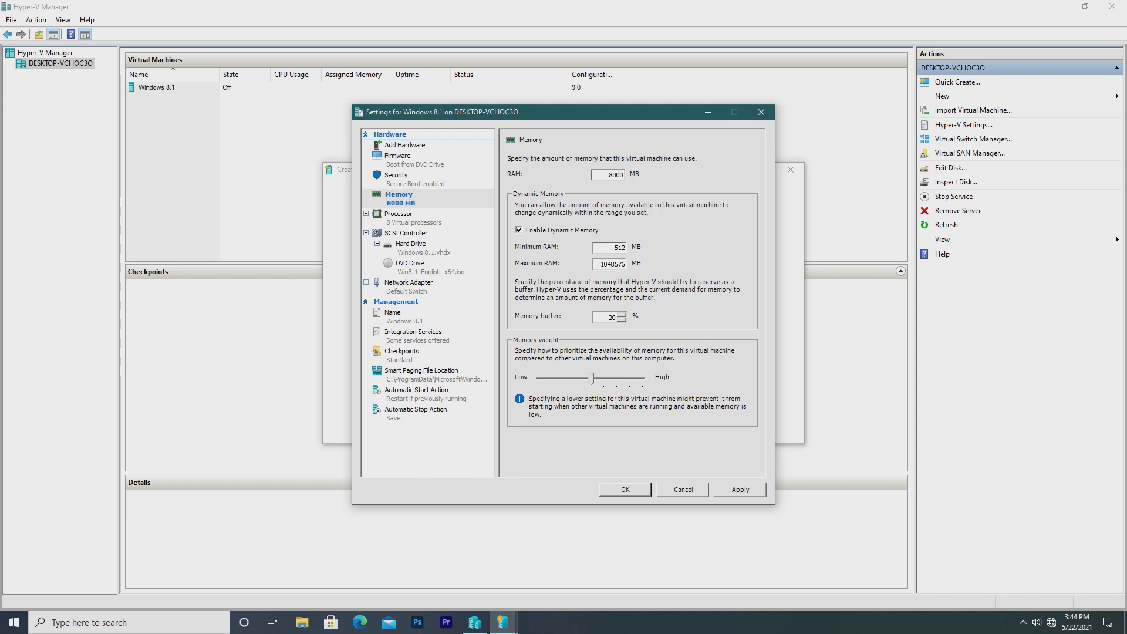
{"action": "left_click", "coordinate": [406, 232]}
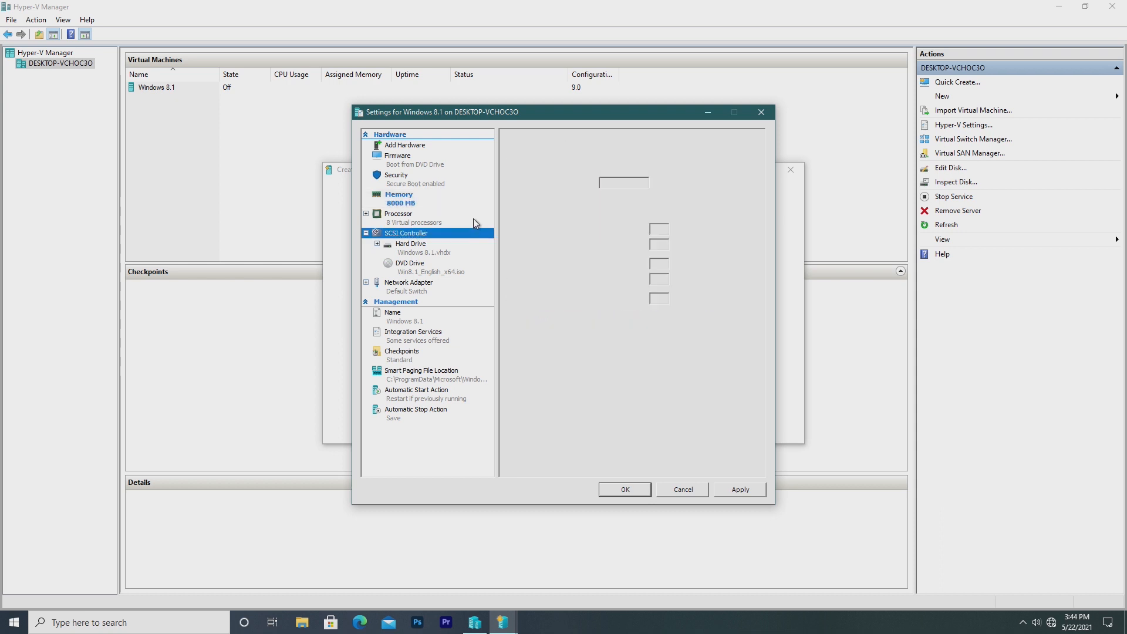
{"action": "left_click", "coordinate": [398, 214]}
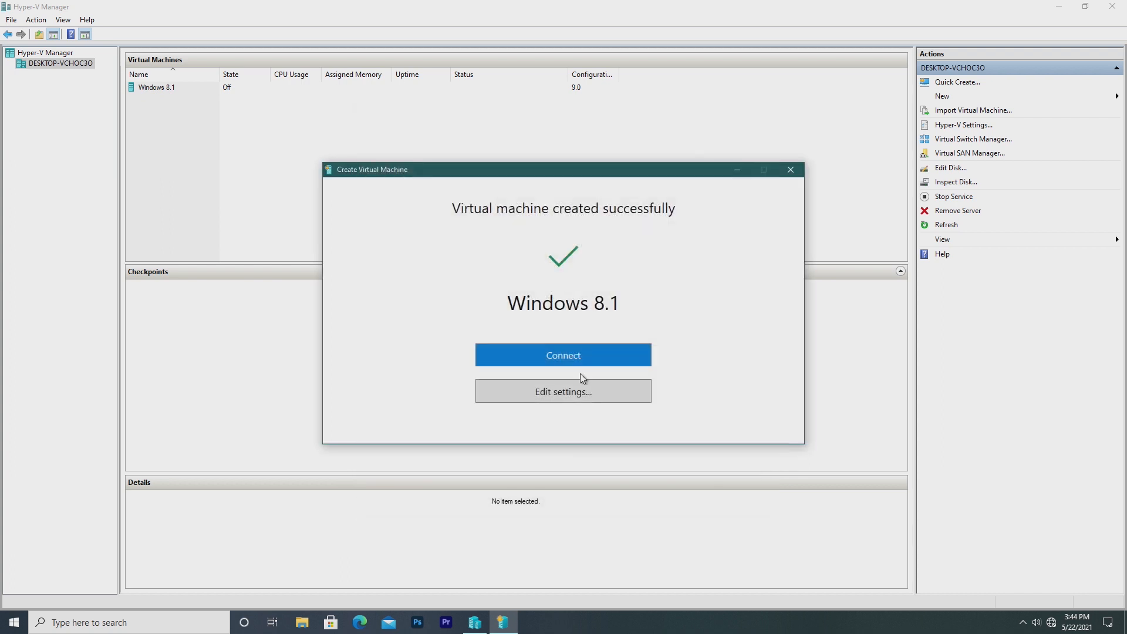
Reopen Windows 8.1 settings and review firmware boot order, processor and memory.
{"action": "left_click", "coordinate": [563, 391]}
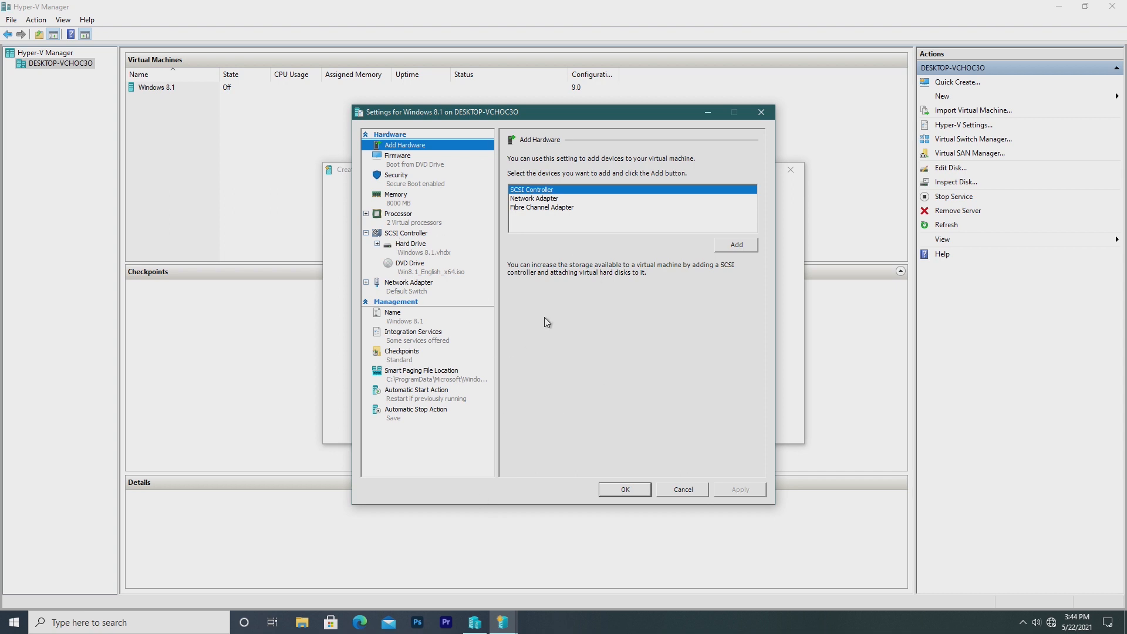
{"action": "left_click", "coordinate": [397, 155]}
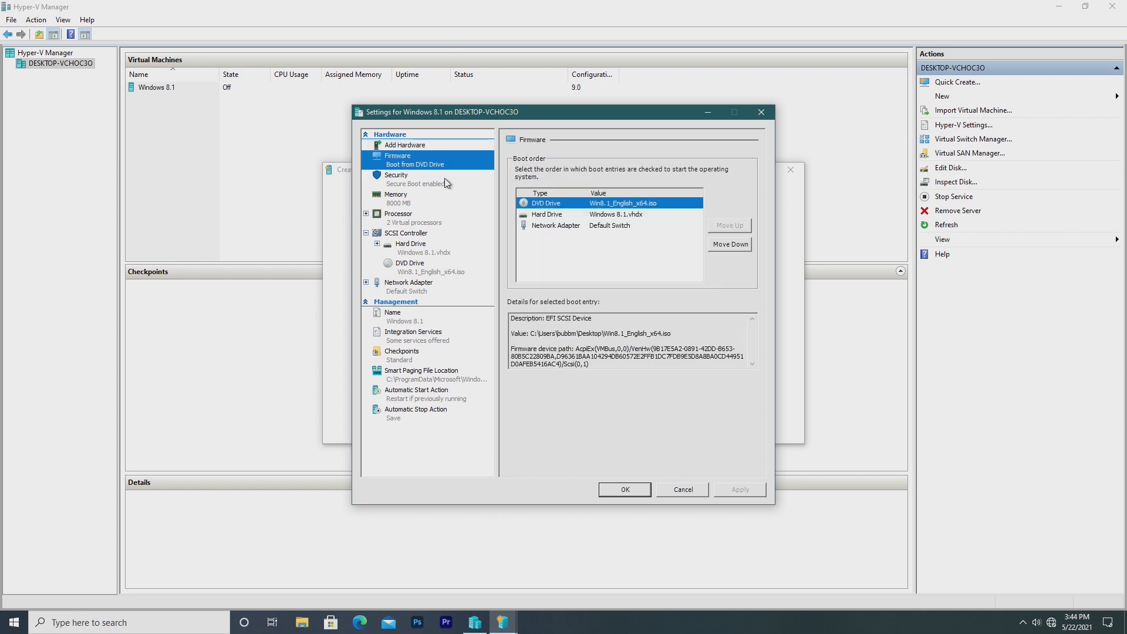
{"action": "left_click", "coordinate": [398, 217]}
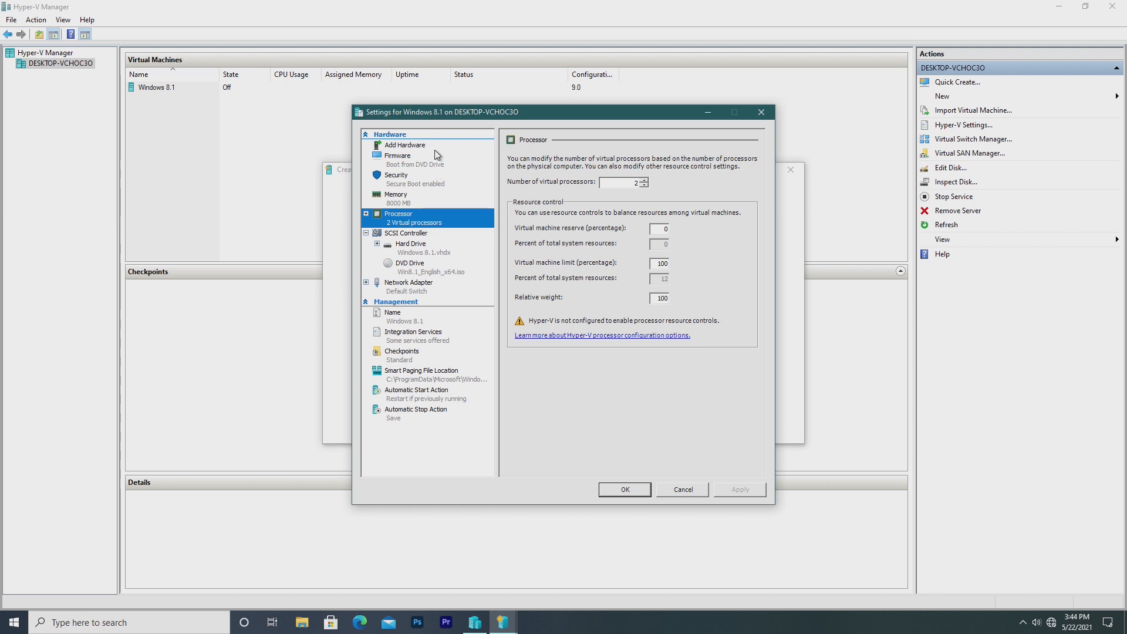
{"action": "left_click", "coordinate": [398, 155]}
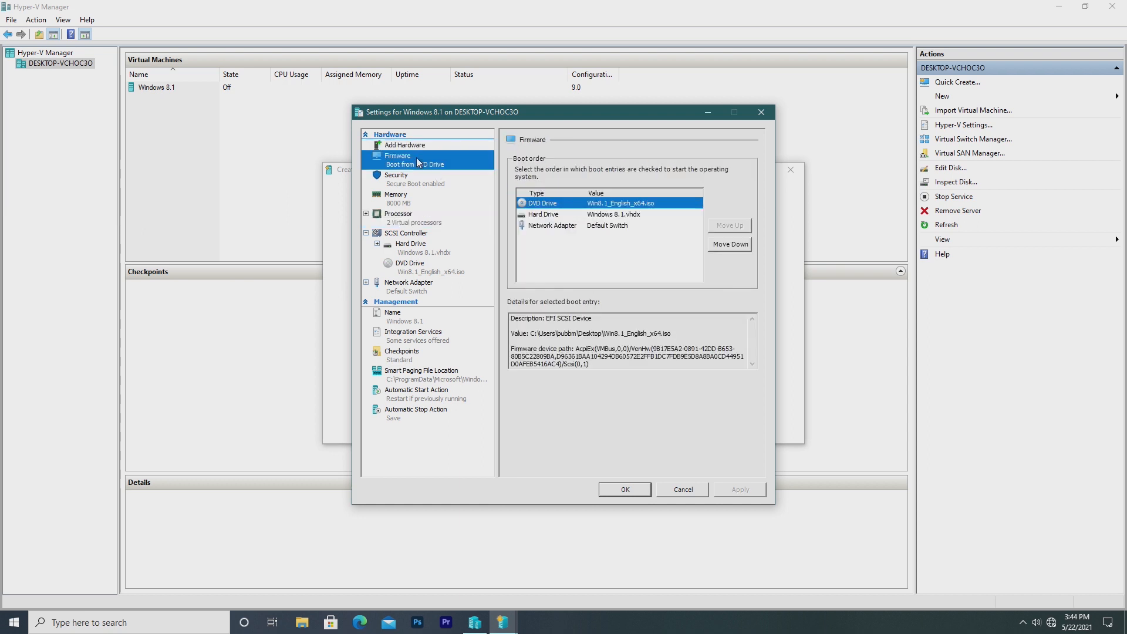
{"action": "left_click", "coordinate": [395, 195]}
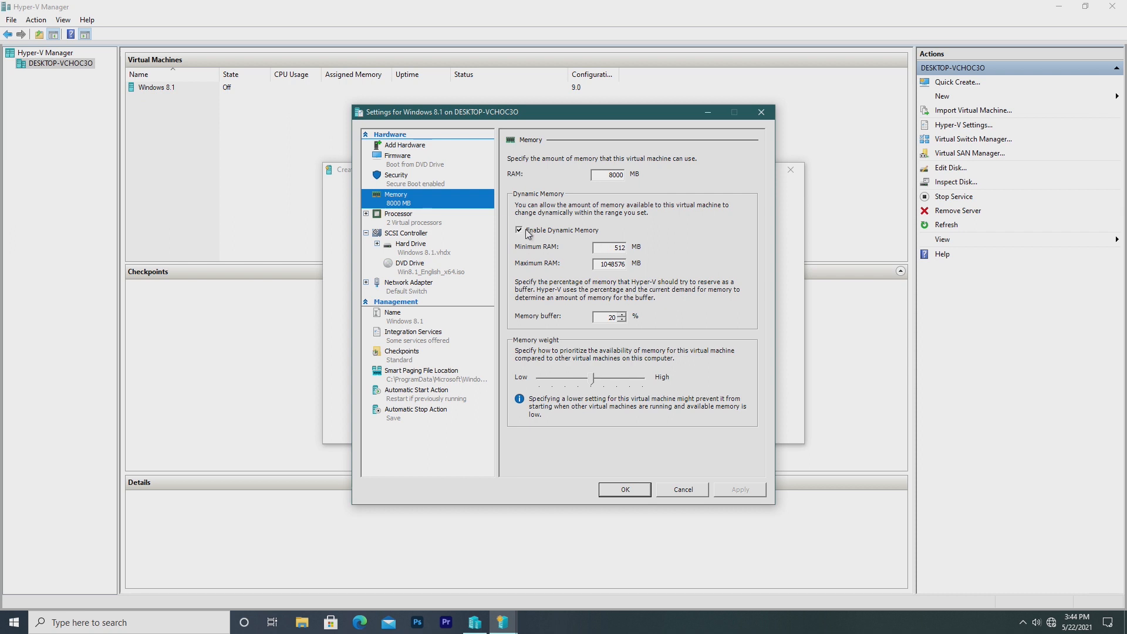
{"action": "left_click", "coordinate": [398, 214]}
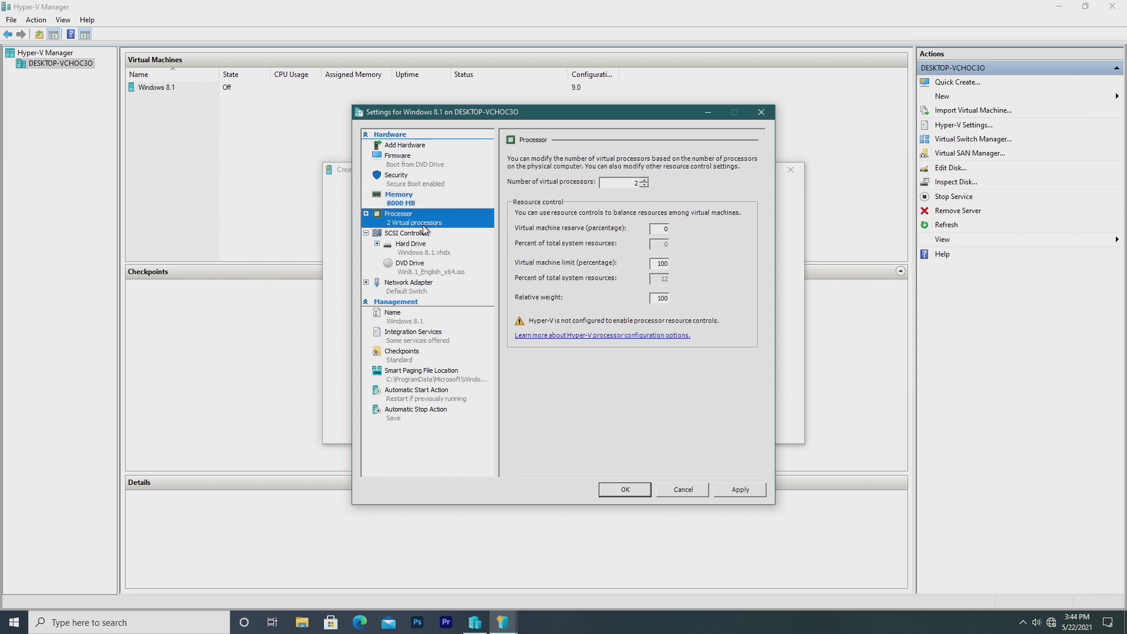
Review the hard disk, DVD drive ISO, name, integration services and checkpoint settings.
{"action": "left_click", "coordinate": [410, 244]}
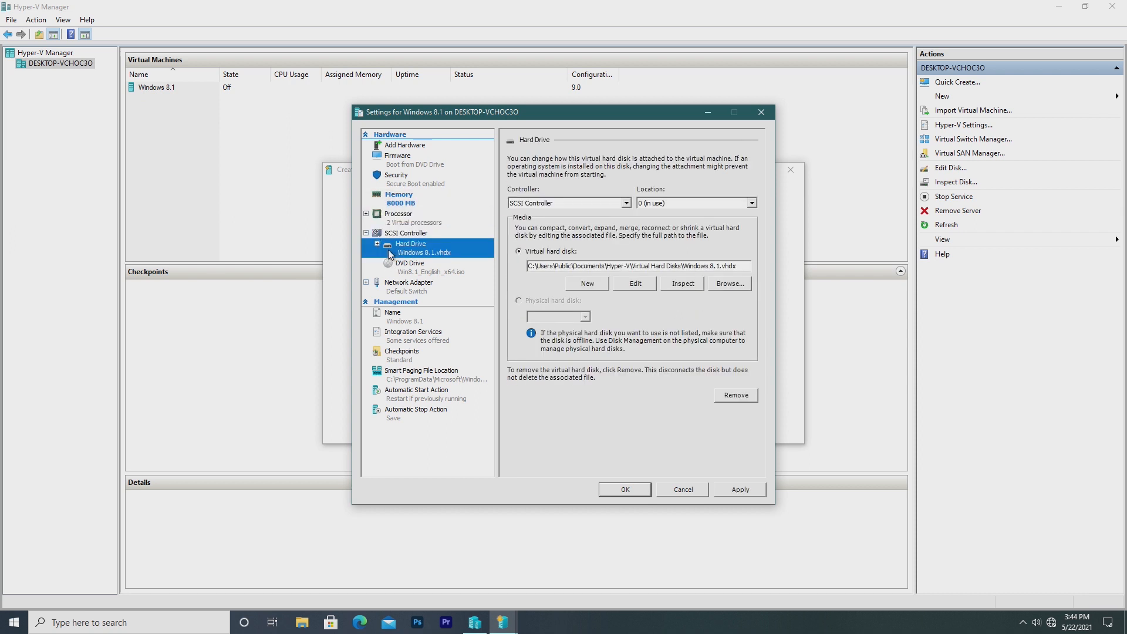
{"action": "left_click", "coordinate": [410, 266]}
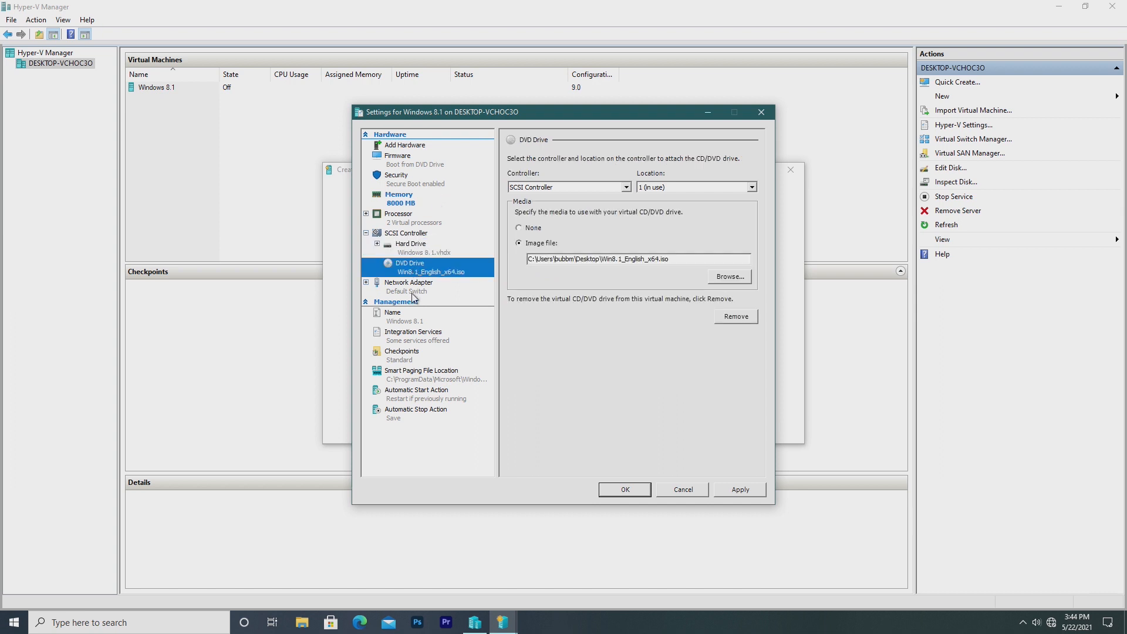
{"action": "left_click", "coordinate": [393, 312]}
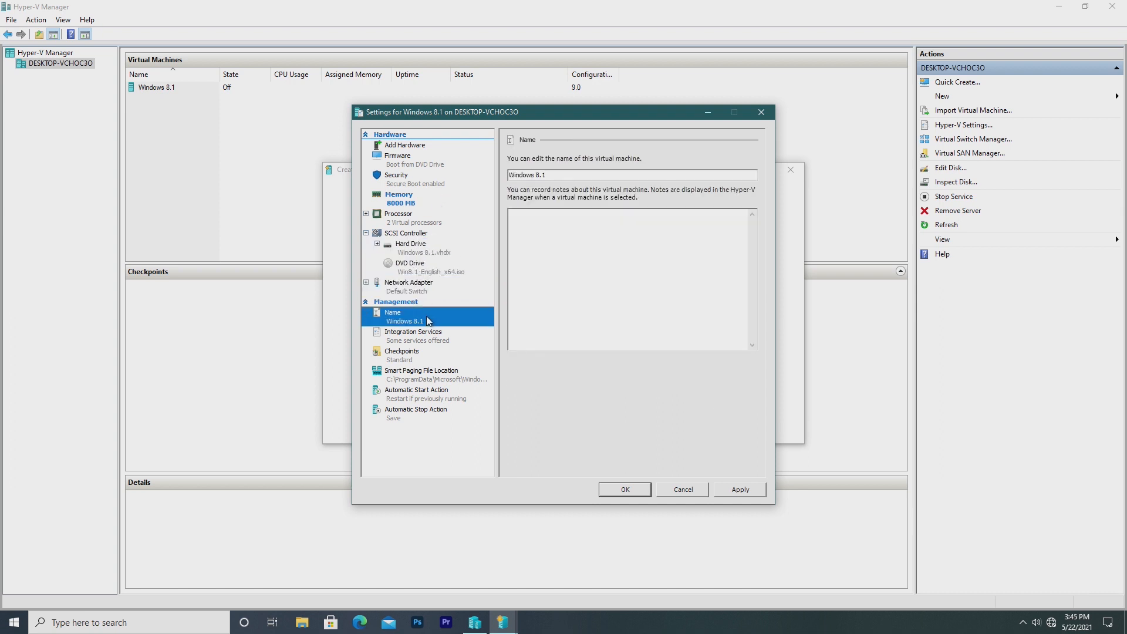
{"action": "left_click", "coordinate": [413, 335]}
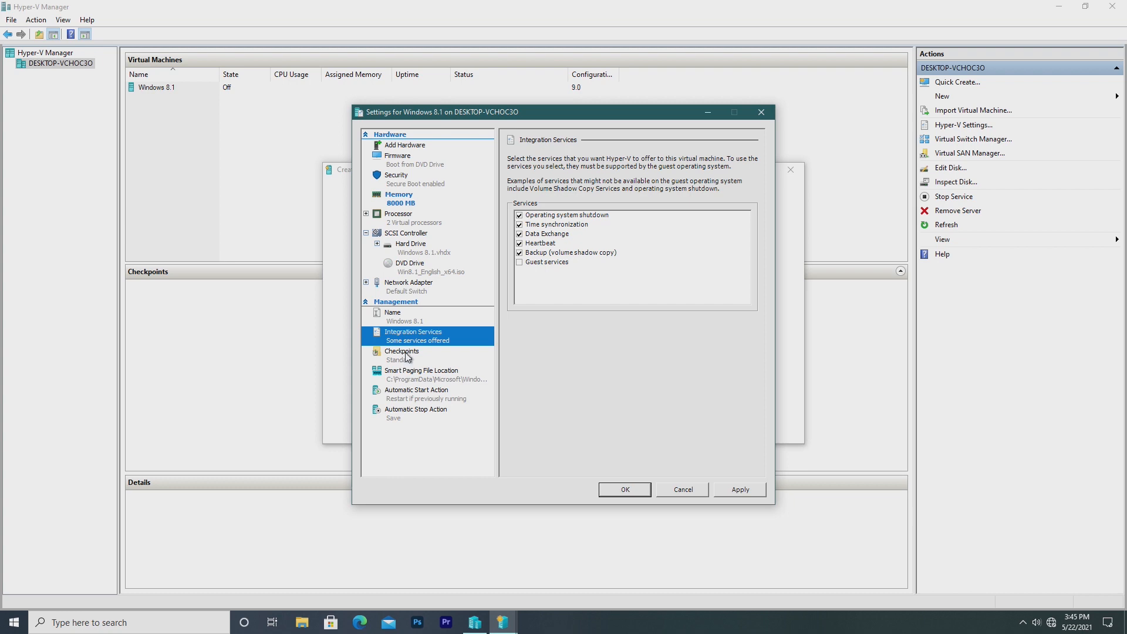
{"action": "left_click", "coordinate": [422, 374]}
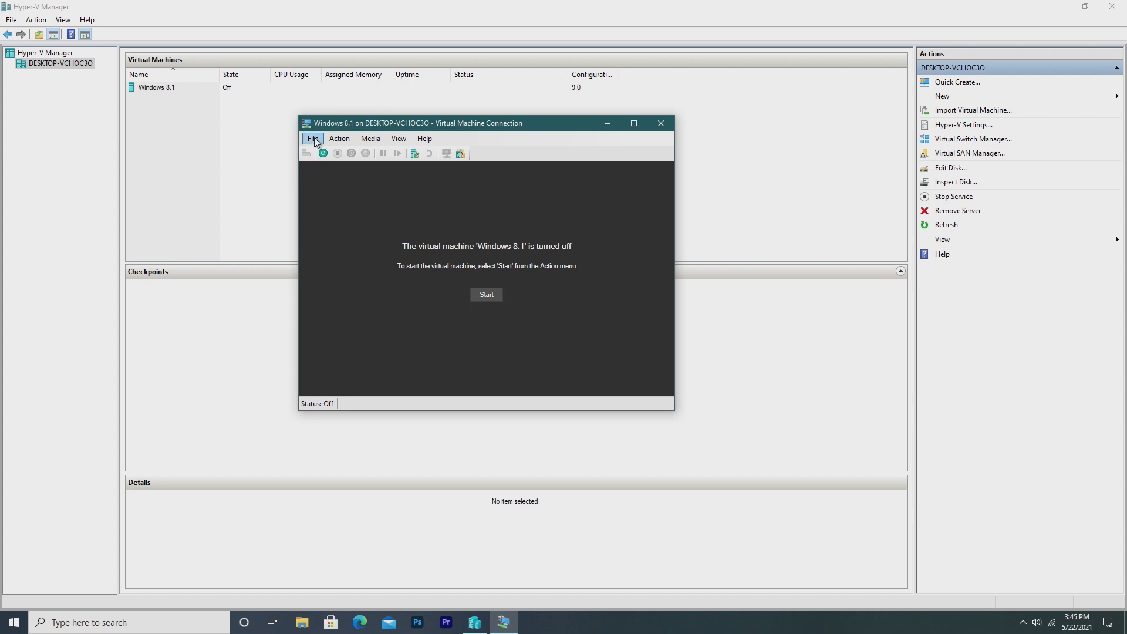
Start the Hyper-V Windows 8.1 VM and advance Windows Setup past the language page to Install now.
{"action": "left_click", "coordinate": [400, 138]}
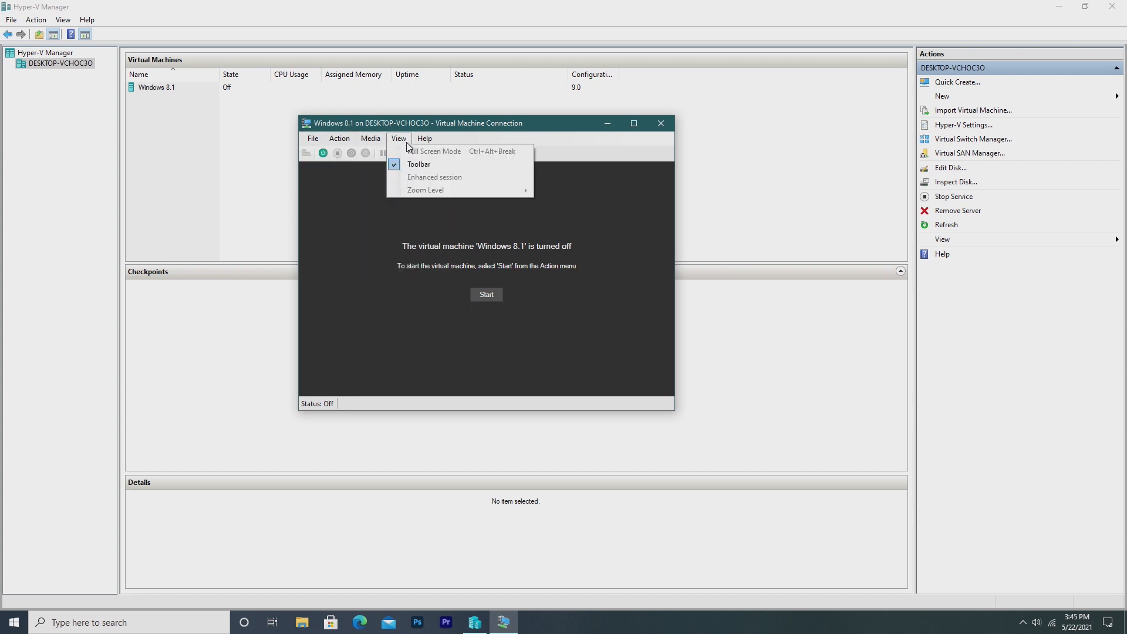
{"action": "left_click", "coordinate": [486, 294]}
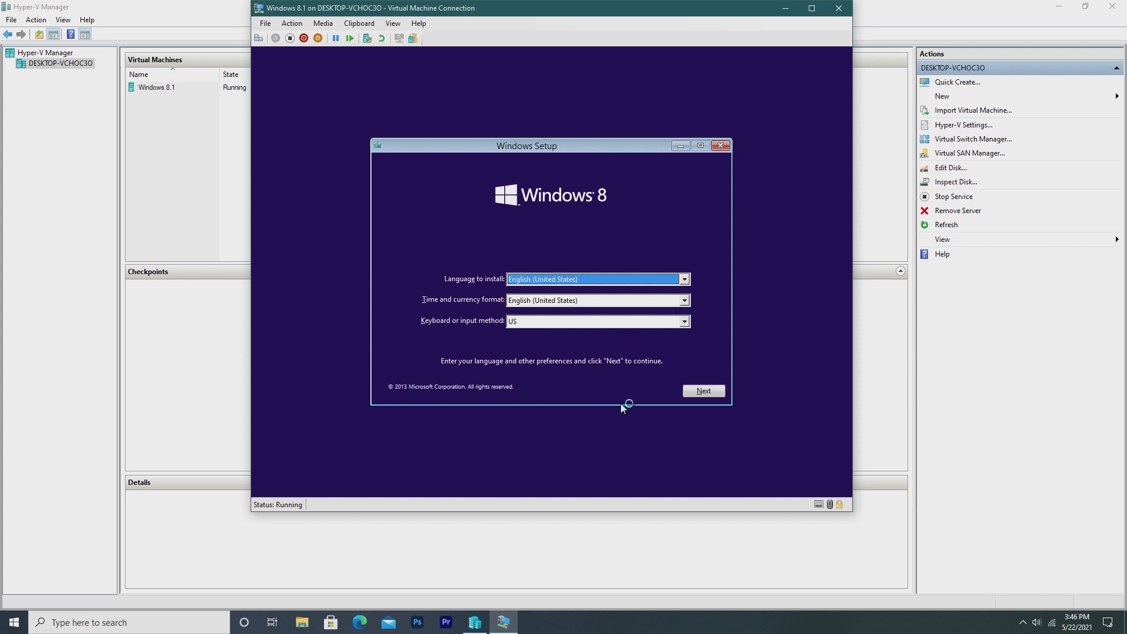
{"action": "mouse_move", "coordinate": [631, 391]}
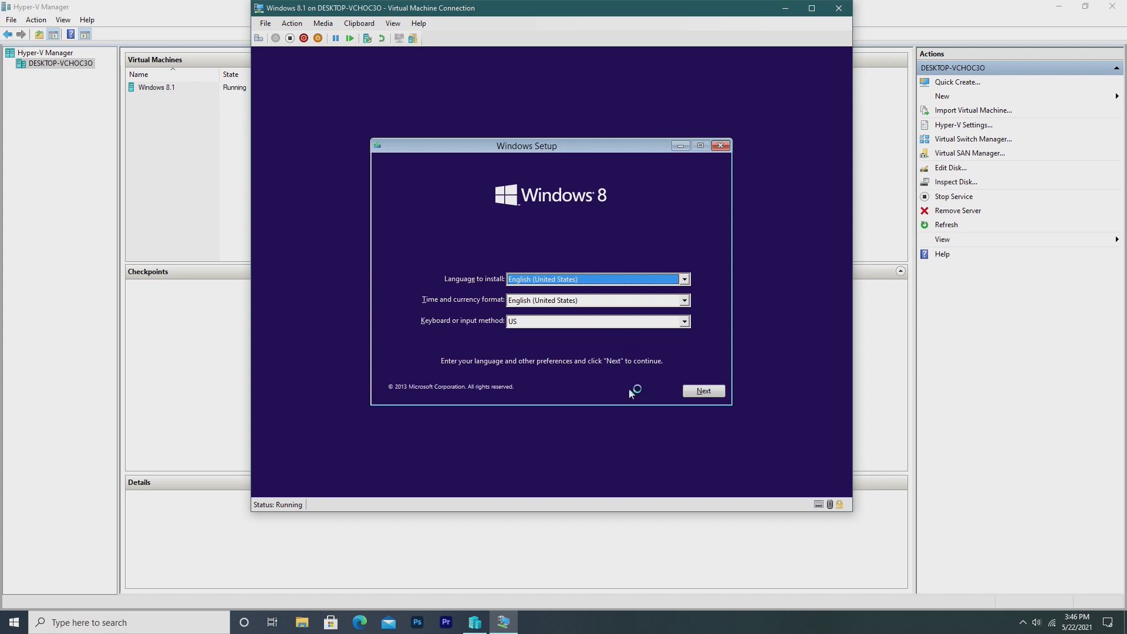
{"action": "left_click", "coordinate": [702, 390]}
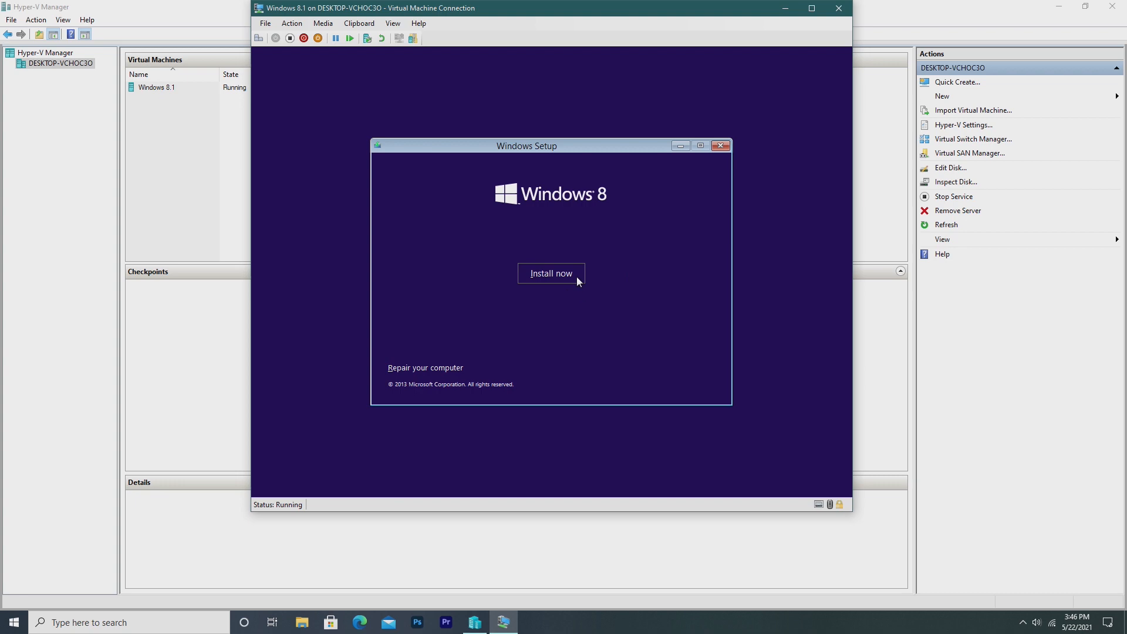
{"action": "left_click", "coordinate": [551, 273]}
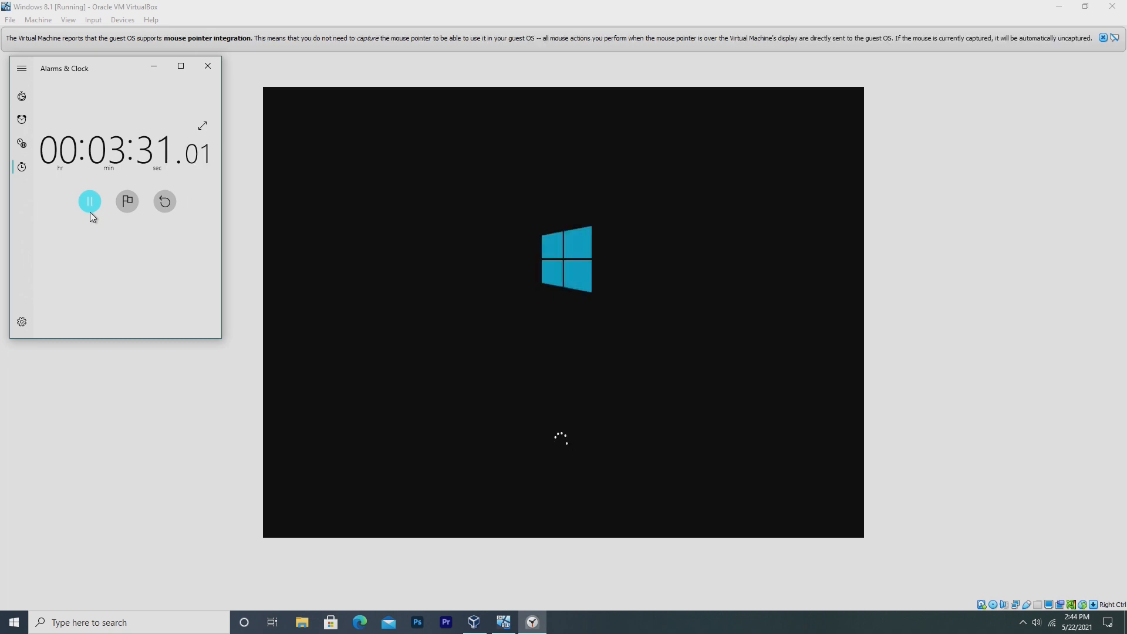
Pause the Alarms & Clock stopwatch at 3:31 as the VirtualBox guest boots.
{"action": "left_click", "coordinate": [90, 201]}
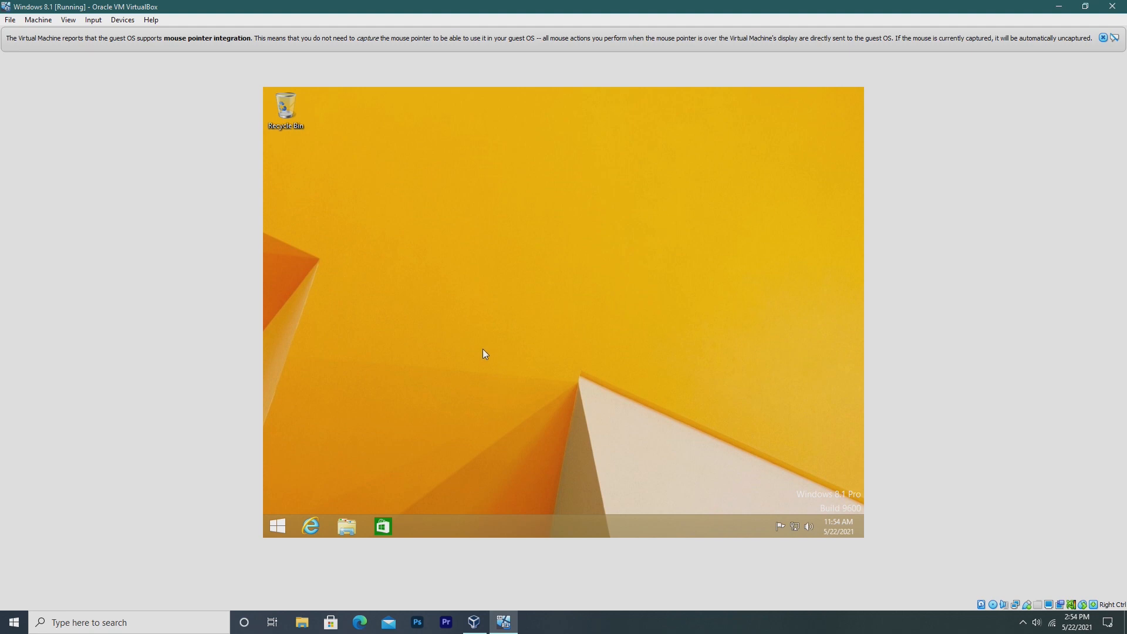
{"action": "mouse_move", "coordinate": [385, 356]}
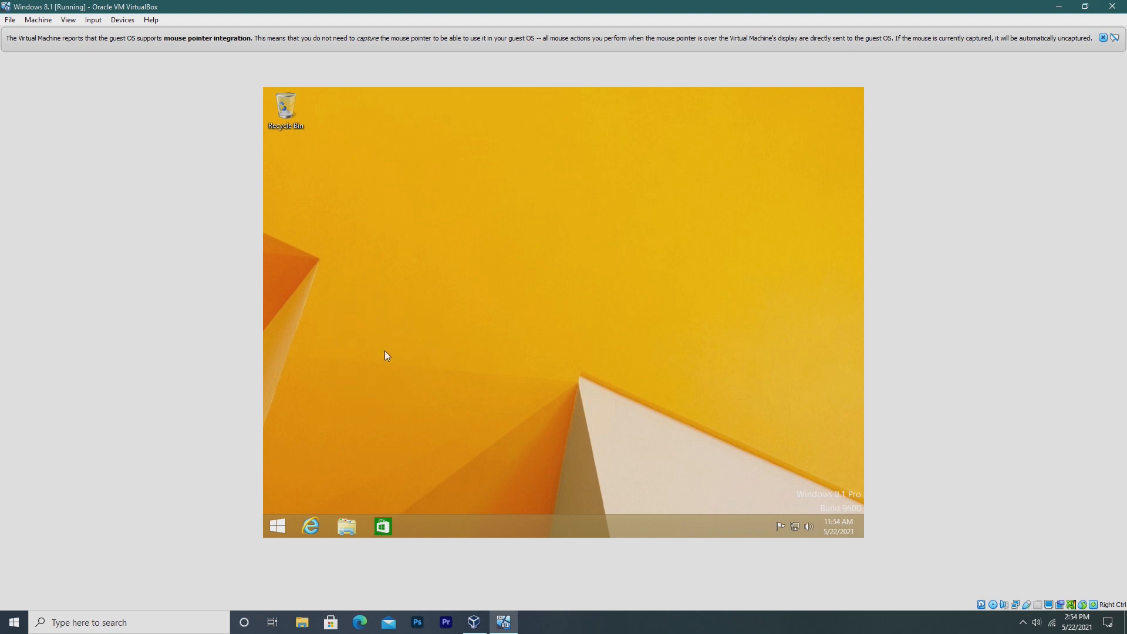
Insert the Guest Additions CD image via Devices and open its drive in the guest.
{"action": "left_click", "coordinate": [38, 19]}
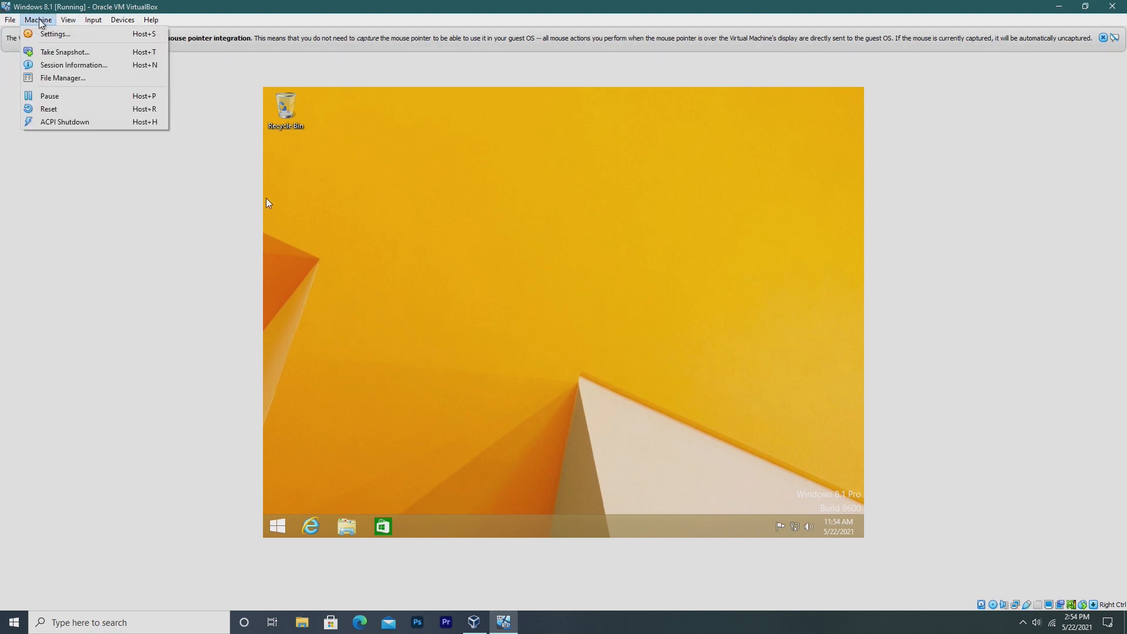
{"action": "left_click", "coordinate": [122, 19]}
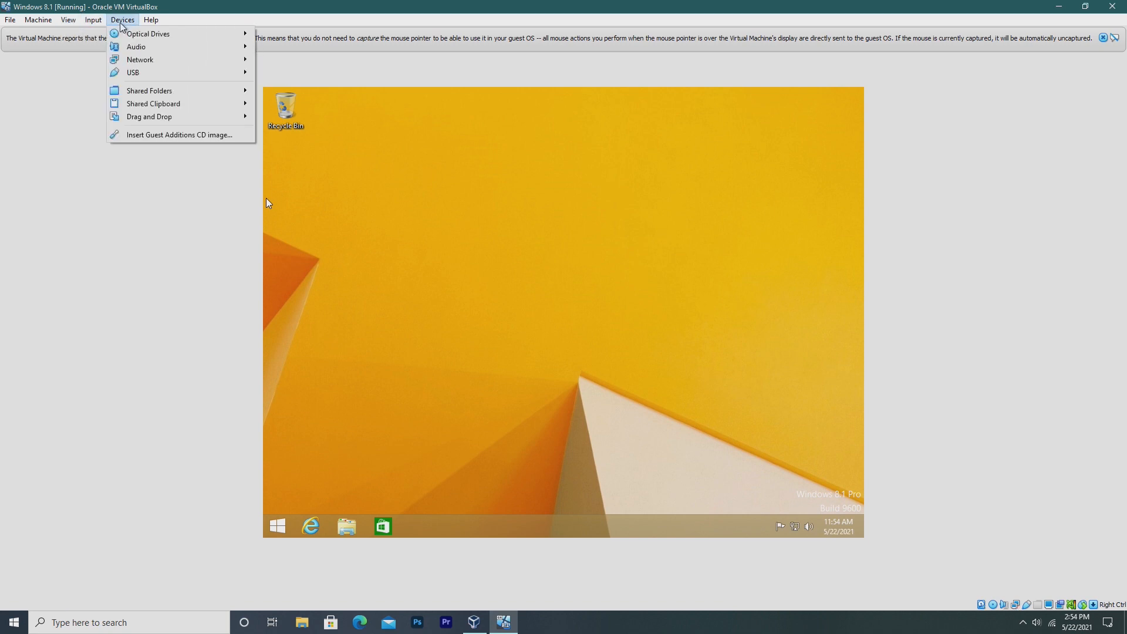
{"action": "left_click", "coordinate": [353, 564]}
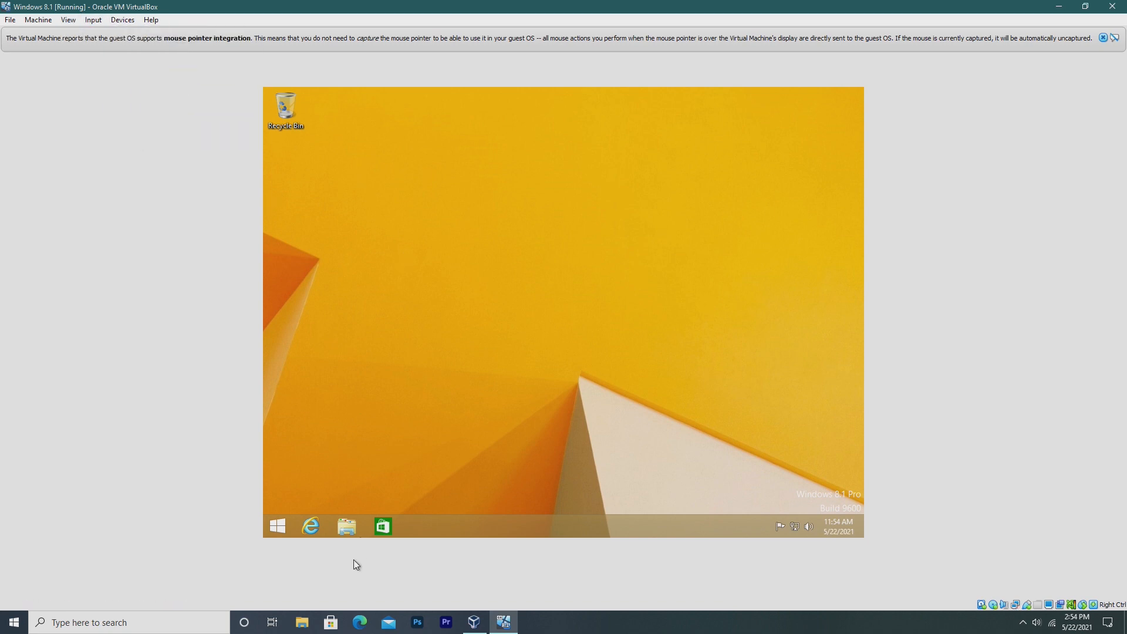
{"action": "left_click", "coordinate": [346, 525]}
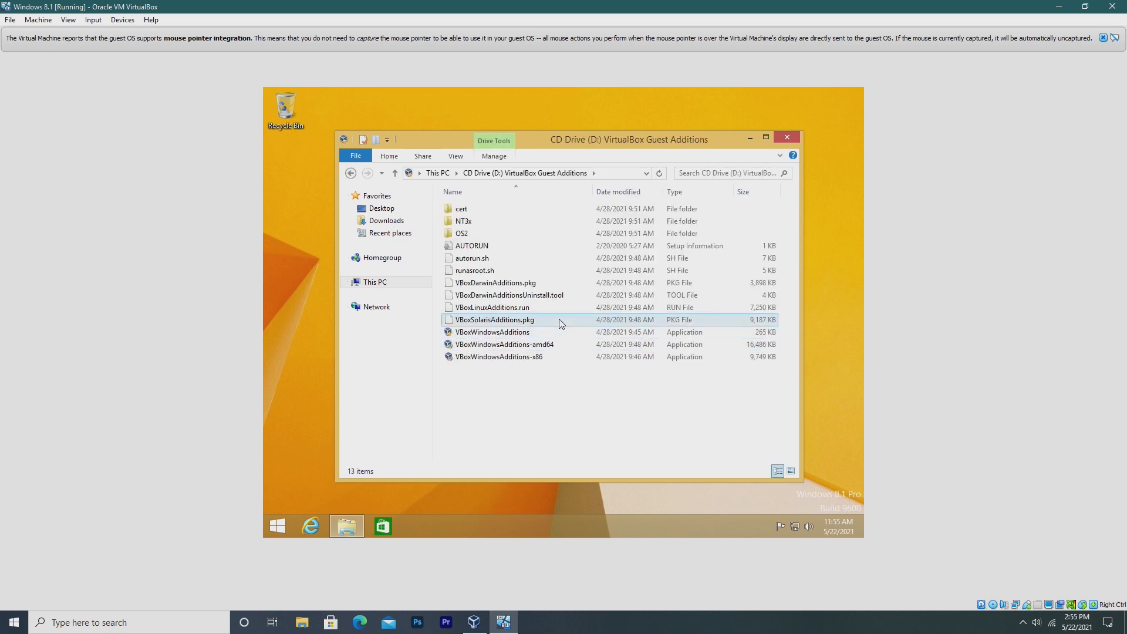
Run VBoxWindowsAdditions-amd64 and advance setup past the welcome page to Install.
{"action": "left_click", "coordinate": [503, 344]}
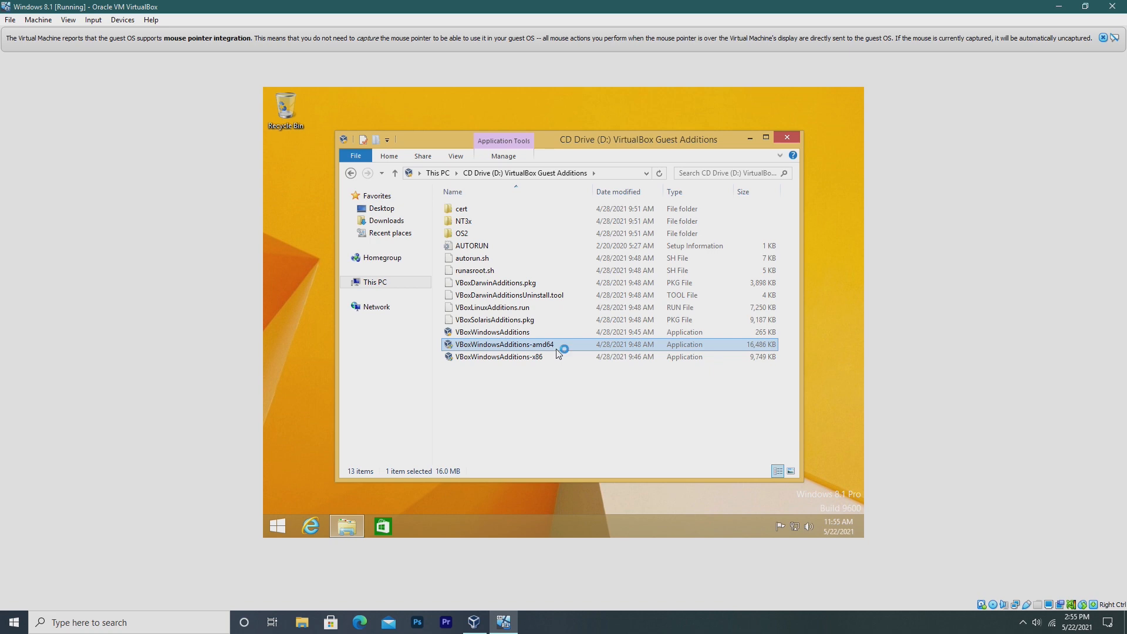
{"action": "left_click", "coordinate": [787, 137]}
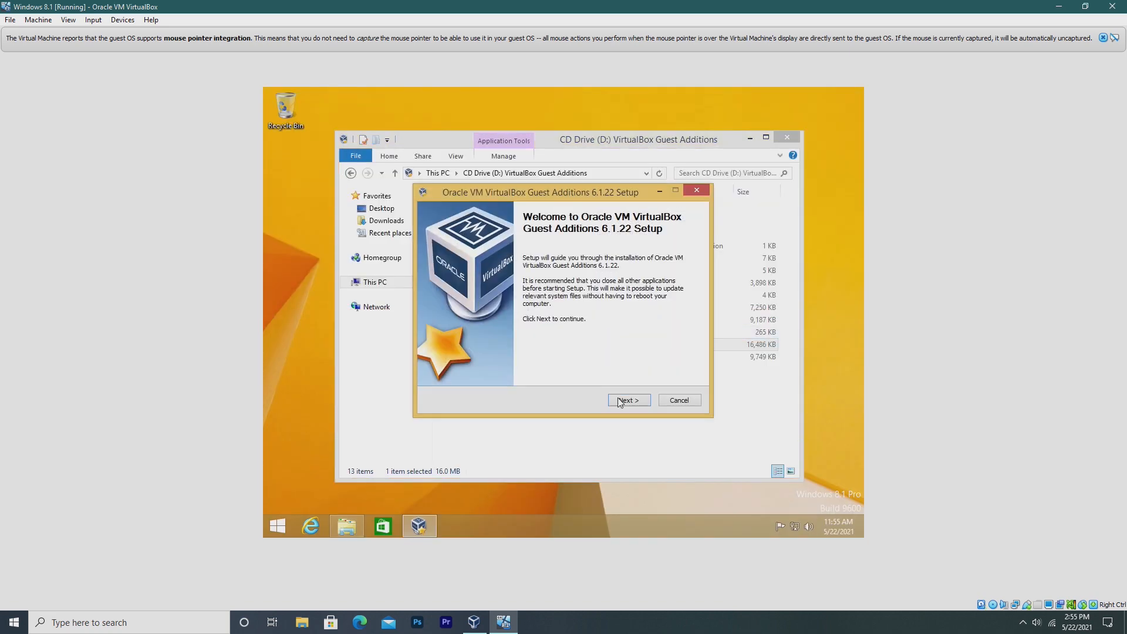
{"action": "left_click", "coordinate": [628, 400]}
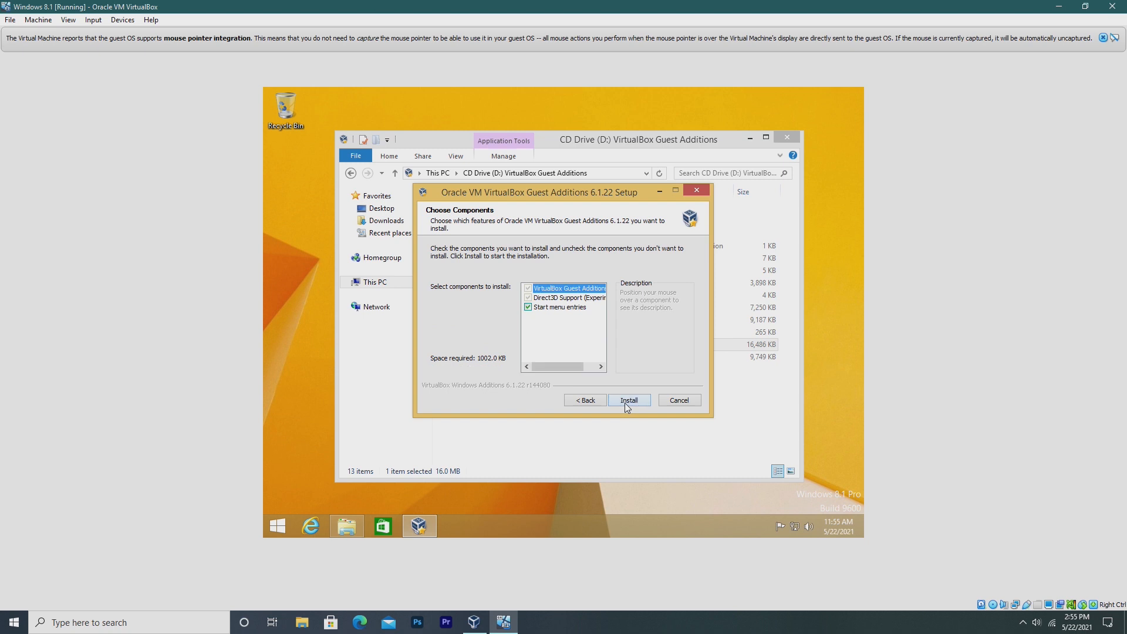
{"action": "left_click", "coordinate": [627, 400]}
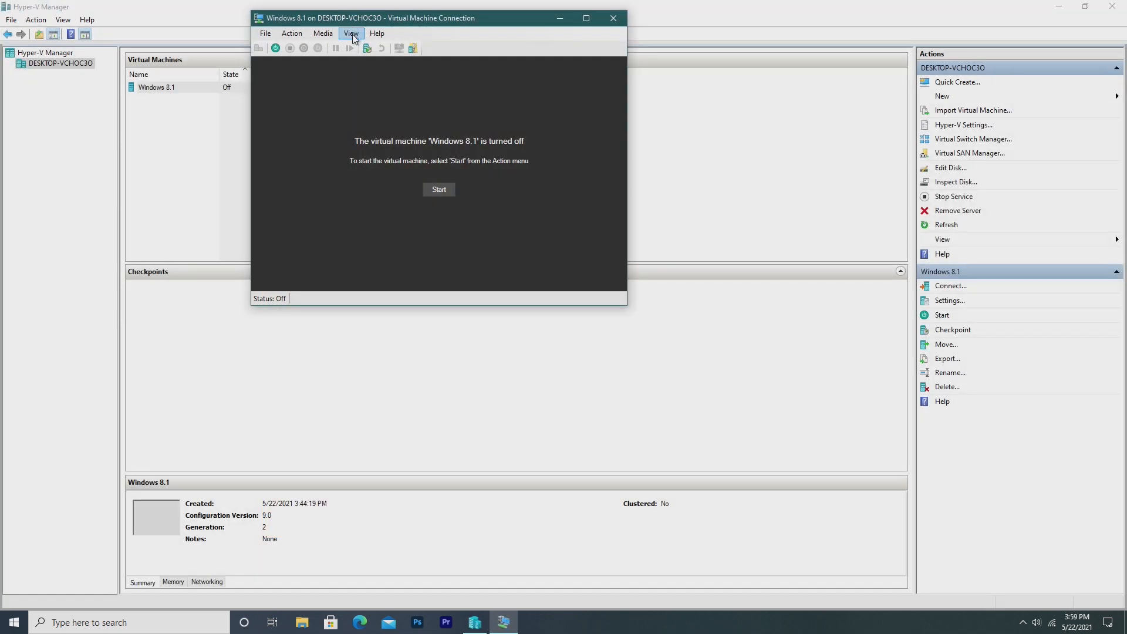
Start the Windows 8.1 VM and set the connection display to Large (Full Screen).
{"action": "left_click", "coordinate": [438, 189]}
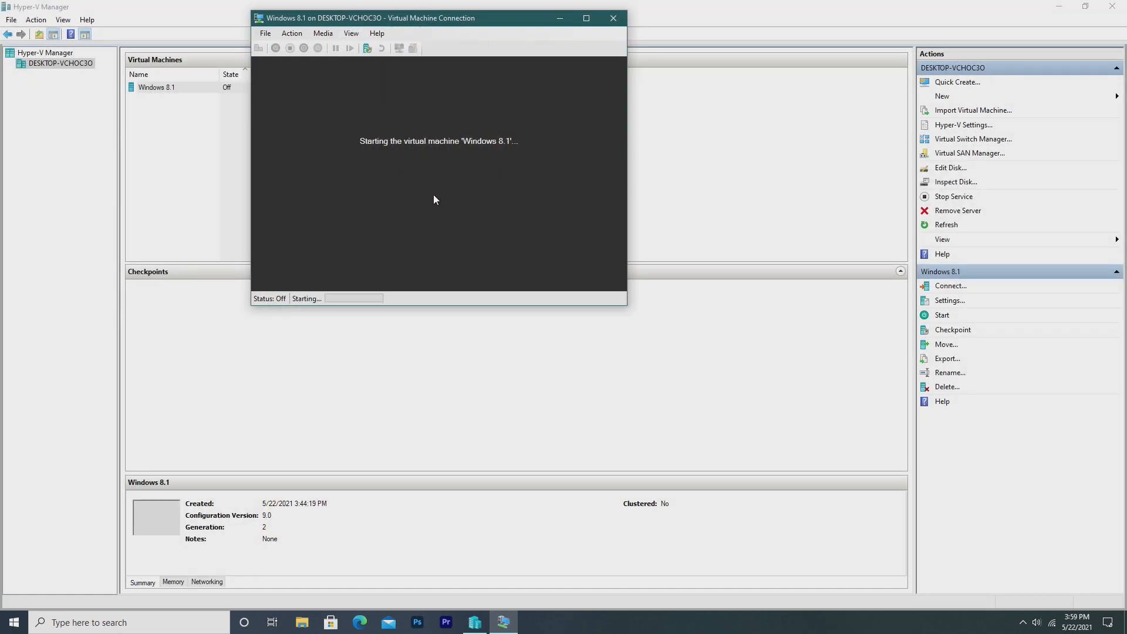
{"action": "left_click", "coordinate": [393, 33]}
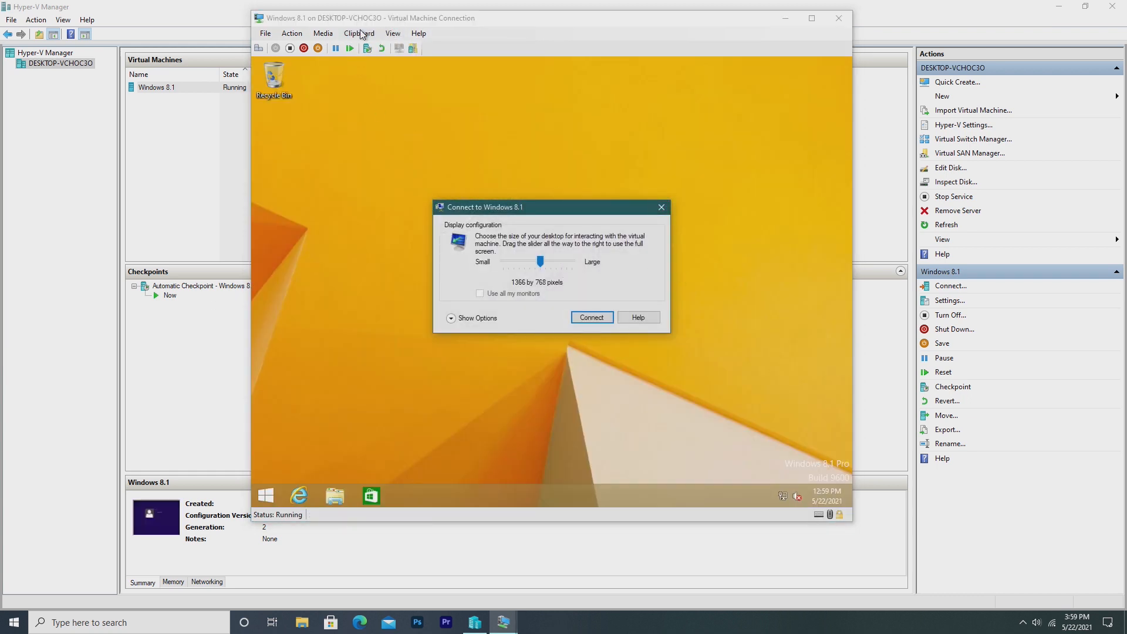
{"action": "left_click", "coordinate": [477, 317]}
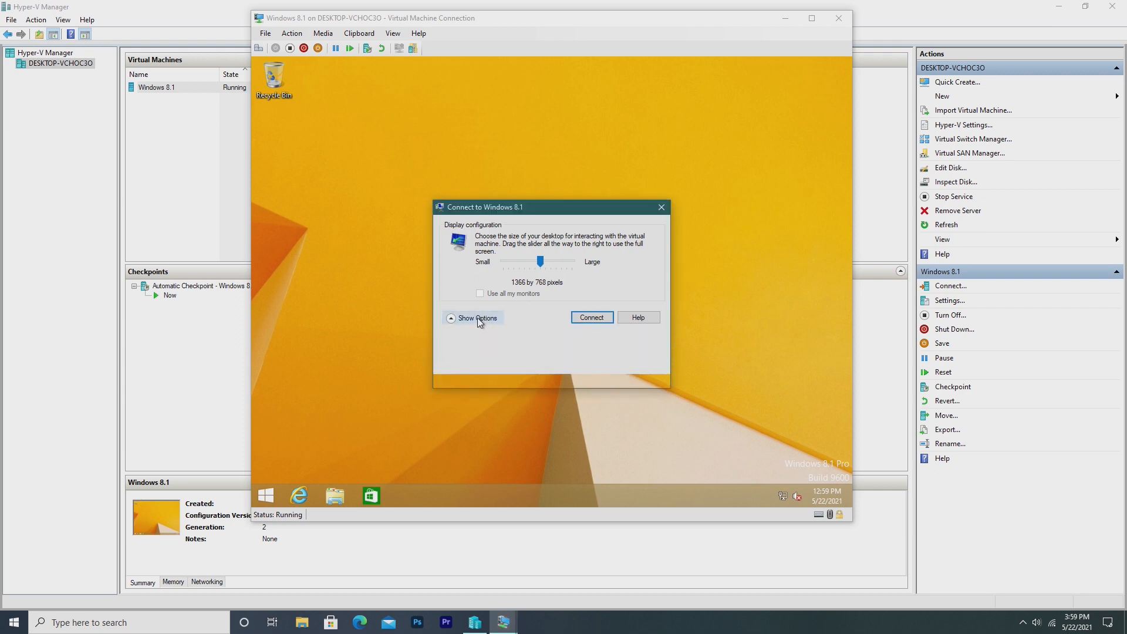
{"action": "left_click", "coordinate": [476, 318]}
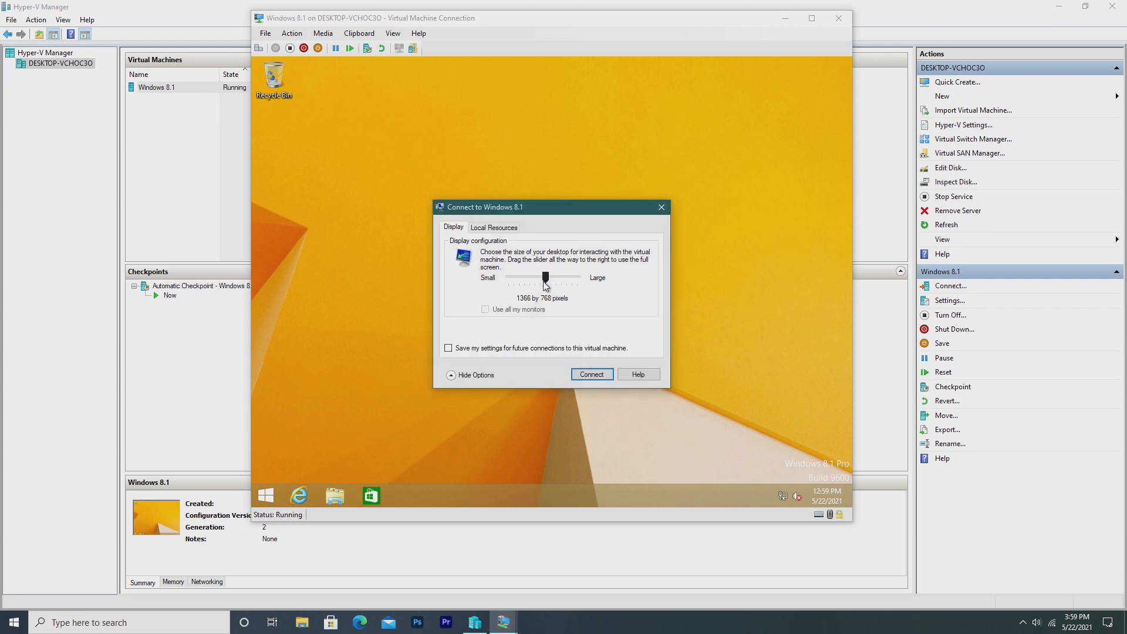
{"action": "left_click_drag", "start_coordinate": [544, 278], "coordinate": [575, 278]}
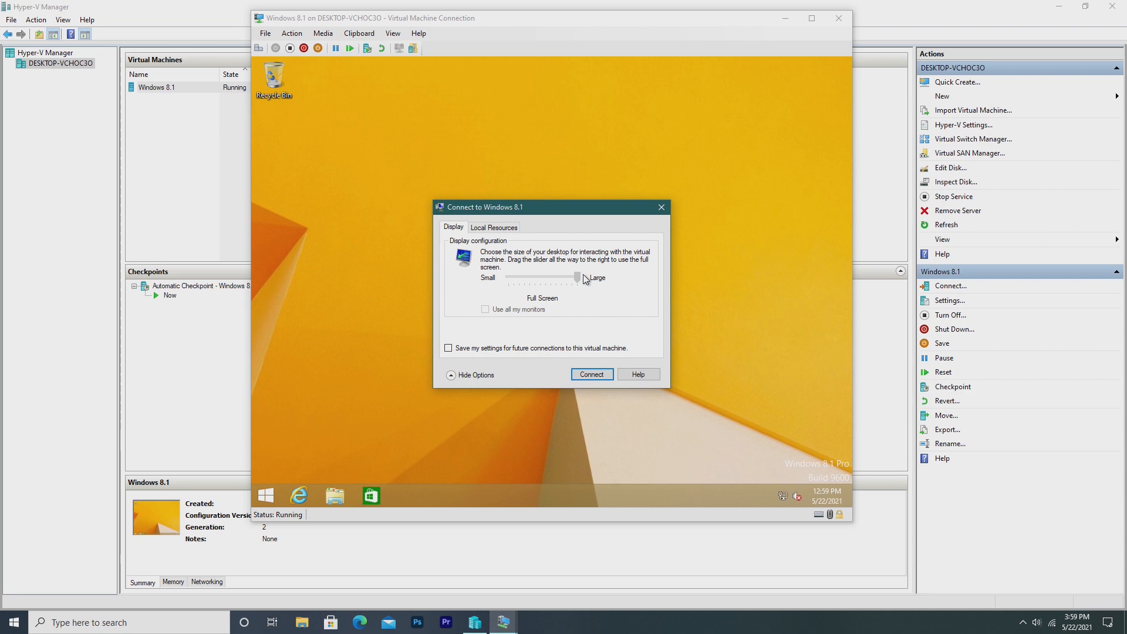
Connect to the guest and confirm Enhanced session is enabled in the View menu.
{"action": "left_click", "coordinate": [591, 374]}
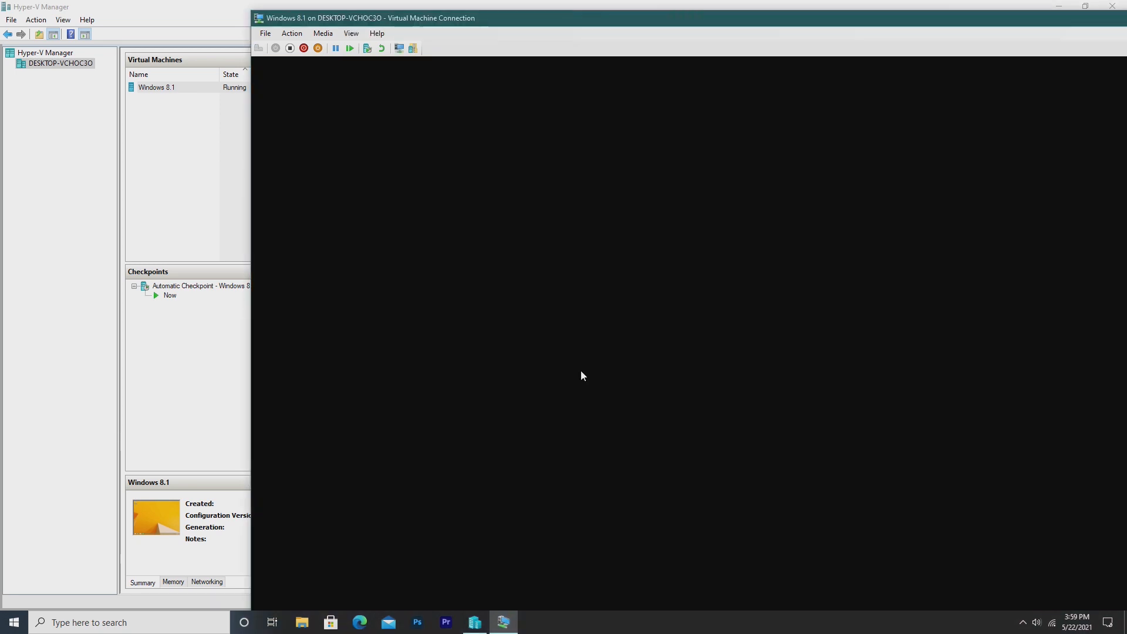
{"action": "left_click", "coordinate": [352, 33]}
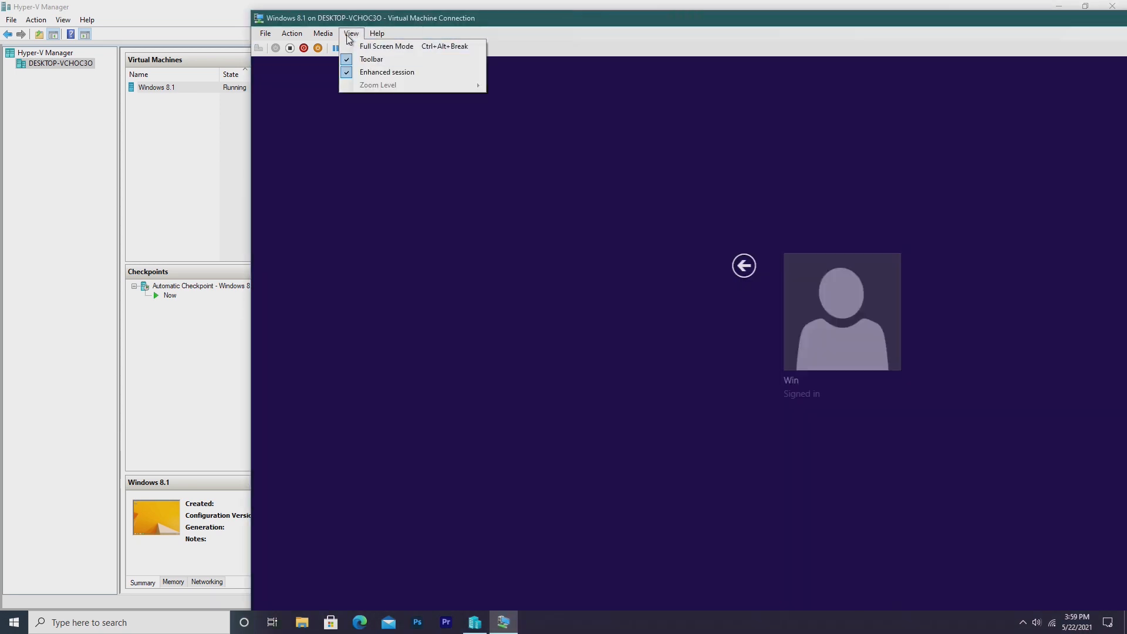
{"action": "left_click", "coordinate": [292, 33]}
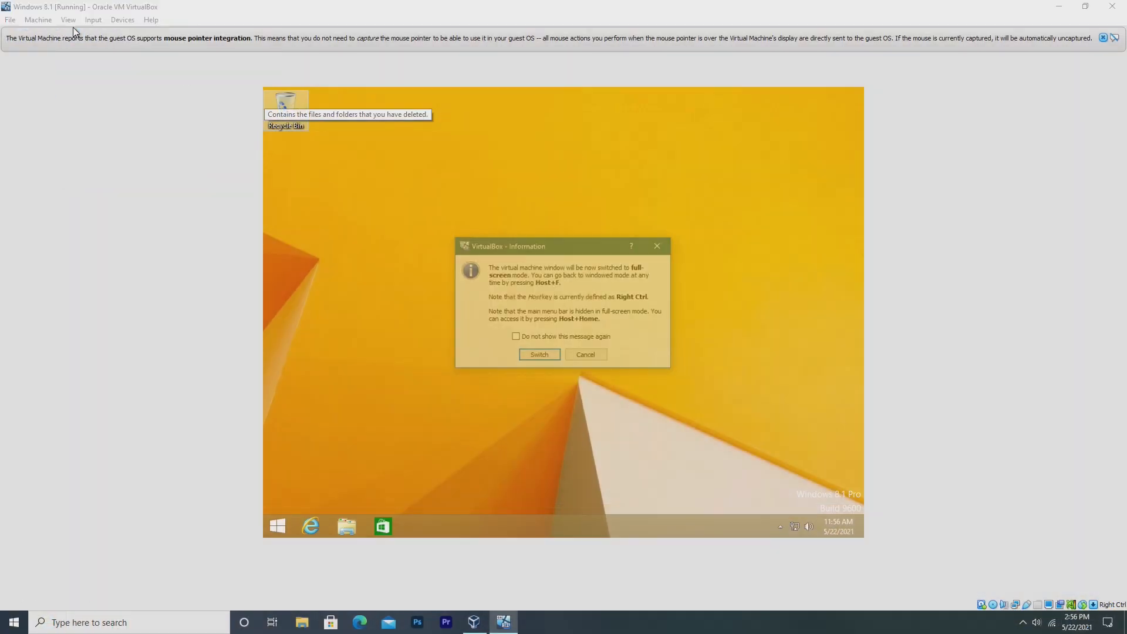
Switch the VirtualBox guest to full screen and browse Local Disk (C:) in File Explorer.
{"action": "left_click", "coordinate": [539, 354]}
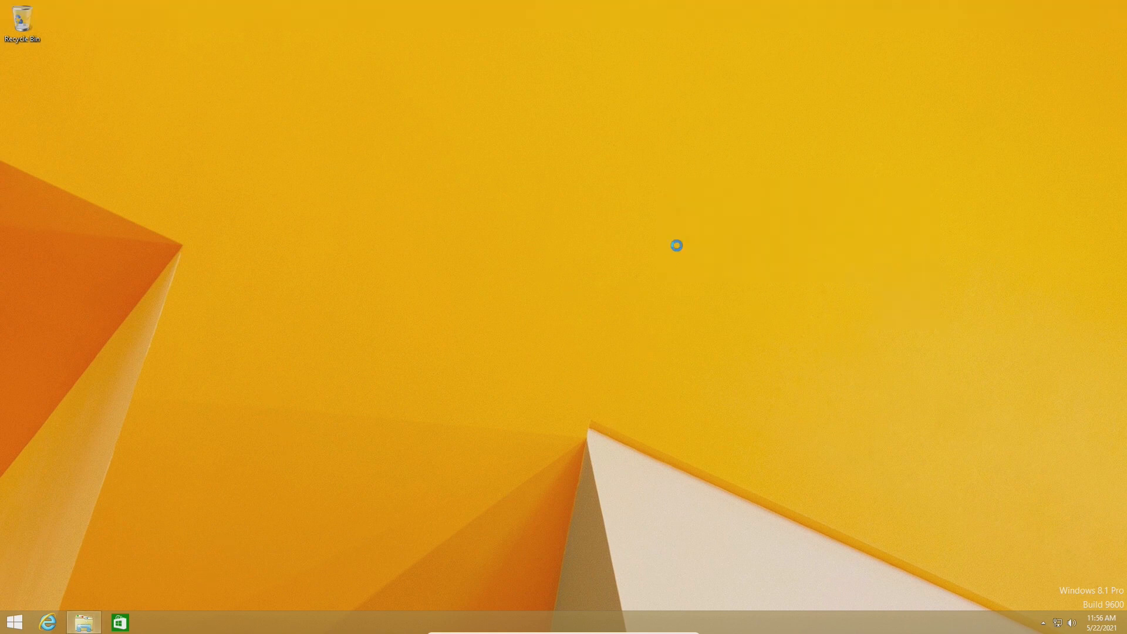
{"action": "left_click", "coordinate": [82, 621]}
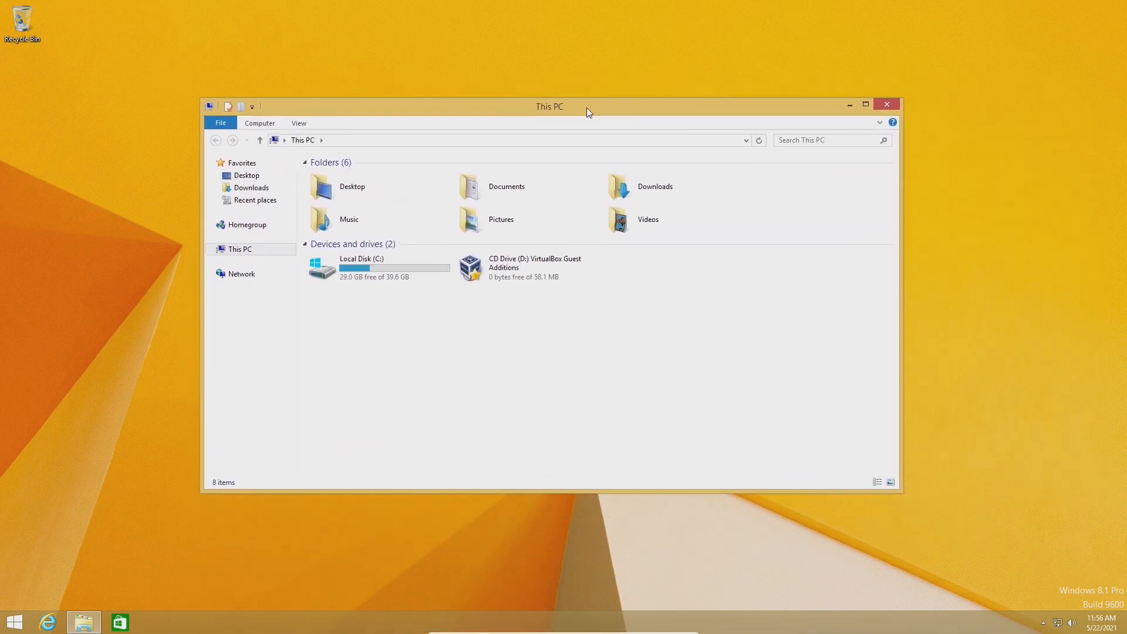
{"action": "double_click", "coordinate": [361, 266]}
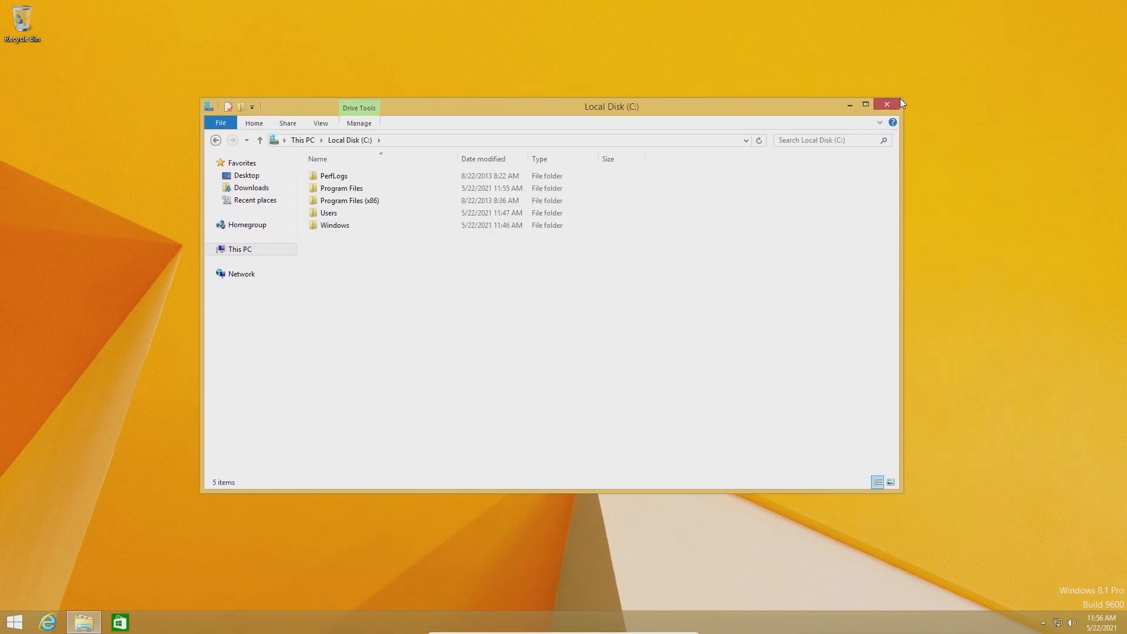
{"action": "left_click", "coordinate": [886, 105]}
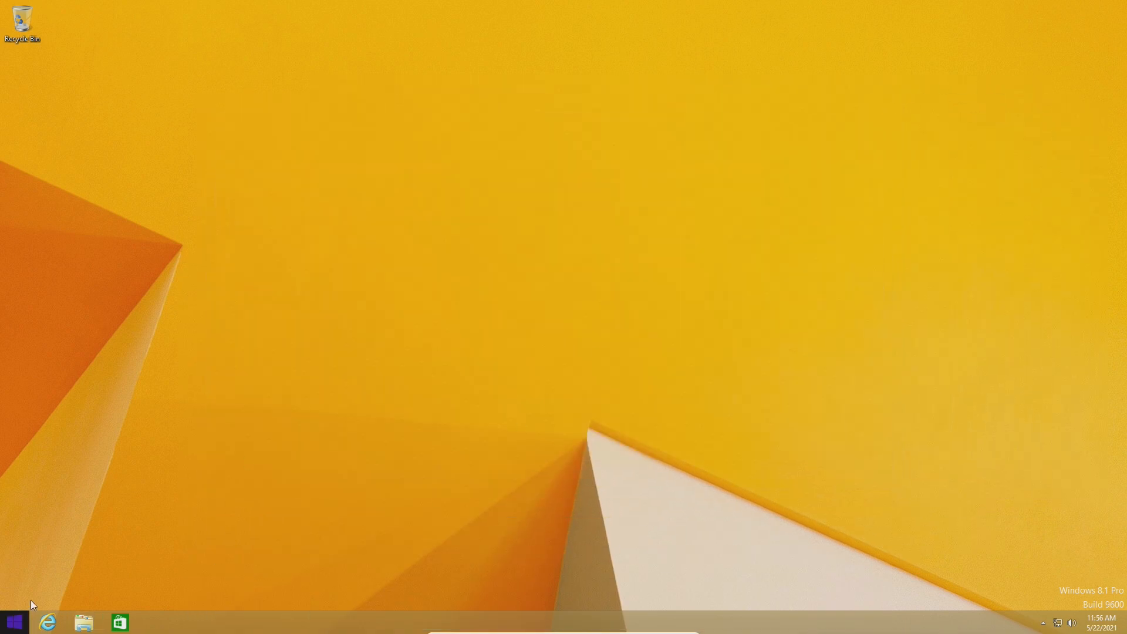
Visit the Start screen, then reopen This PC, maximize it and close it.
{"action": "left_click", "coordinate": [13, 621]}
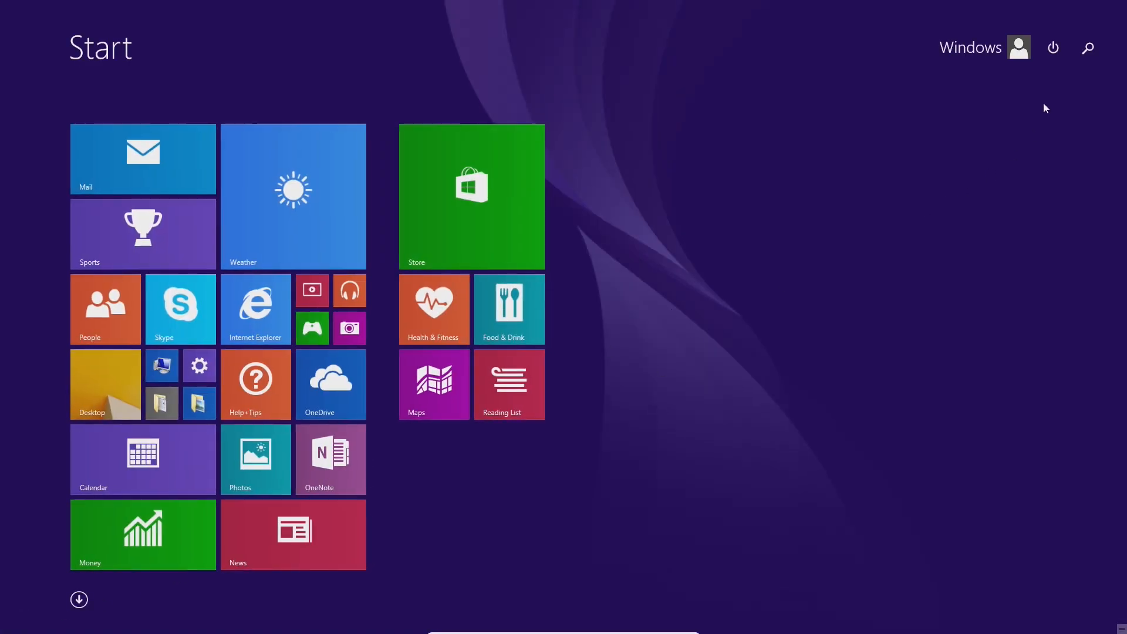
{"action": "left_click", "coordinate": [1017, 48]}
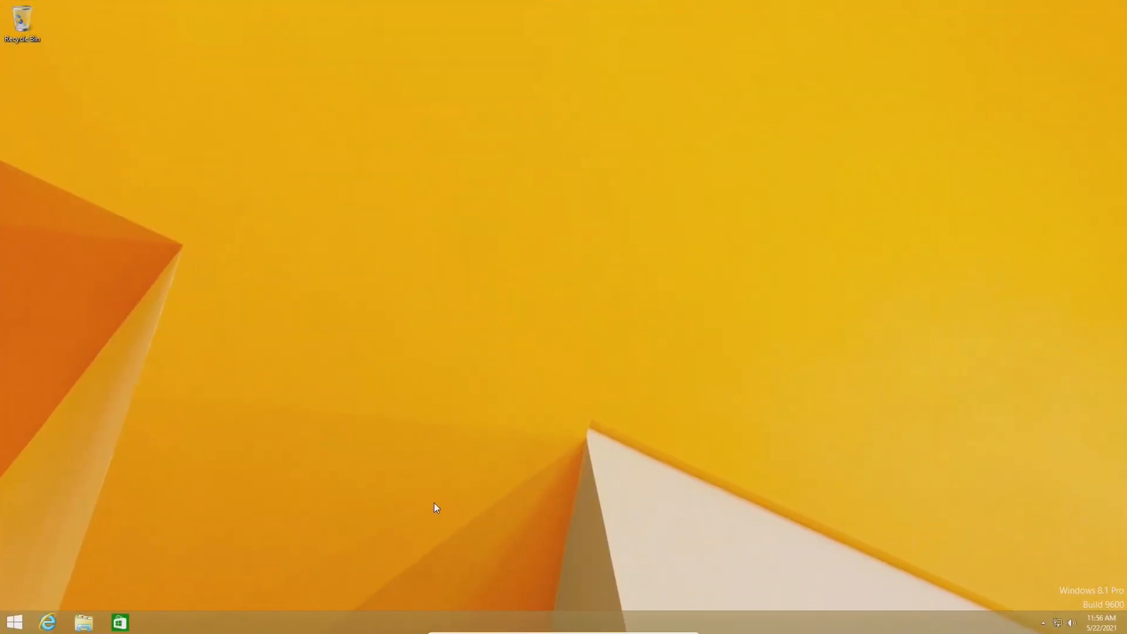
{"action": "left_click", "coordinate": [82, 622]}
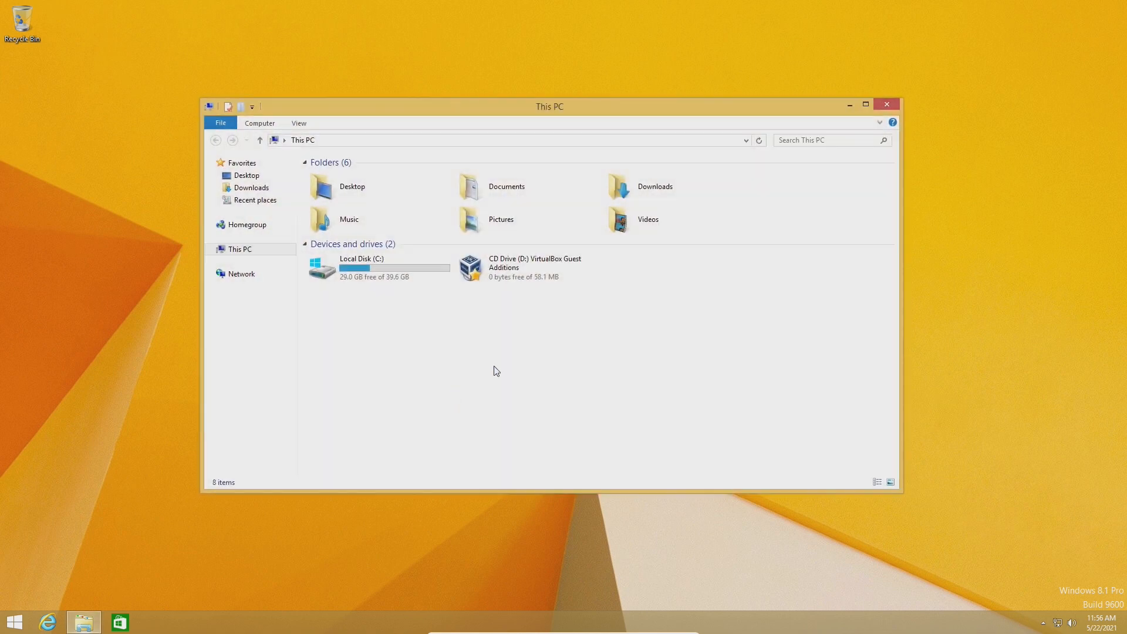
{"action": "left_click", "coordinate": [865, 105]}
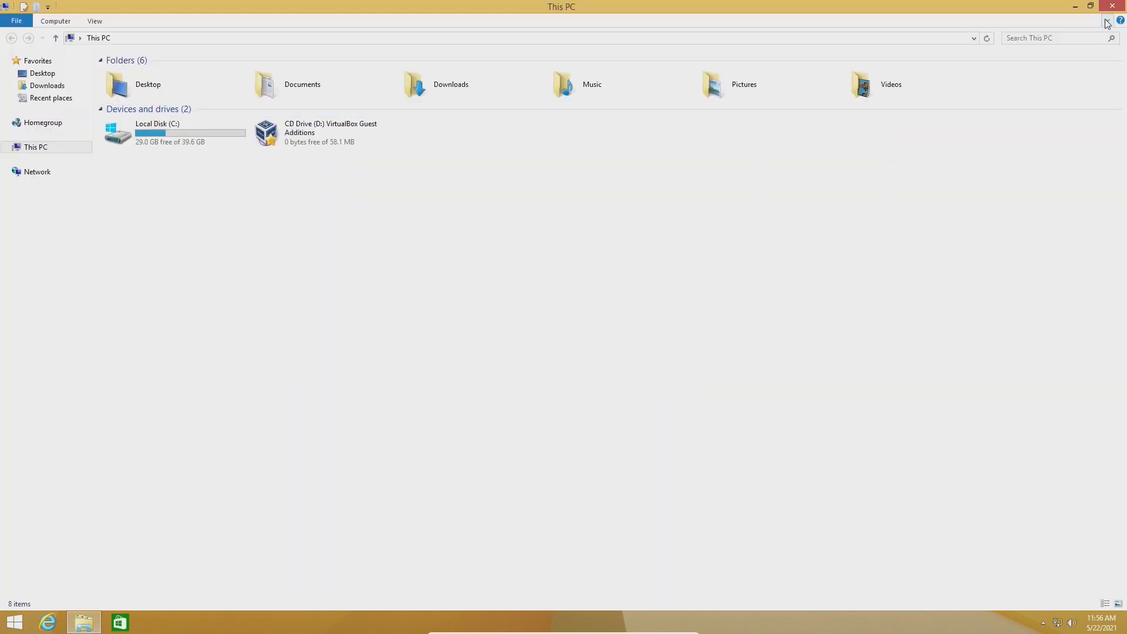
{"action": "left_click", "coordinate": [1111, 6]}
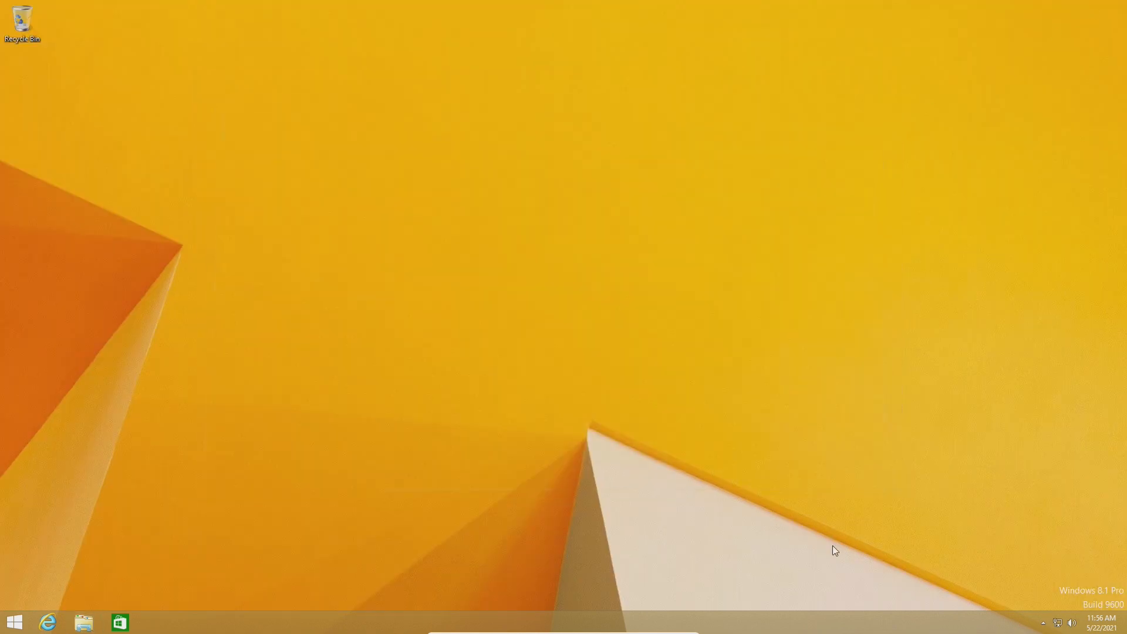
{"action": "left_click", "coordinate": [82, 622]}
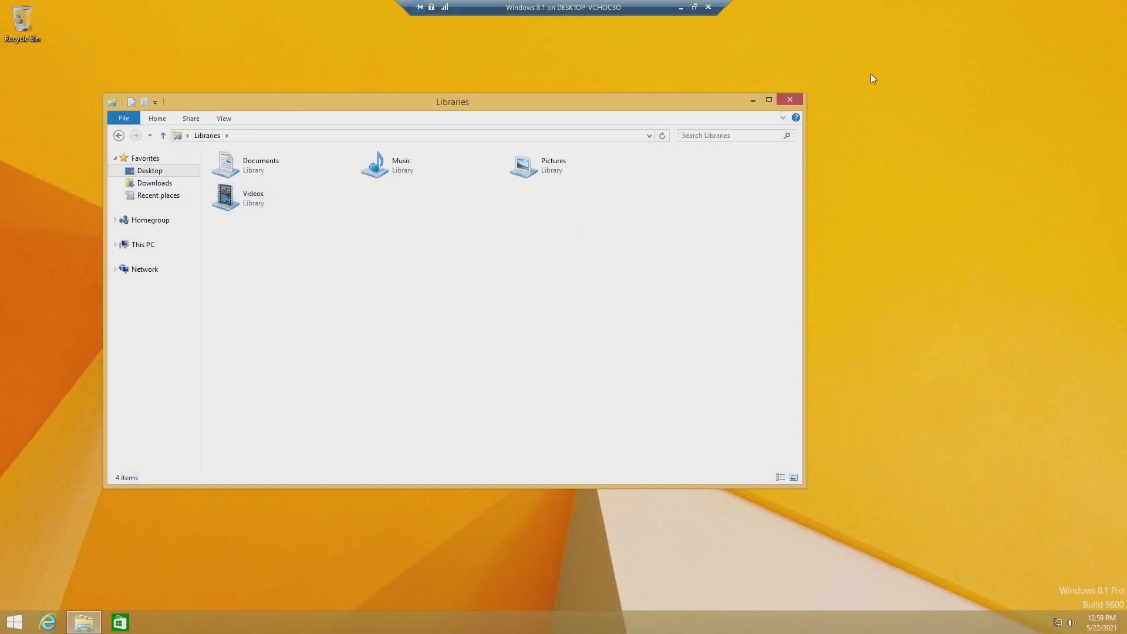
{"action": "left_click", "coordinate": [788, 100]}
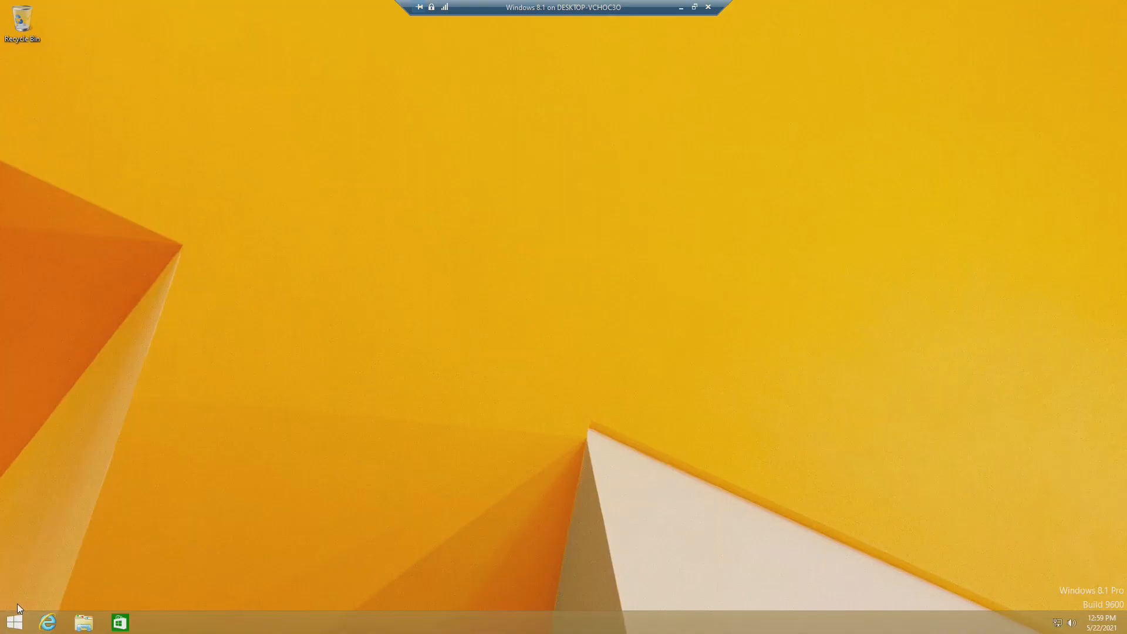
{"action": "mouse_move", "coordinate": [90, 588]}
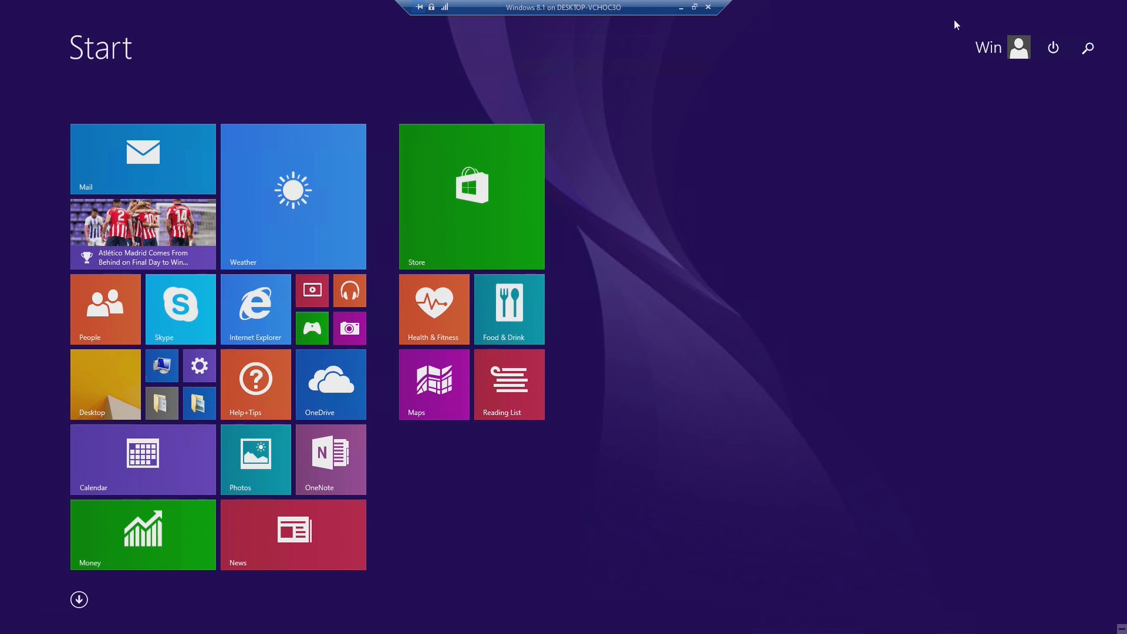
{"action": "left_click", "coordinate": [1087, 48]}
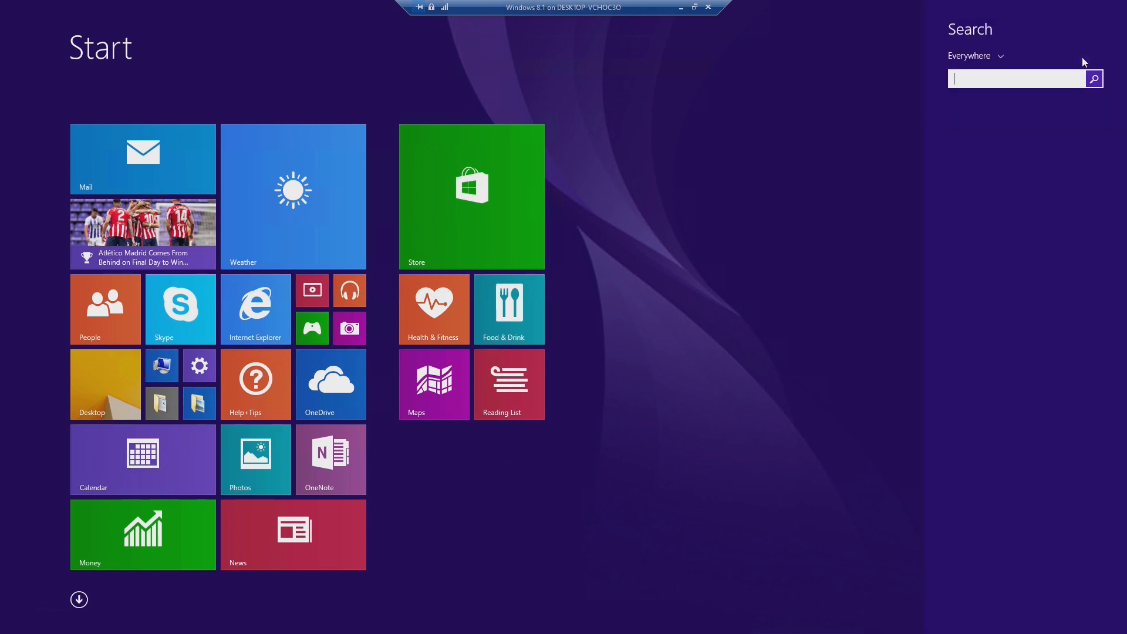
{"action": "type", "text": "test"}
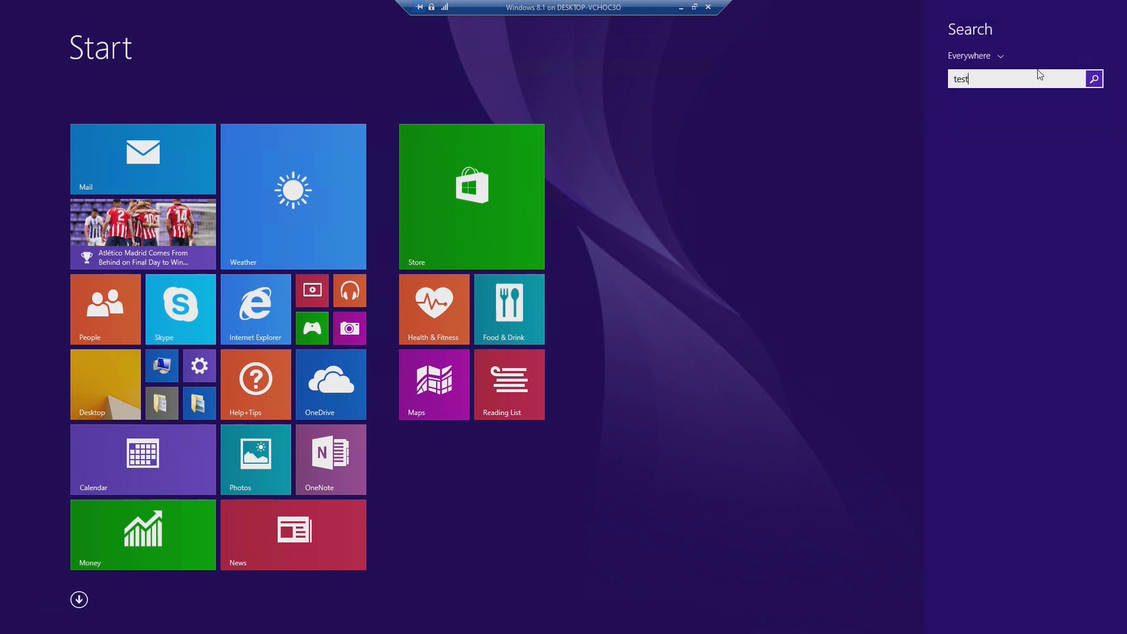
{"action": "left_click", "coordinate": [1015, 78]}
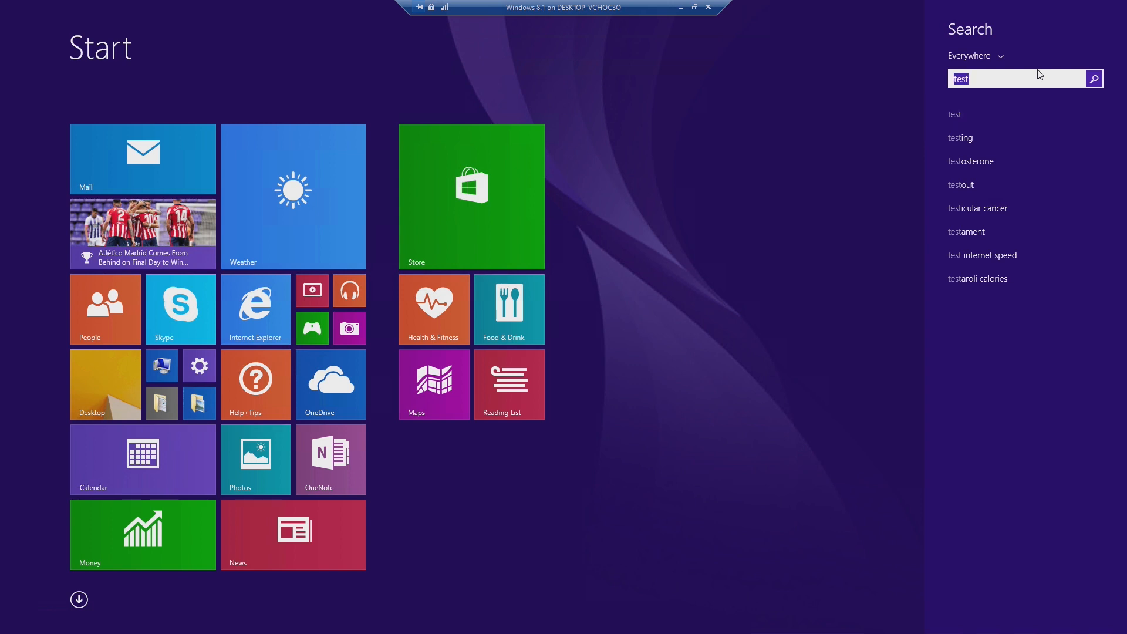
{"action": "type", "text": "this is"}
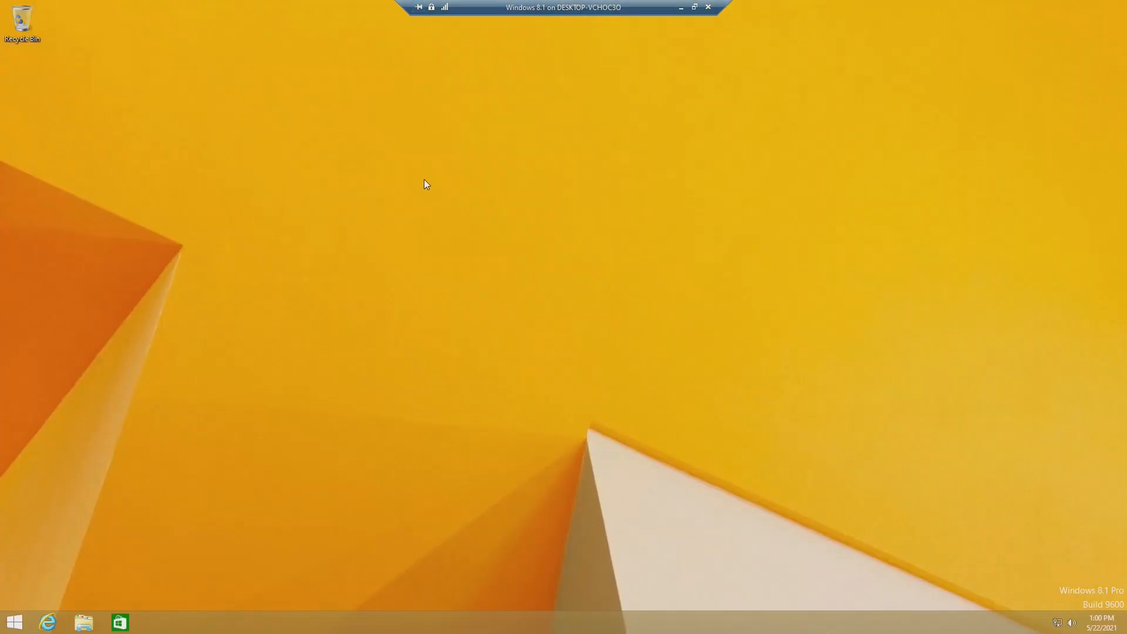
{"action": "right_click", "coordinate": [662, 567]}
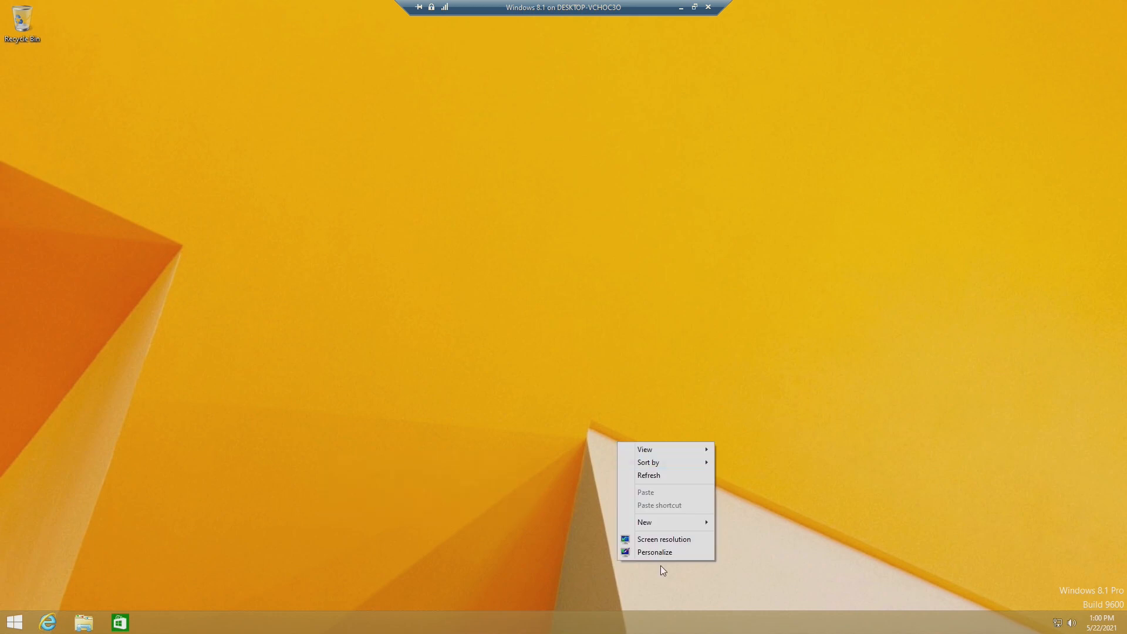
{"action": "left_click", "coordinate": [654, 552]}
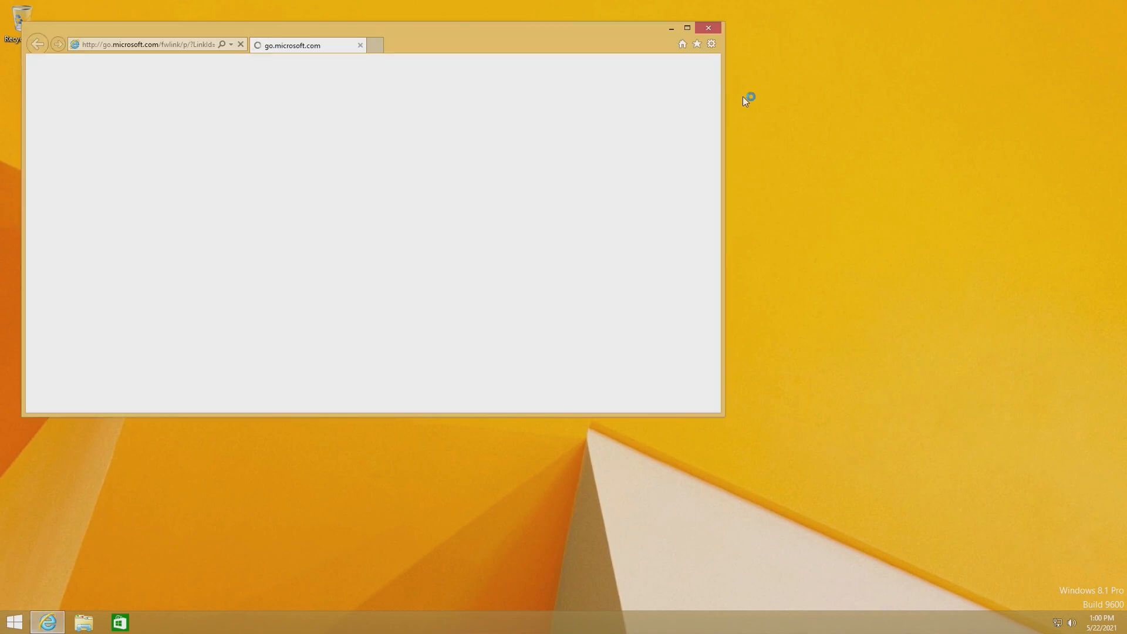
{"action": "left_click", "coordinate": [14, 621]}
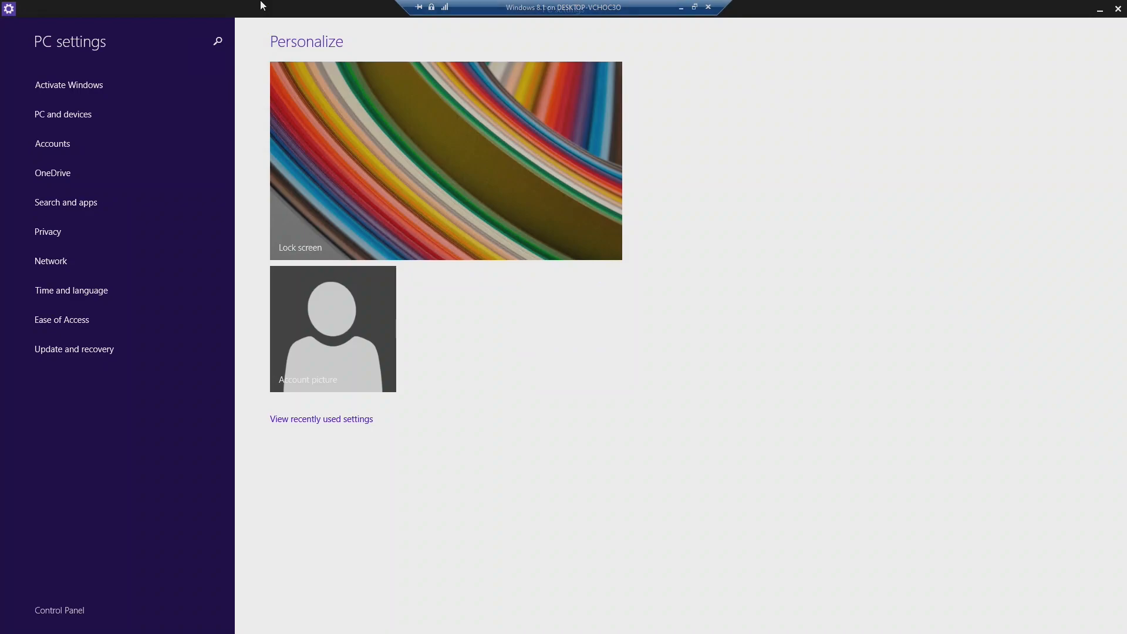
{"action": "left_click", "coordinate": [708, 7]}
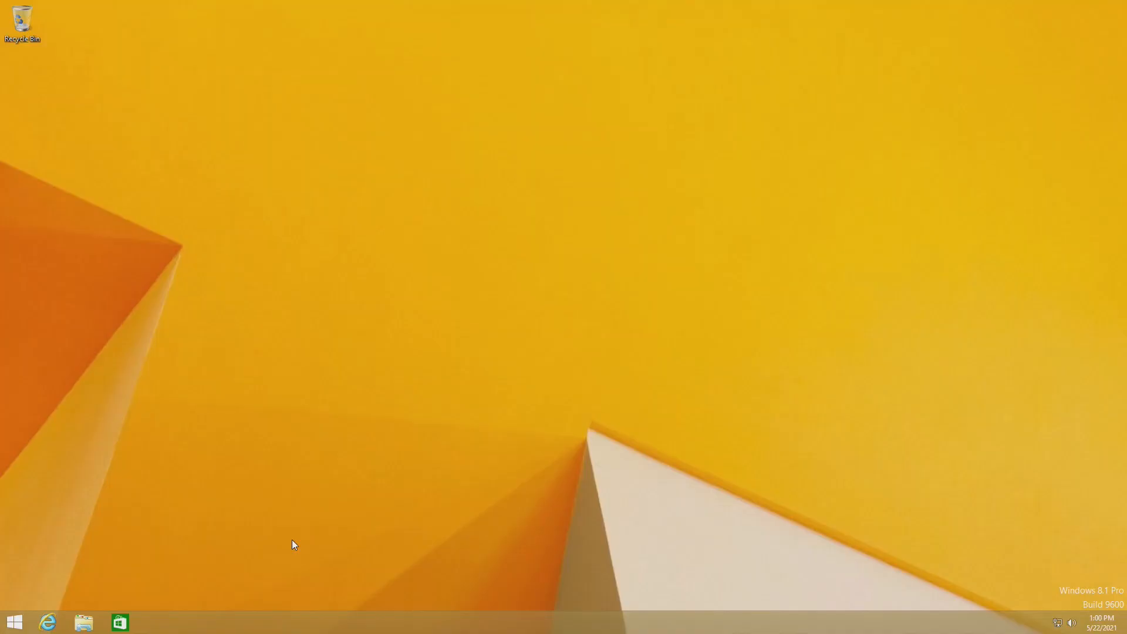
{"action": "mouse_move", "coordinate": [297, 535]}
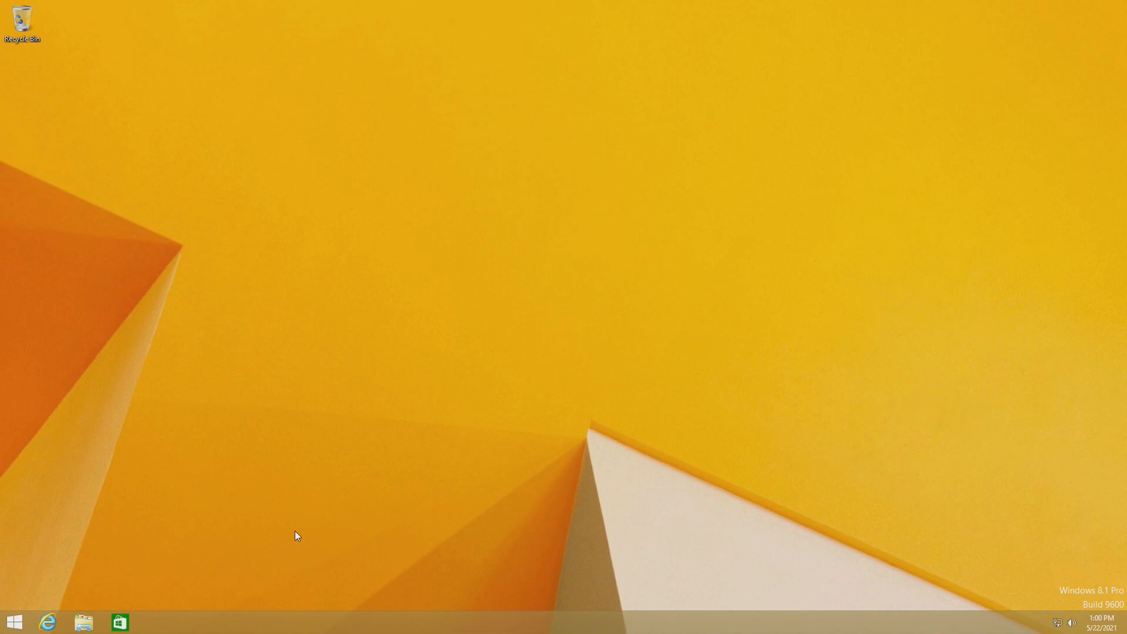
{"action": "mouse_move", "coordinate": [611, 491]}
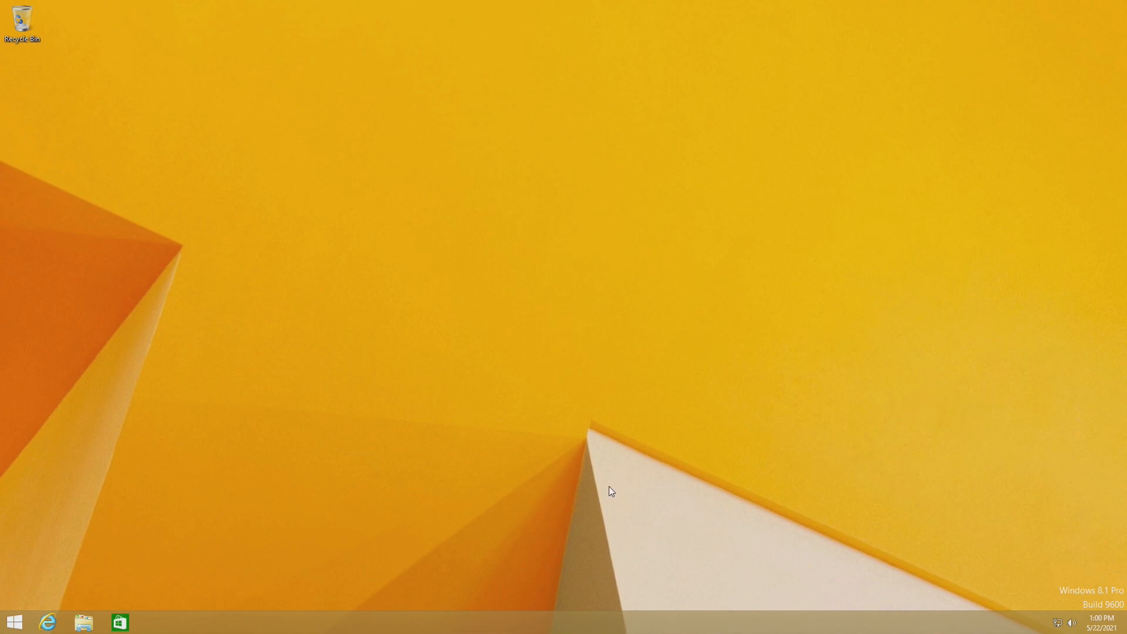
{"action": "mouse_move", "coordinate": [862, 400]}
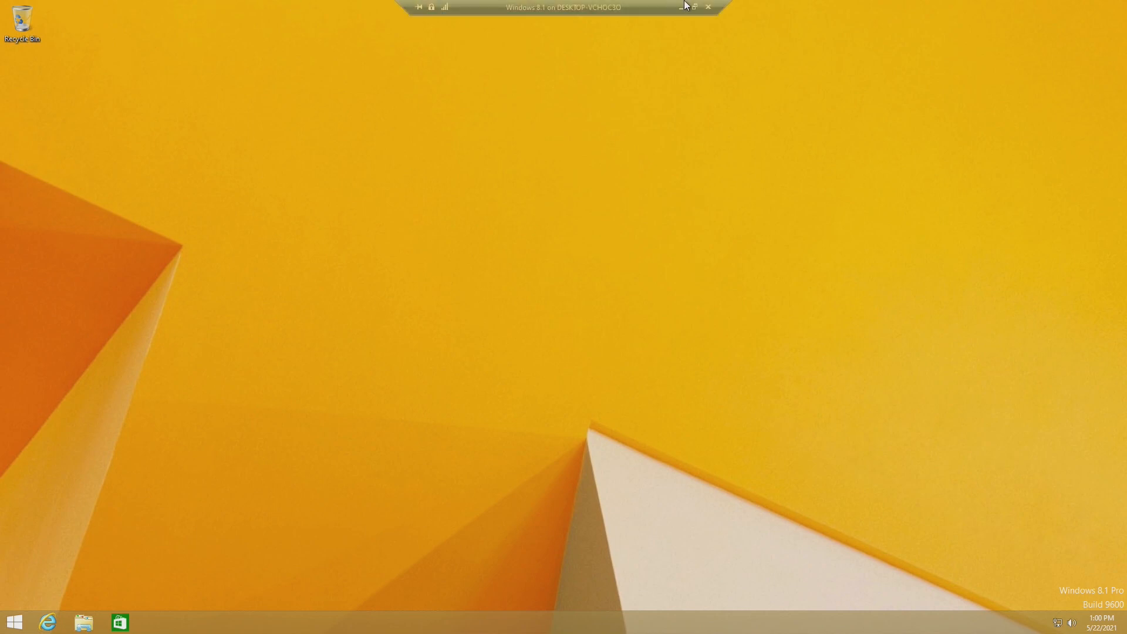
{"action": "left_click", "coordinate": [484, 41]}
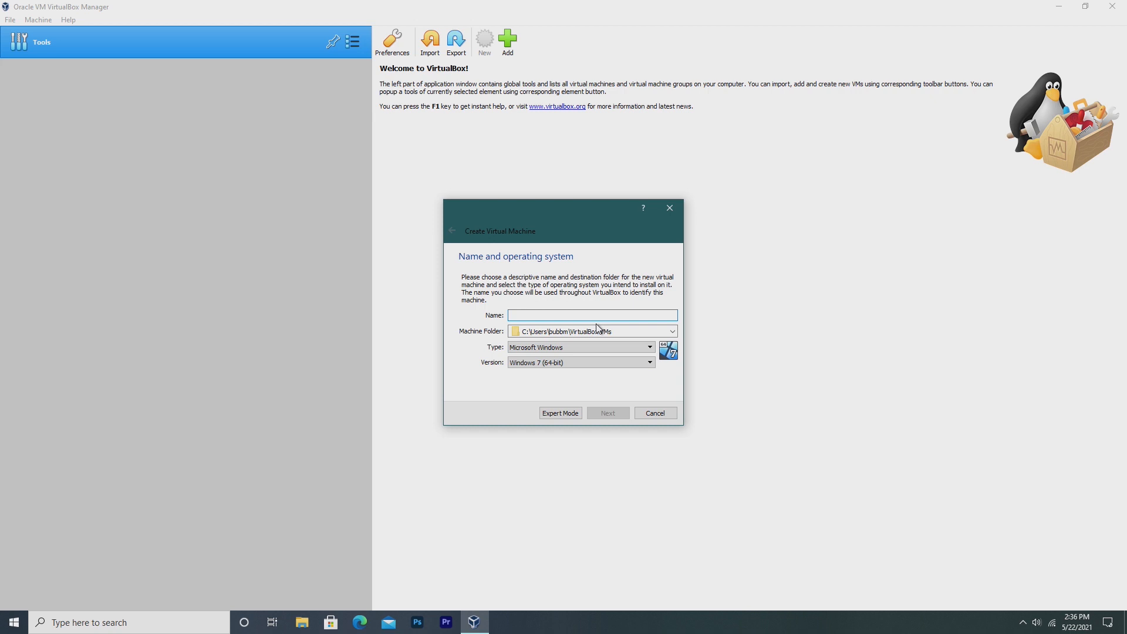
Name the VM 'Windows 8', advance Hyper-V Setup, and boot from Win8.1_English_x64.iso.
{"action": "type", "text": "Windows 8.1"}
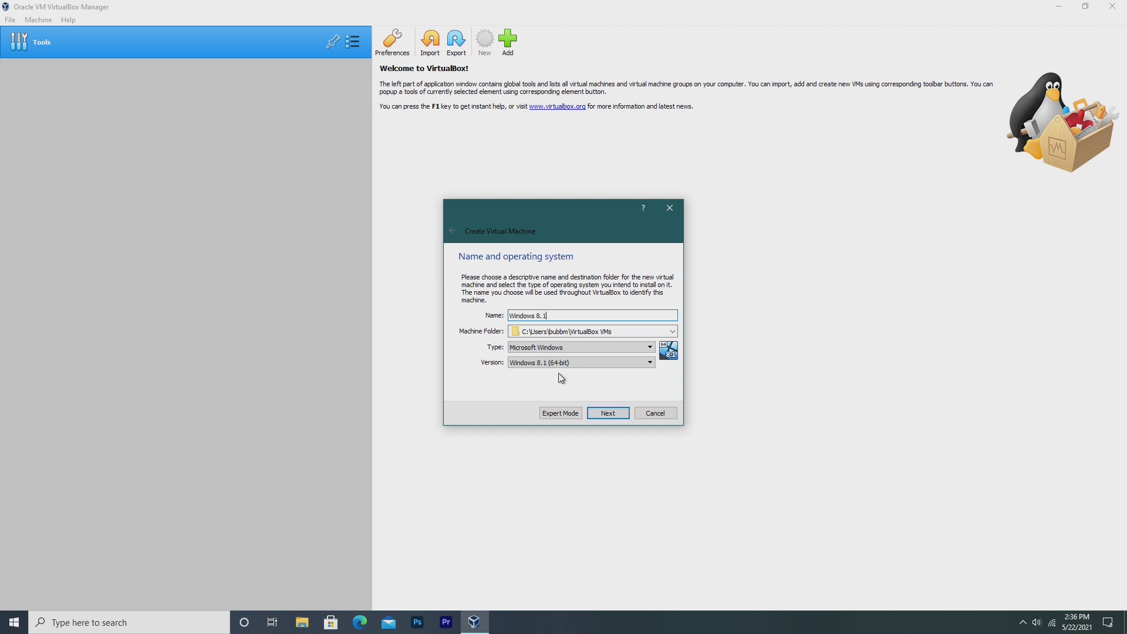
{"action": "left_click", "coordinate": [606, 413]}
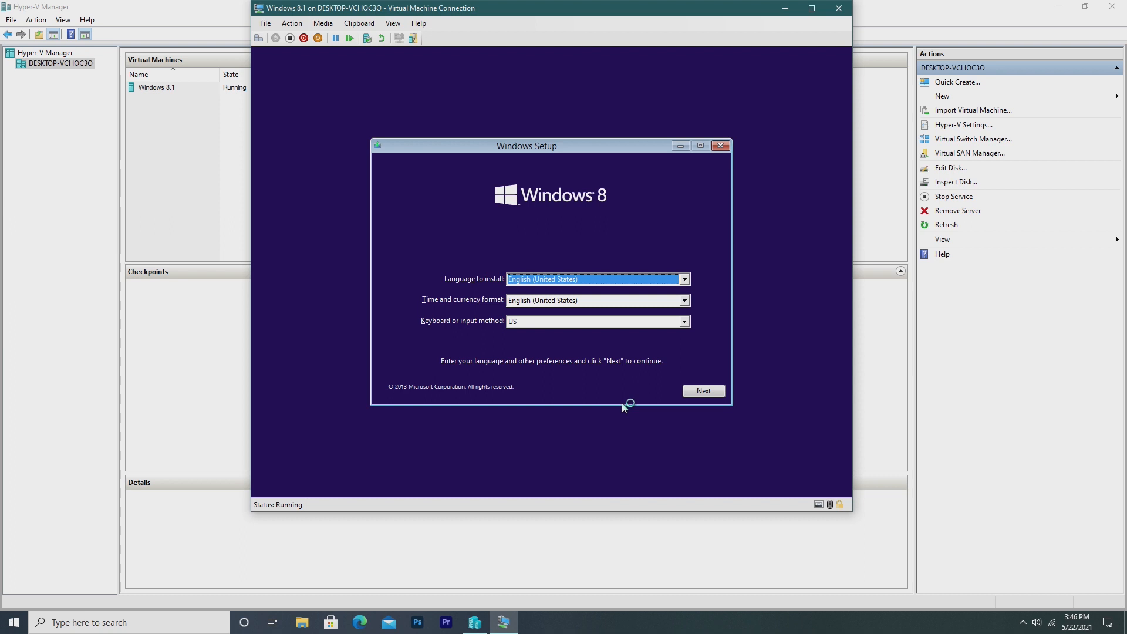
{"action": "mouse_move", "coordinate": [635, 393]}
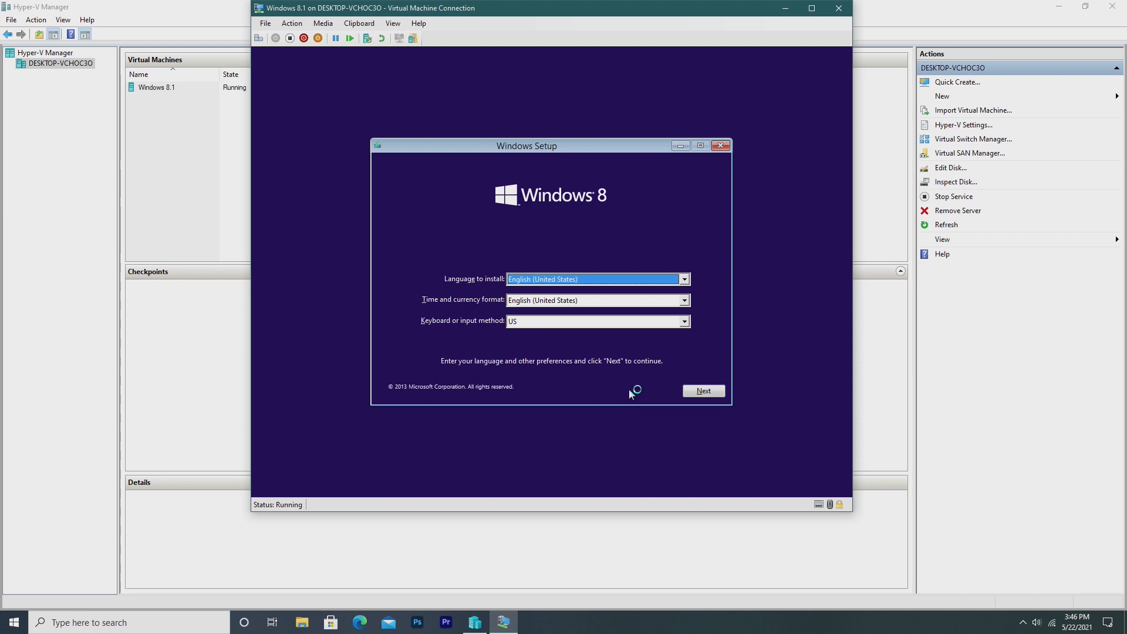
{"action": "left_click", "coordinate": [702, 391]}
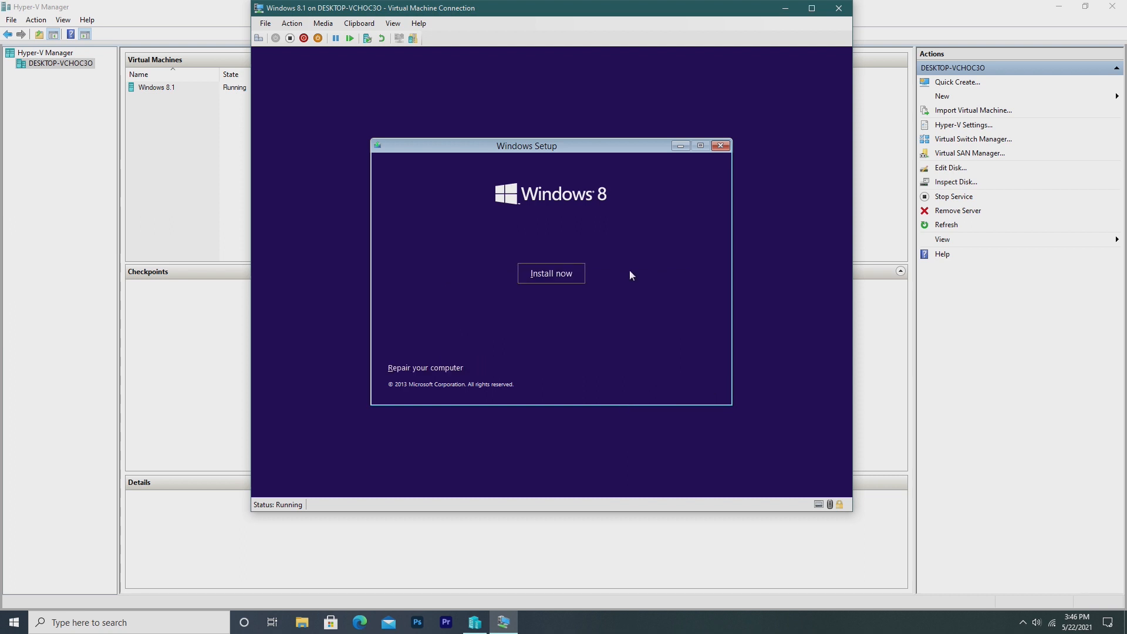
{"action": "left_click", "coordinate": [551, 273]}
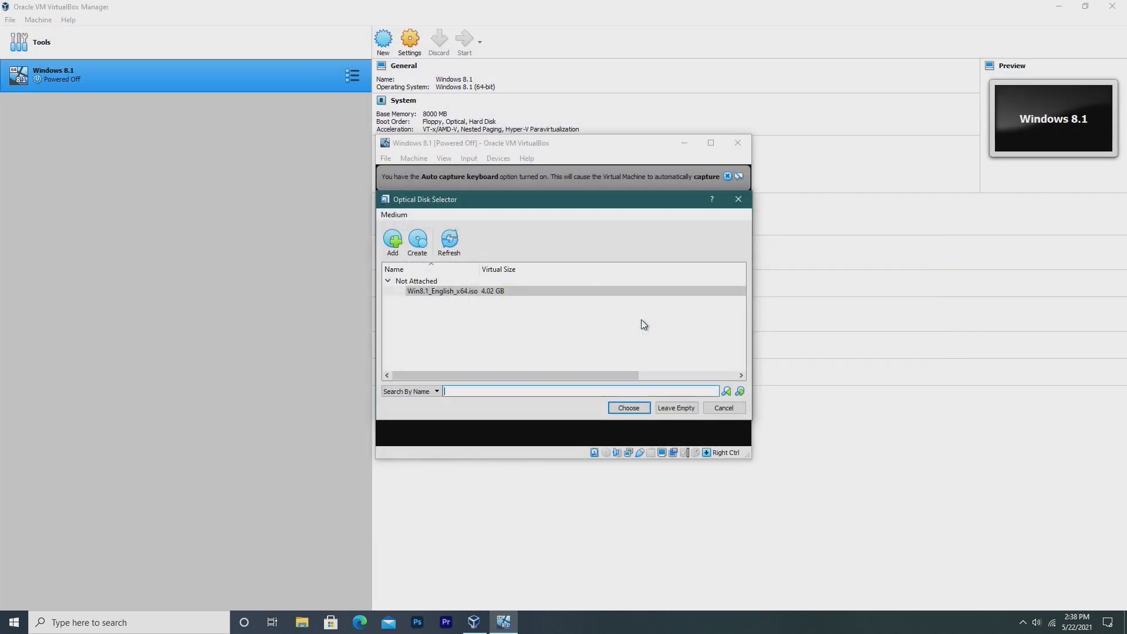
{"action": "left_click", "coordinate": [627, 408]}
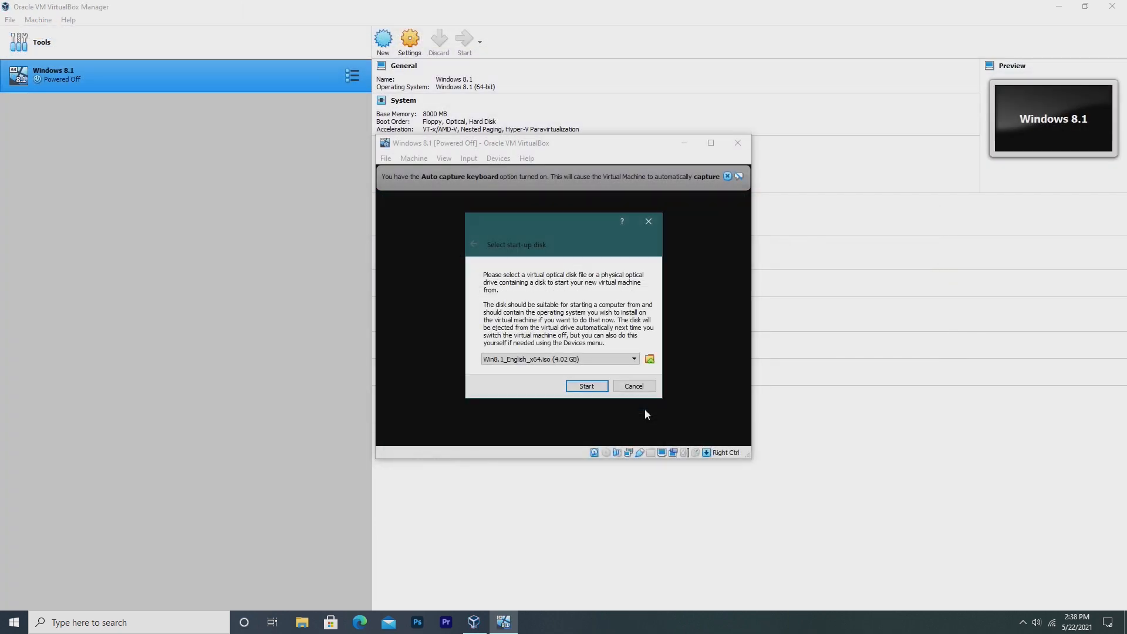
{"action": "left_click", "coordinate": [586, 386]}
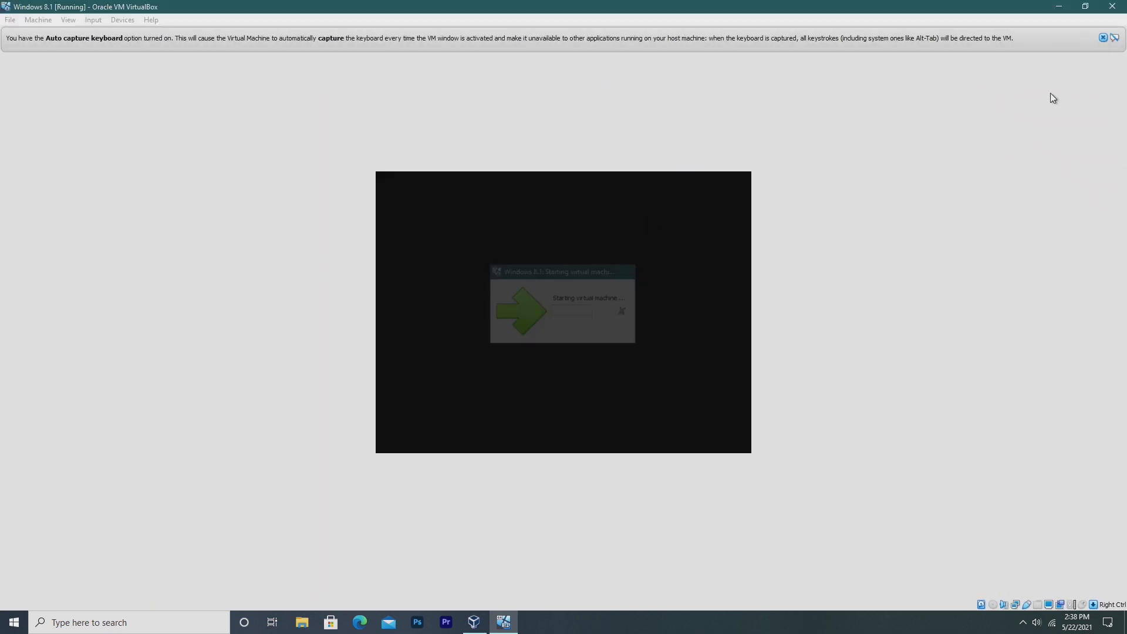